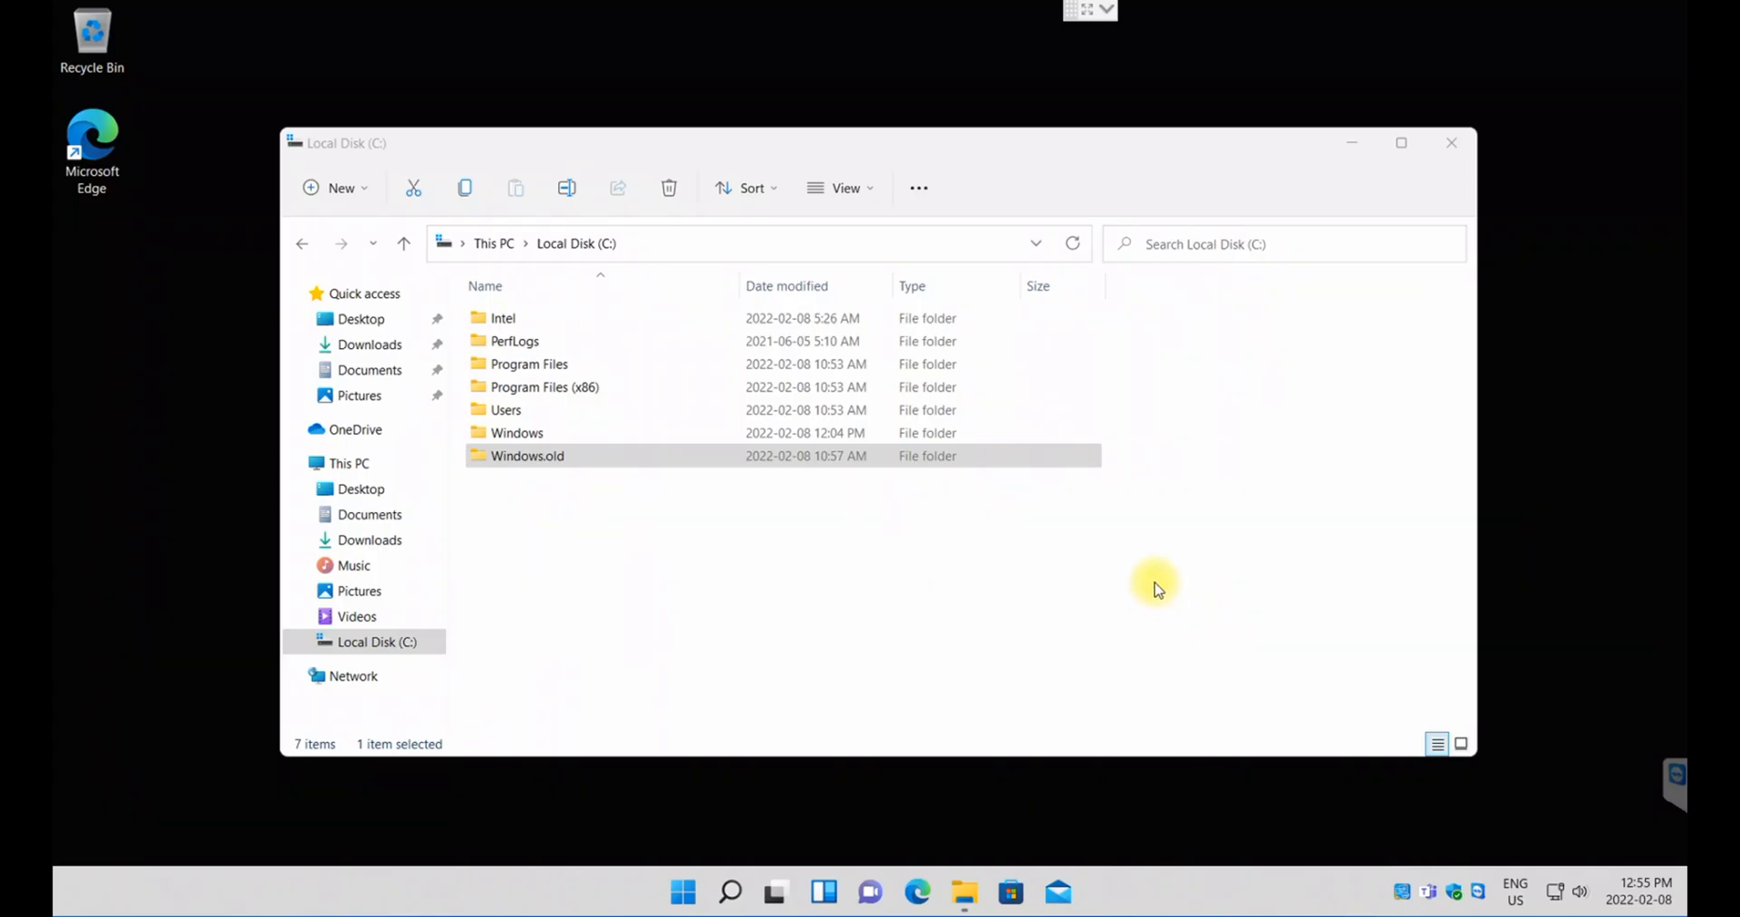
mouse_move(894, 649)
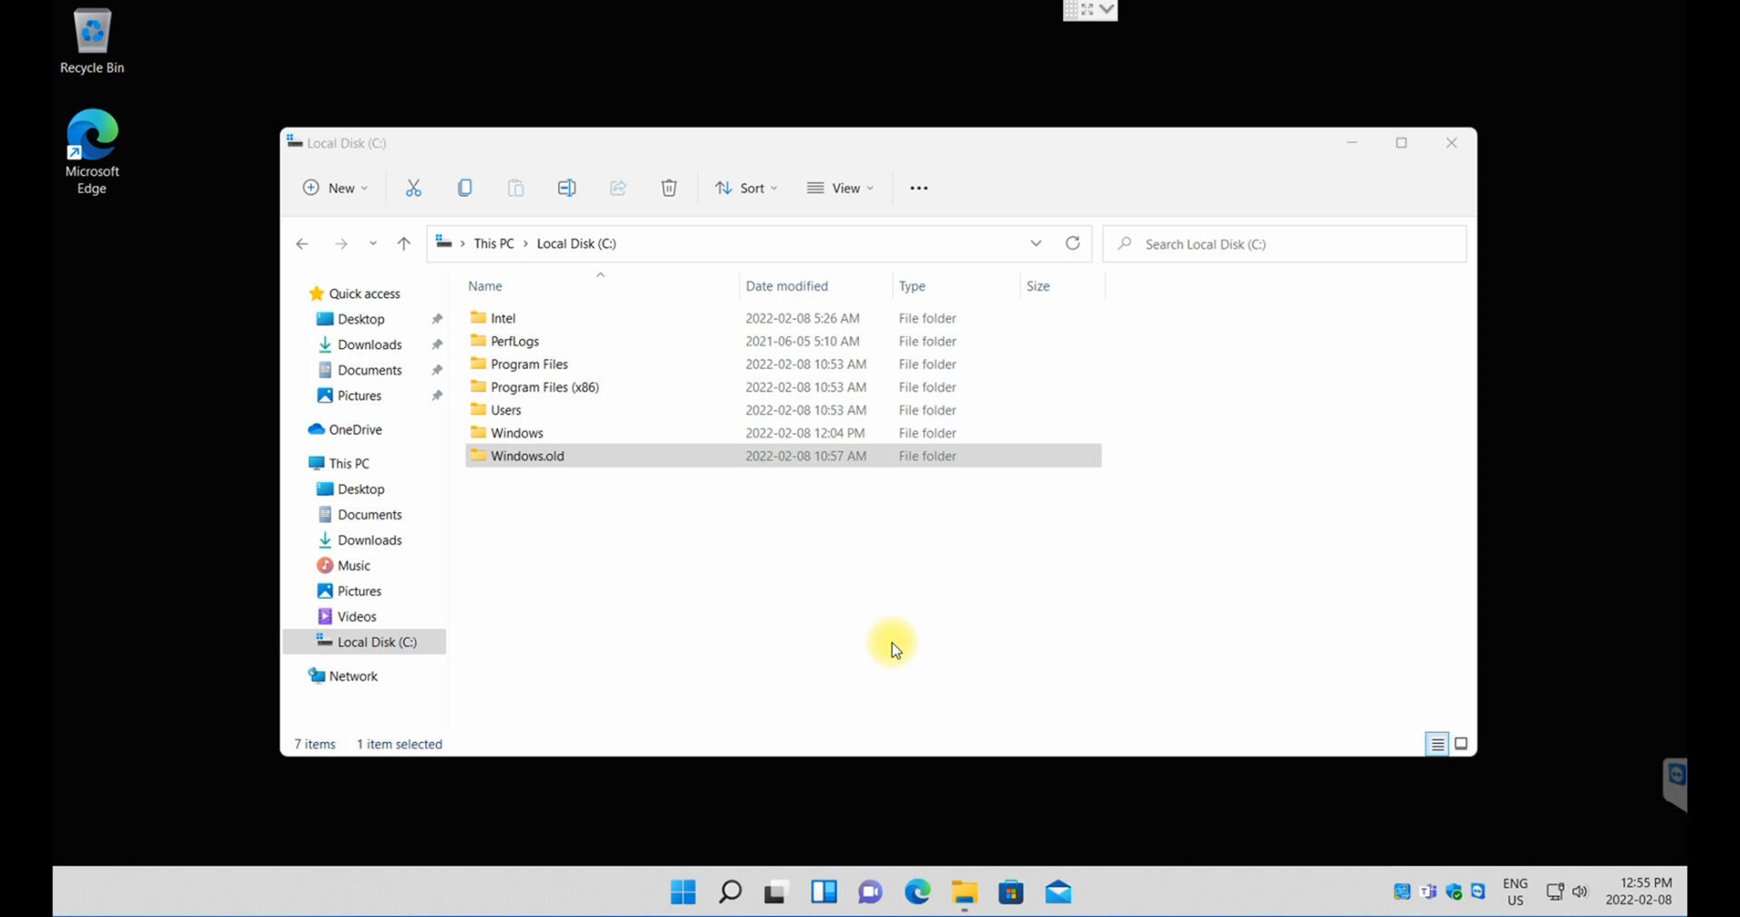
mouse_move(636, 623)
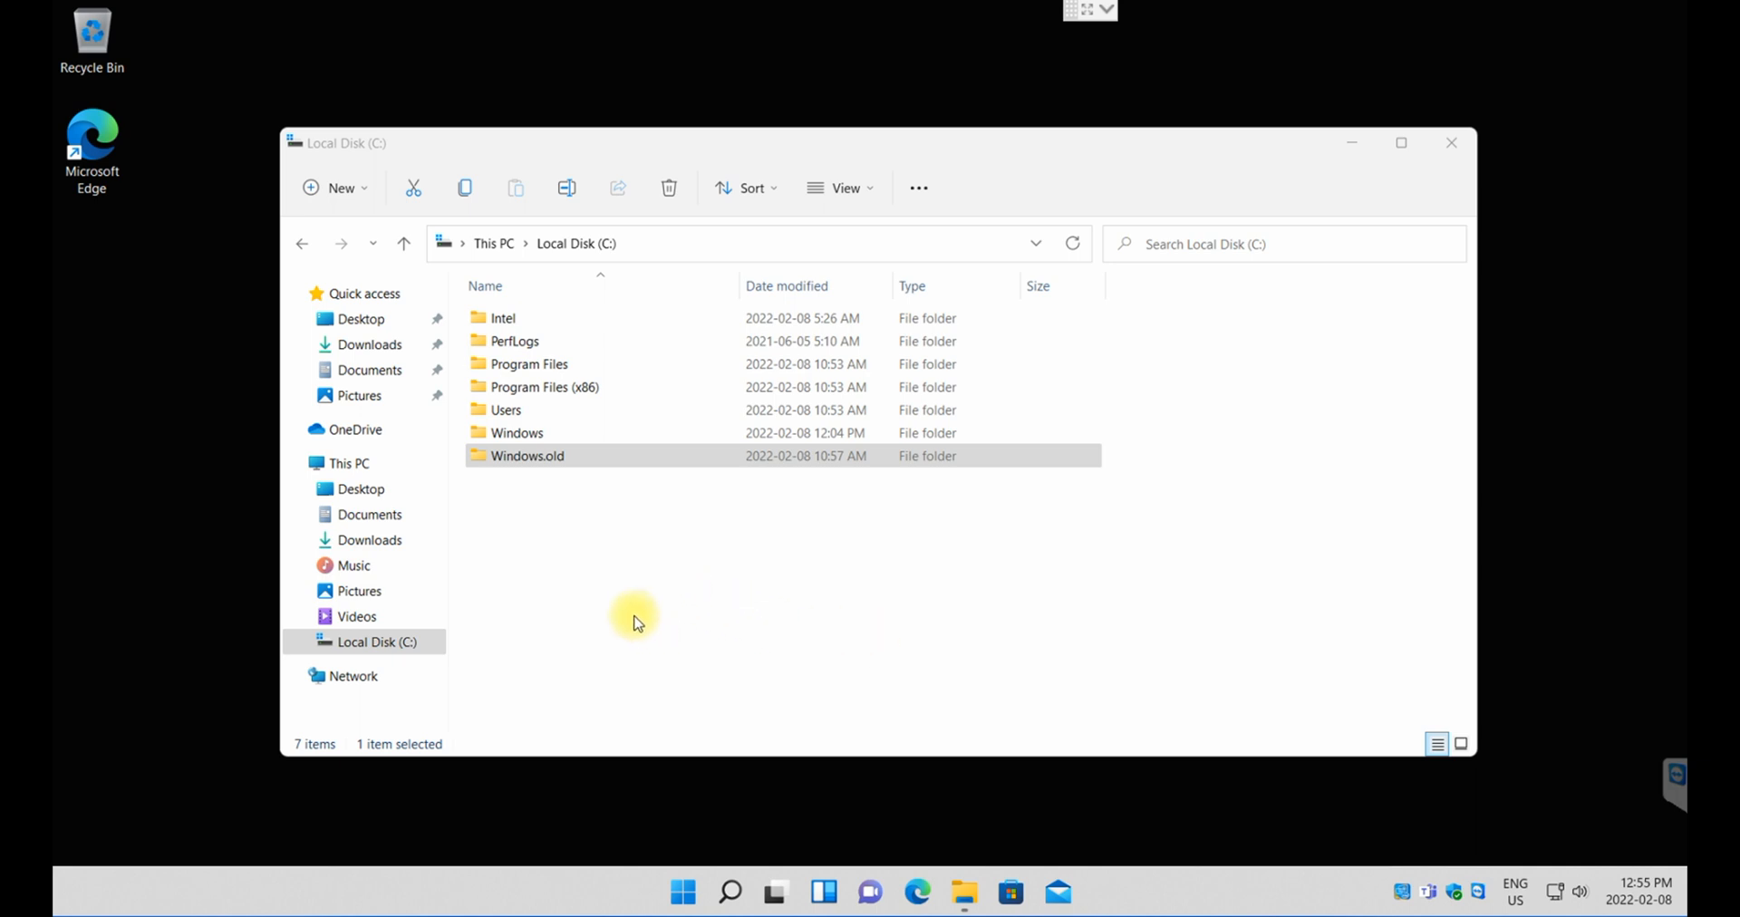
Step: Show This PC's drives, with Local Disk (C:) at 428 GB free of 475 GB
left_click(527, 455)
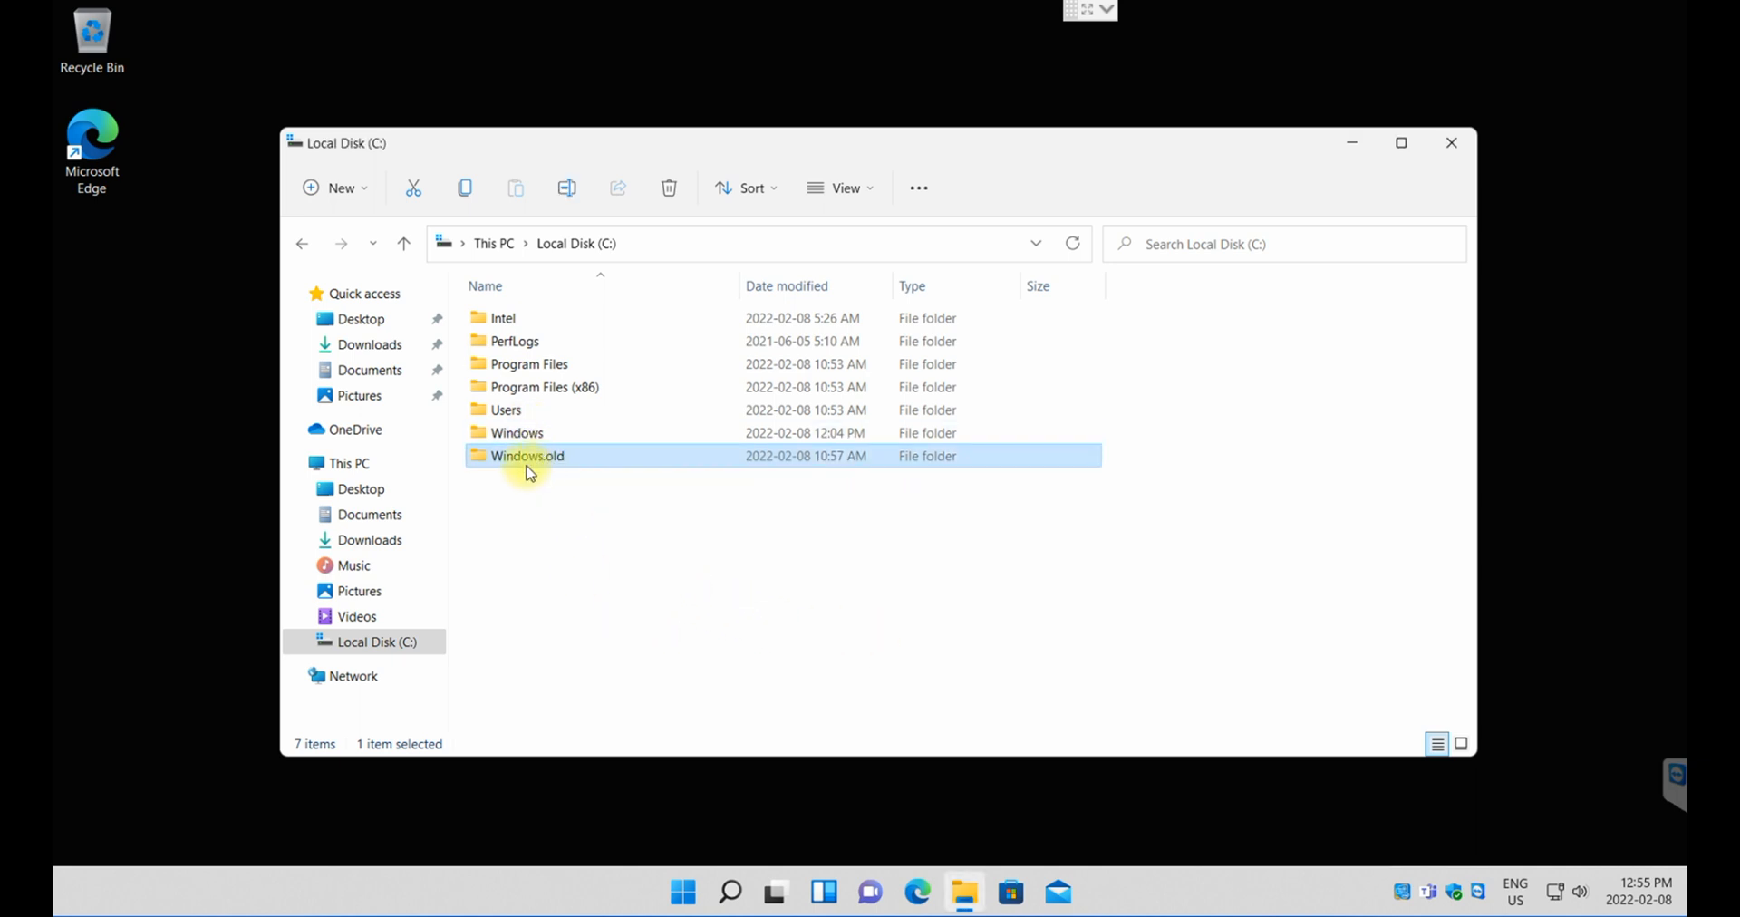
mouse_move(554, 560)
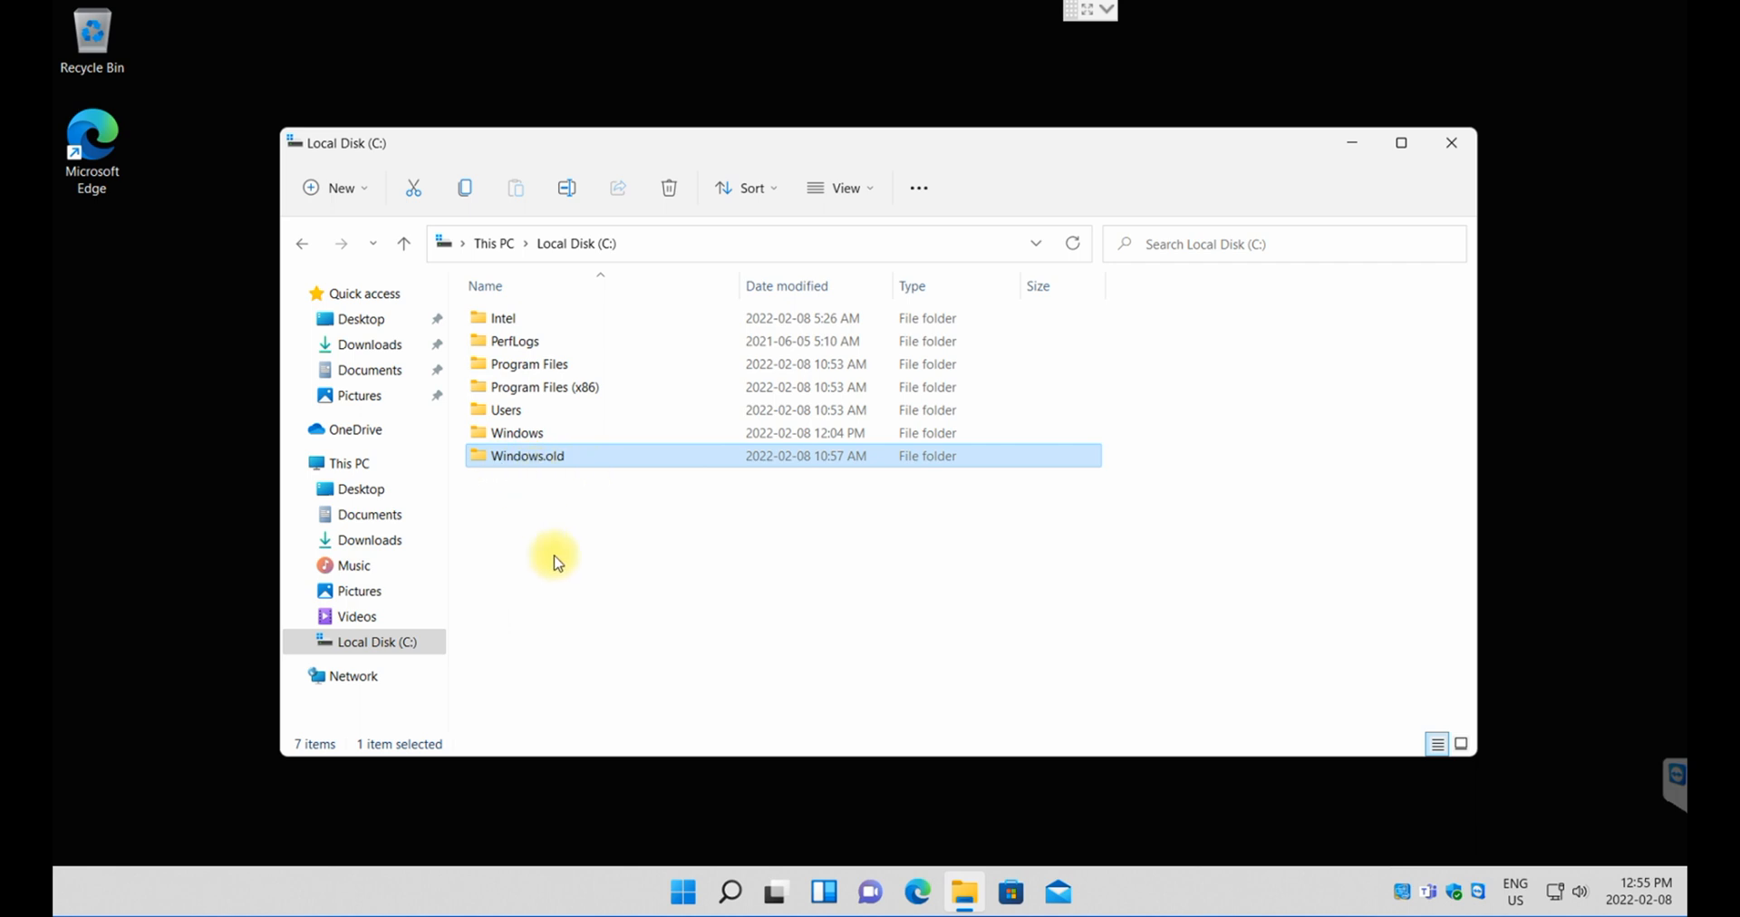
mouse_move(570, 515)
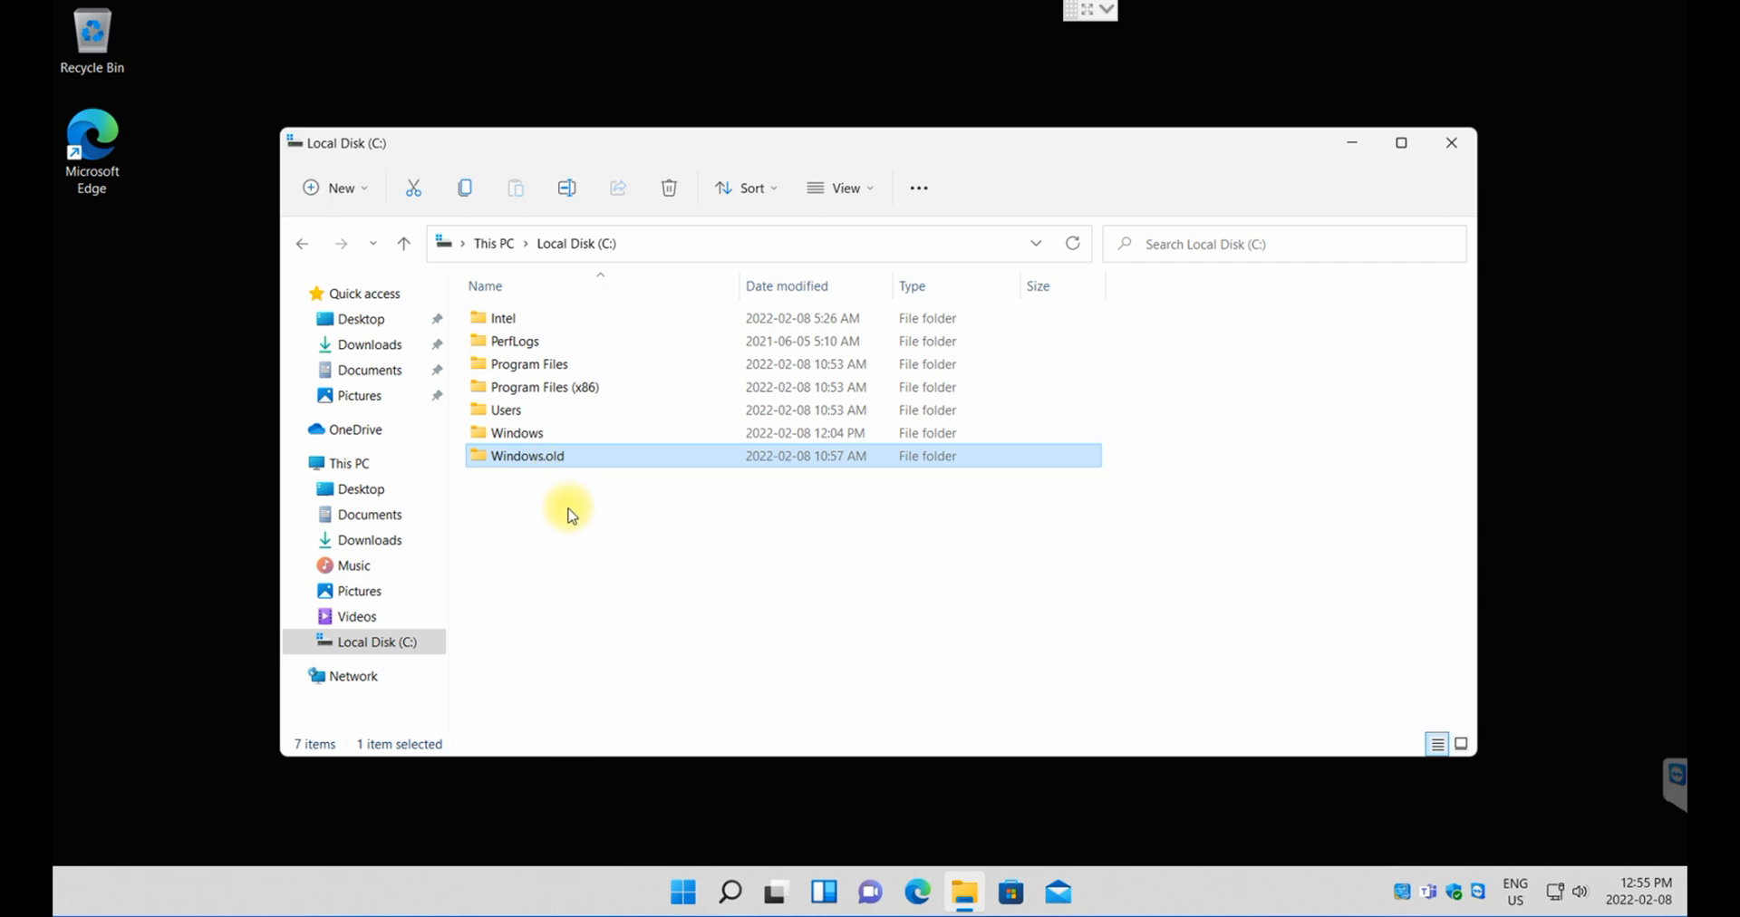
mouse_move(595, 526)
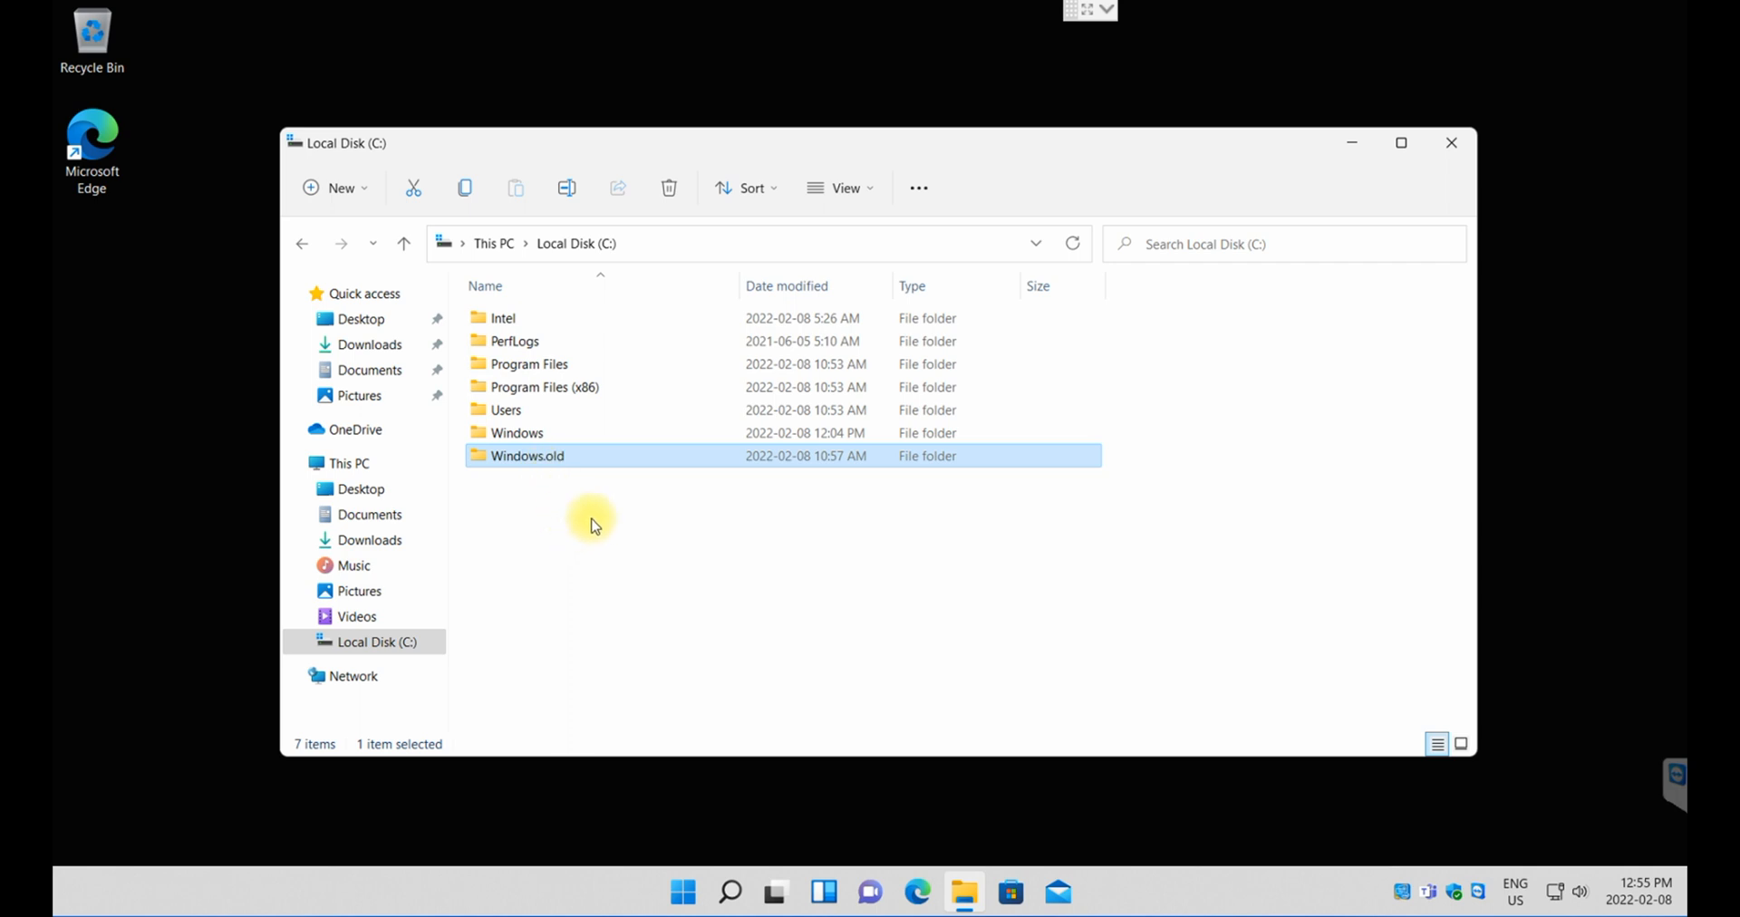
mouse_move(586, 564)
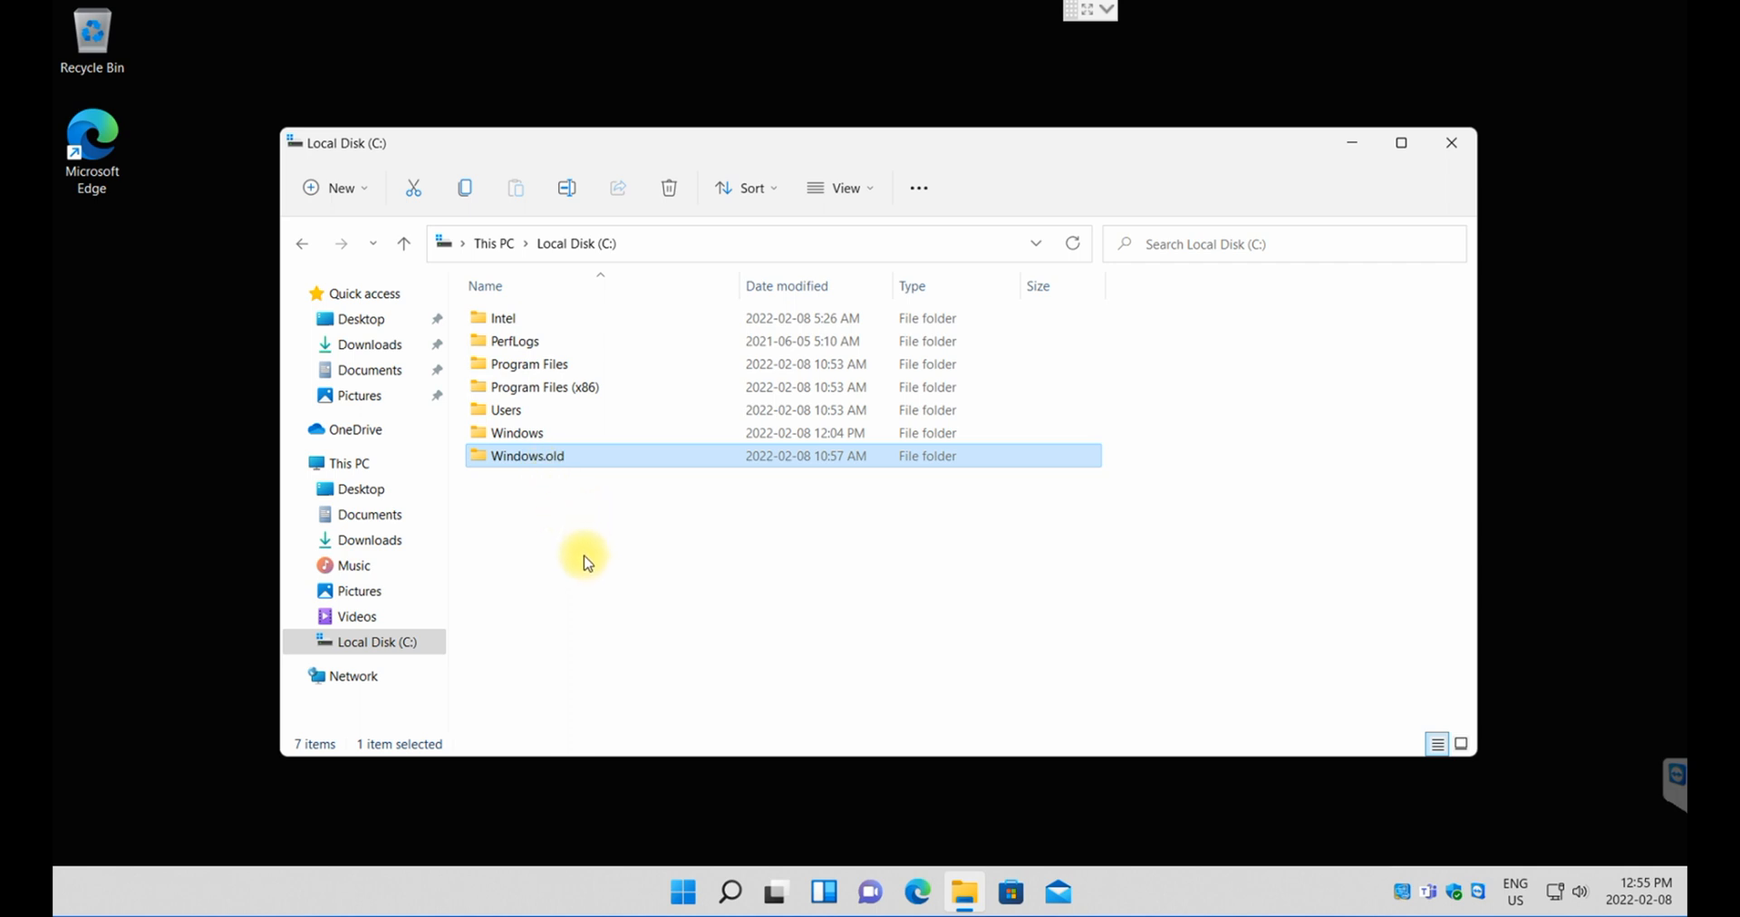
mouse_move(627, 575)
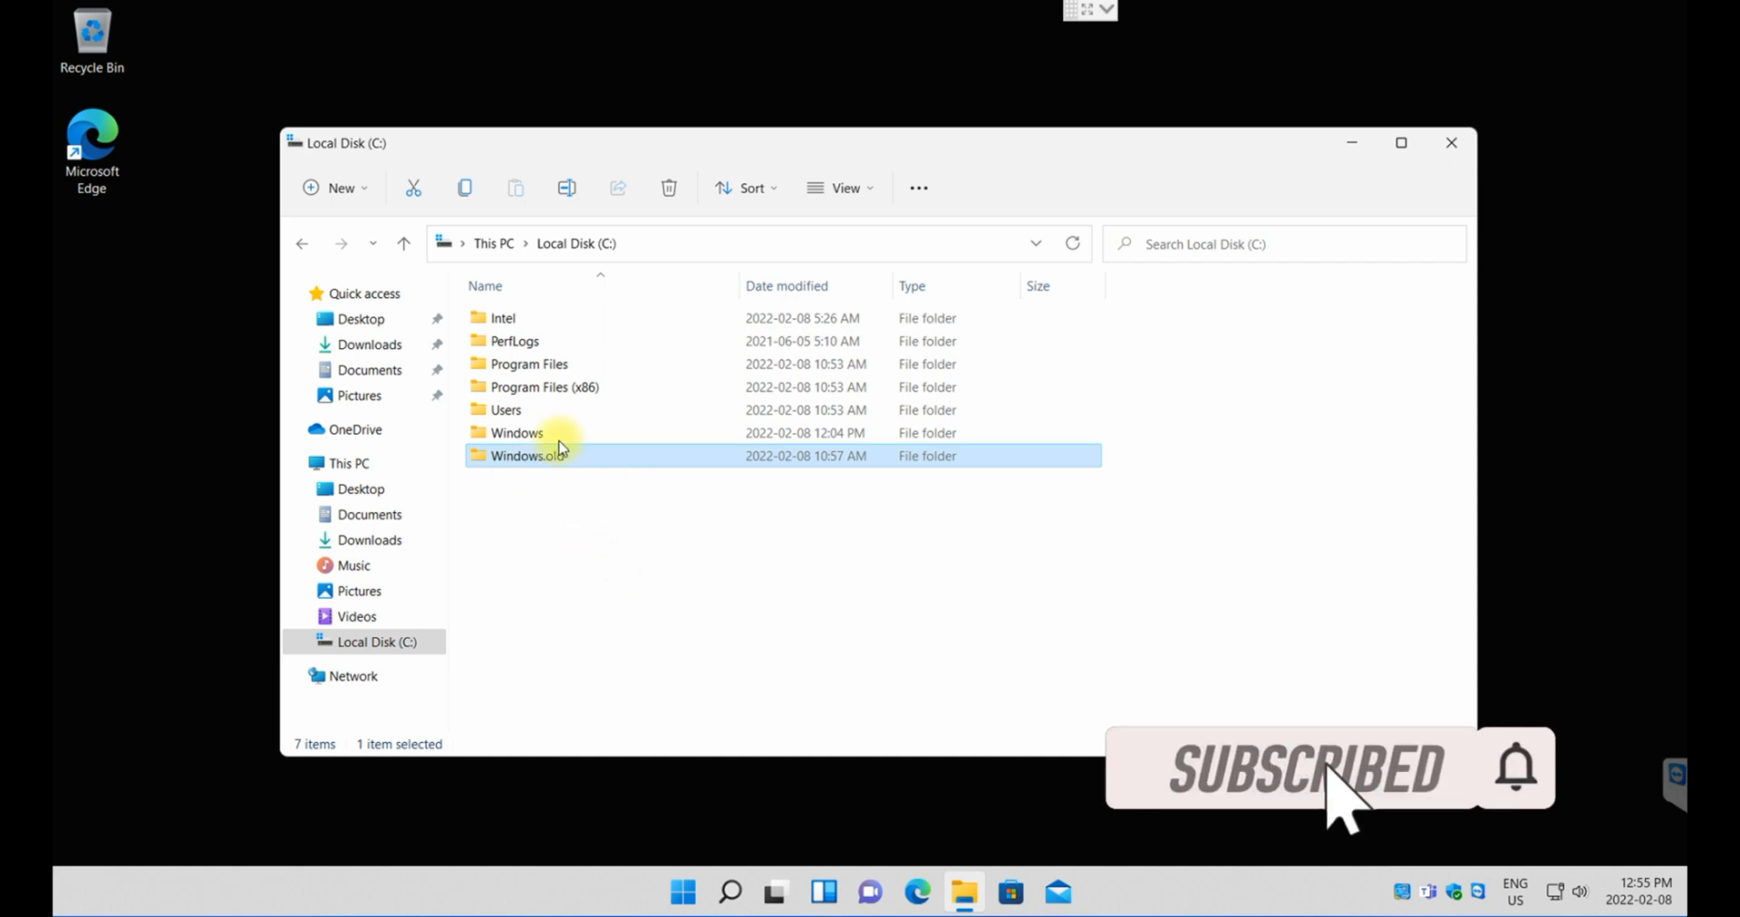
mouse_move(544, 466)
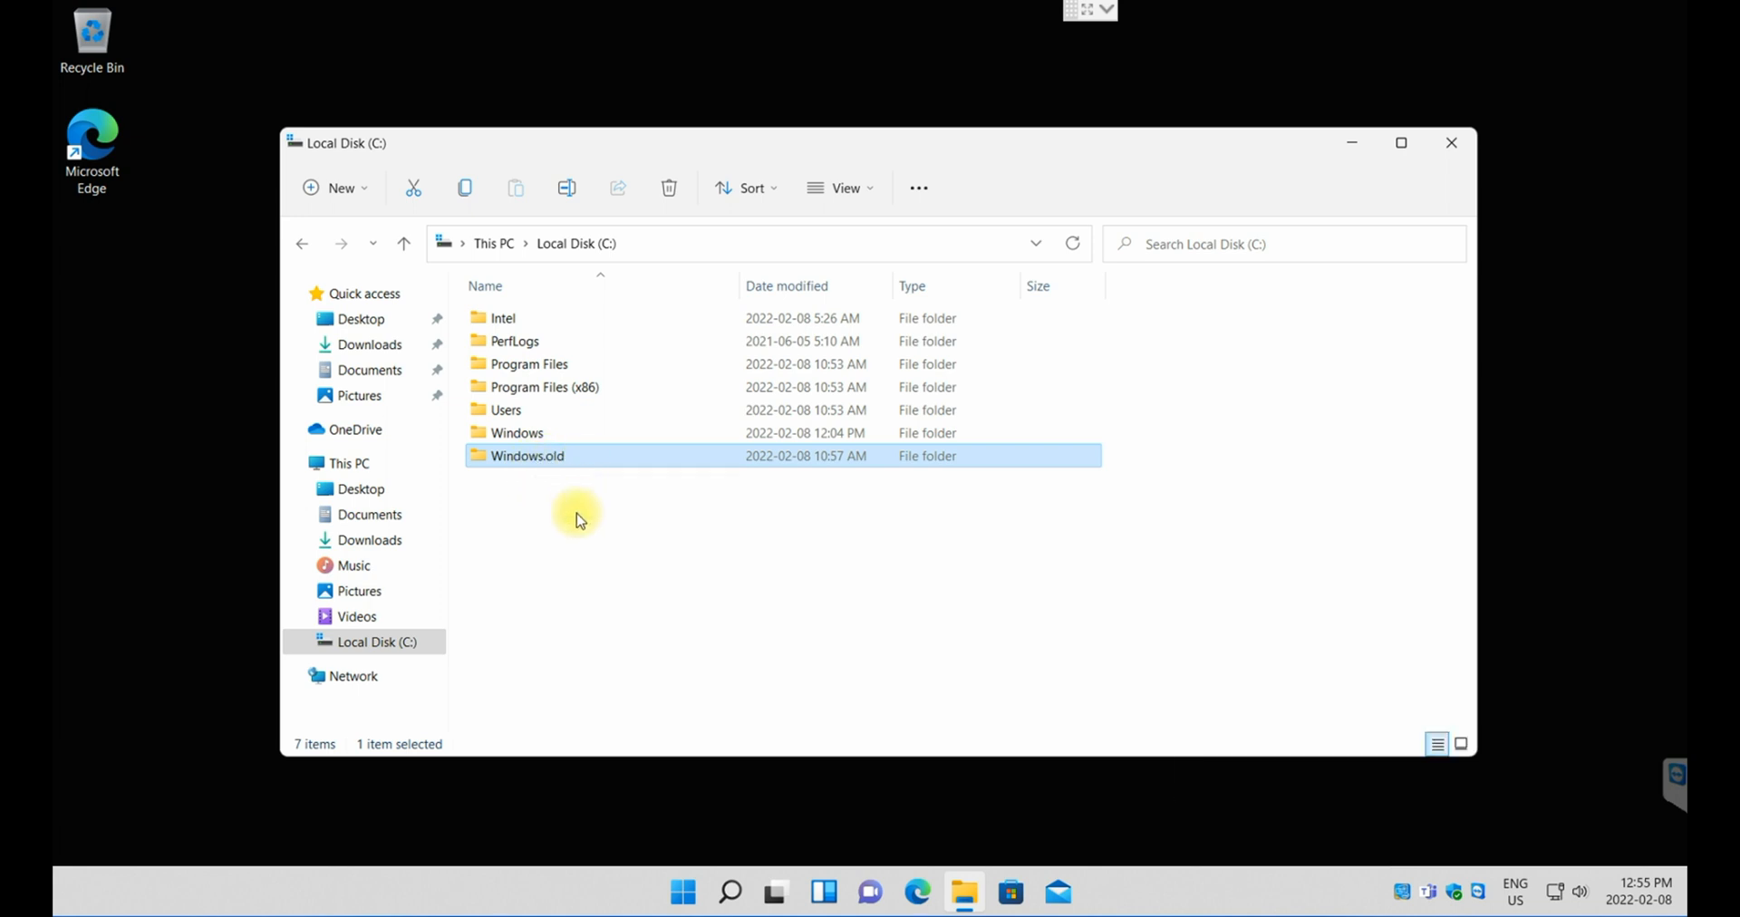
mouse_move(576, 537)
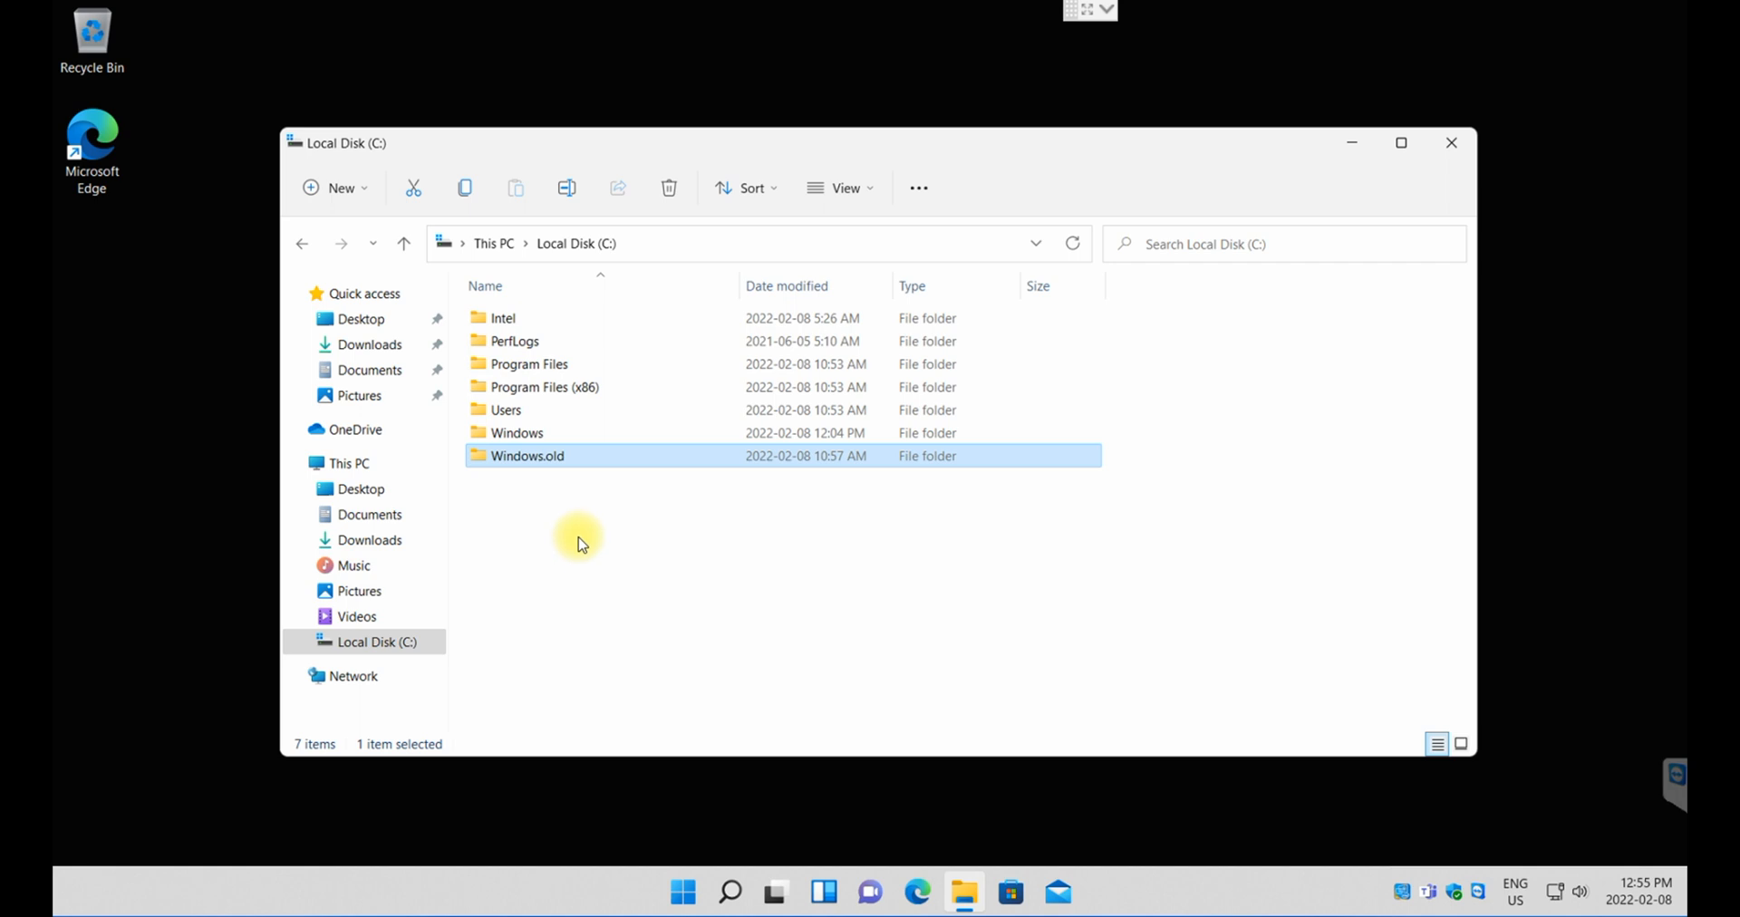
mouse_move(589, 555)
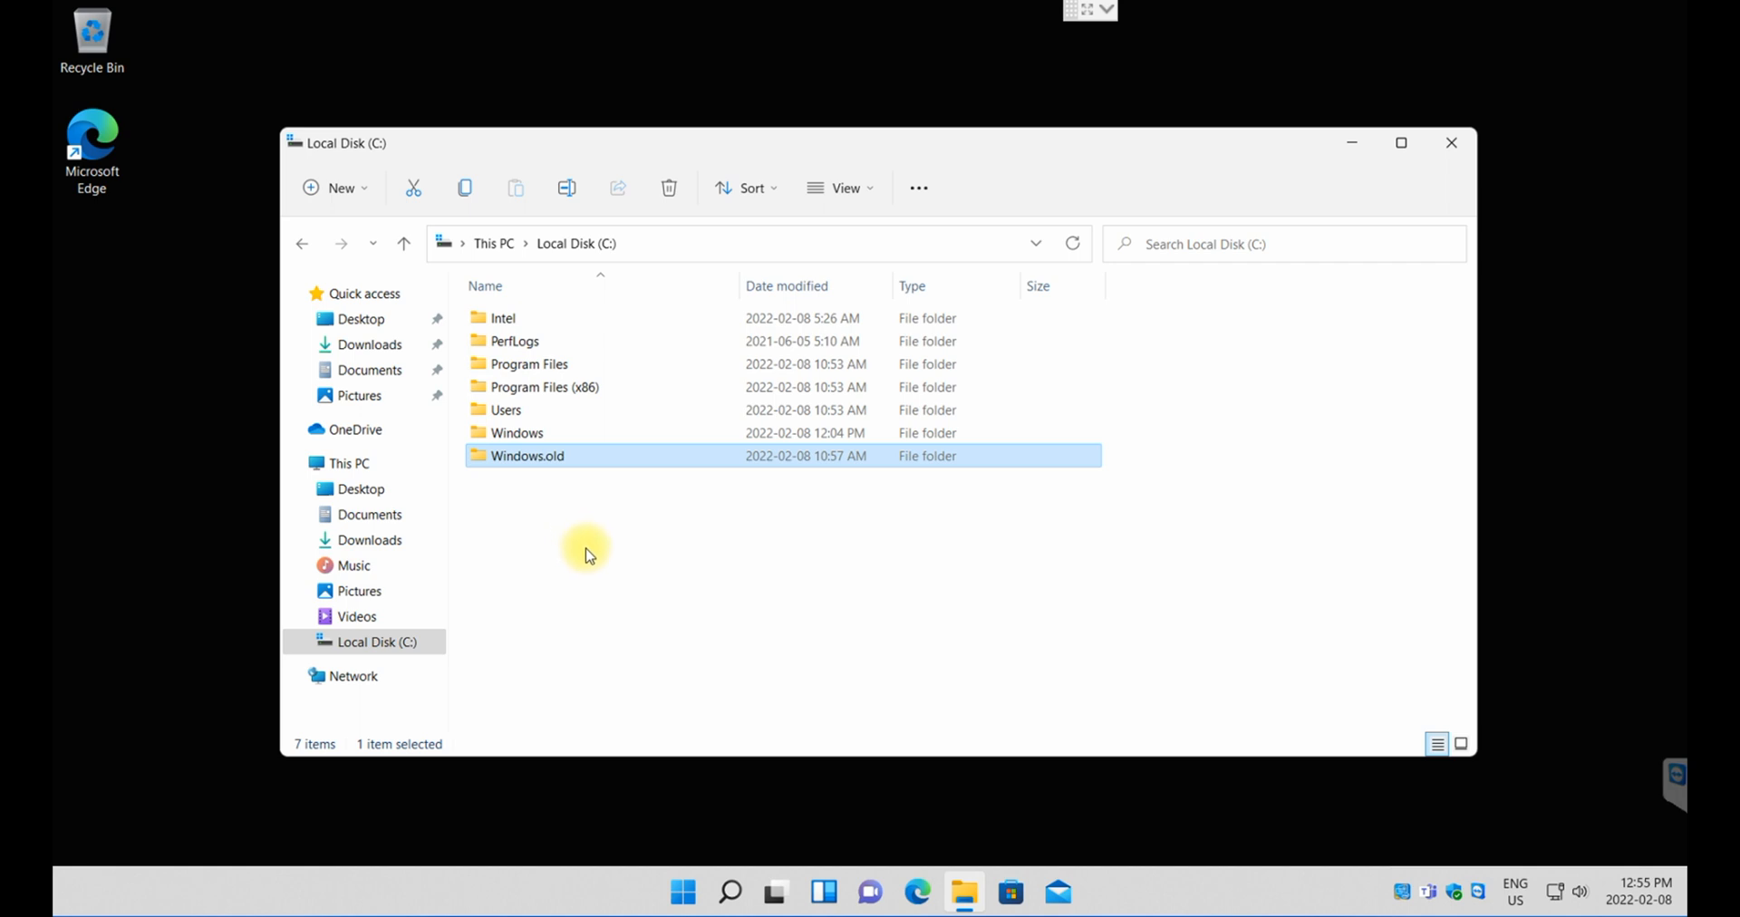
mouse_move(577, 564)
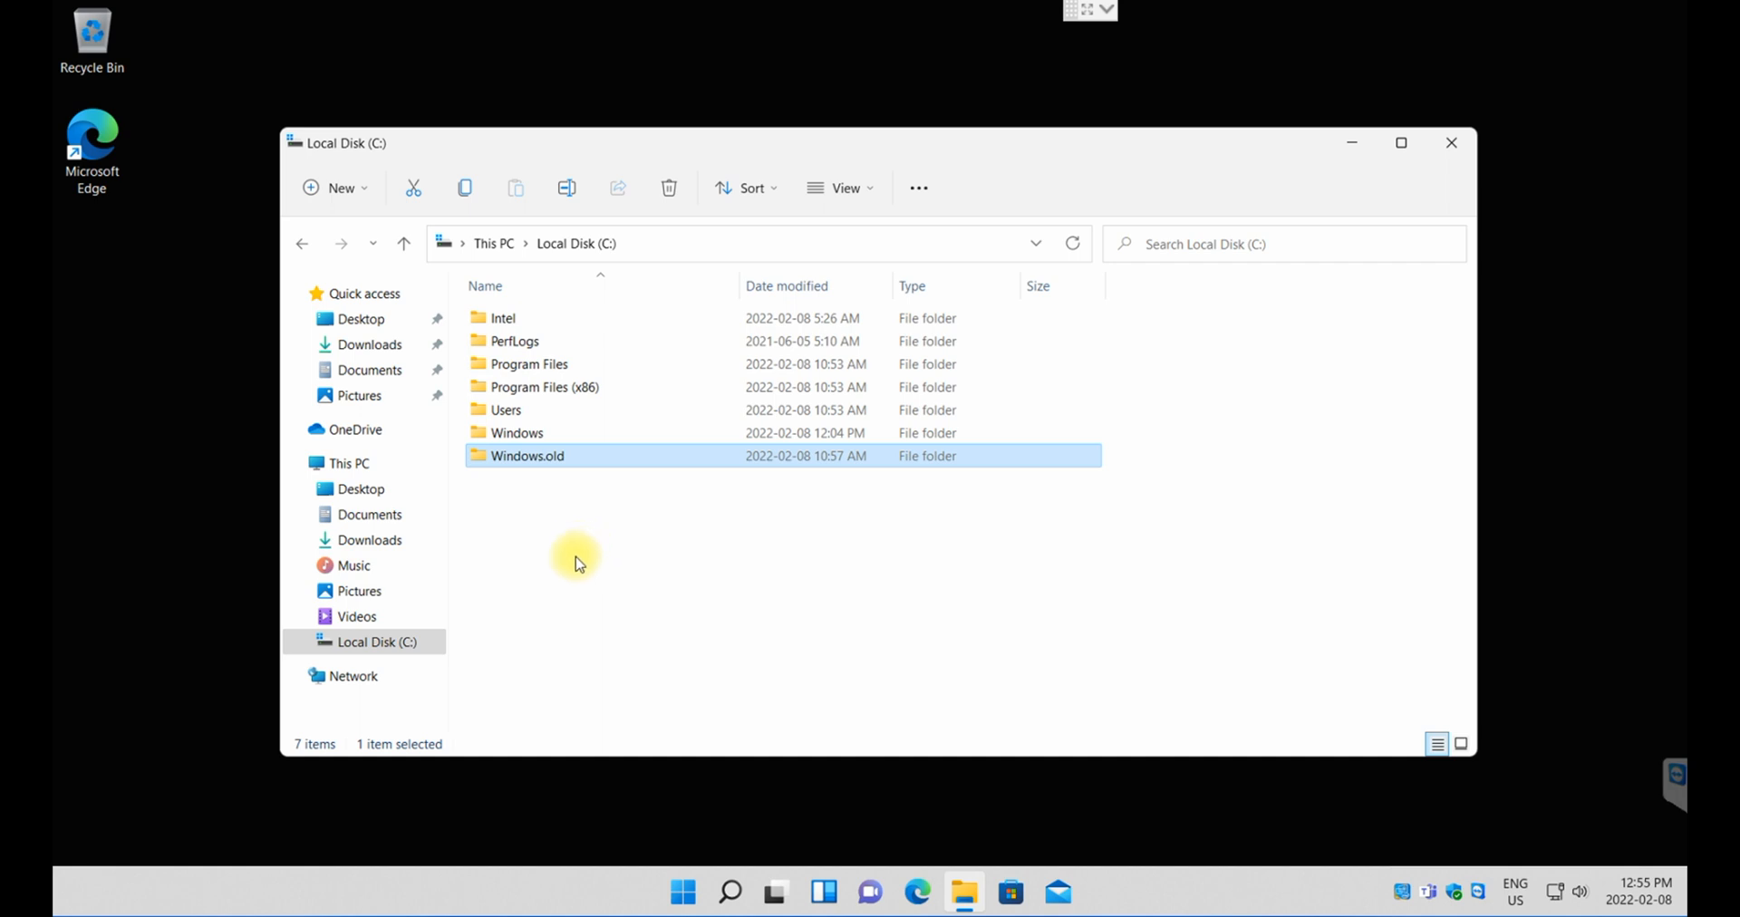
mouse_move(700, 580)
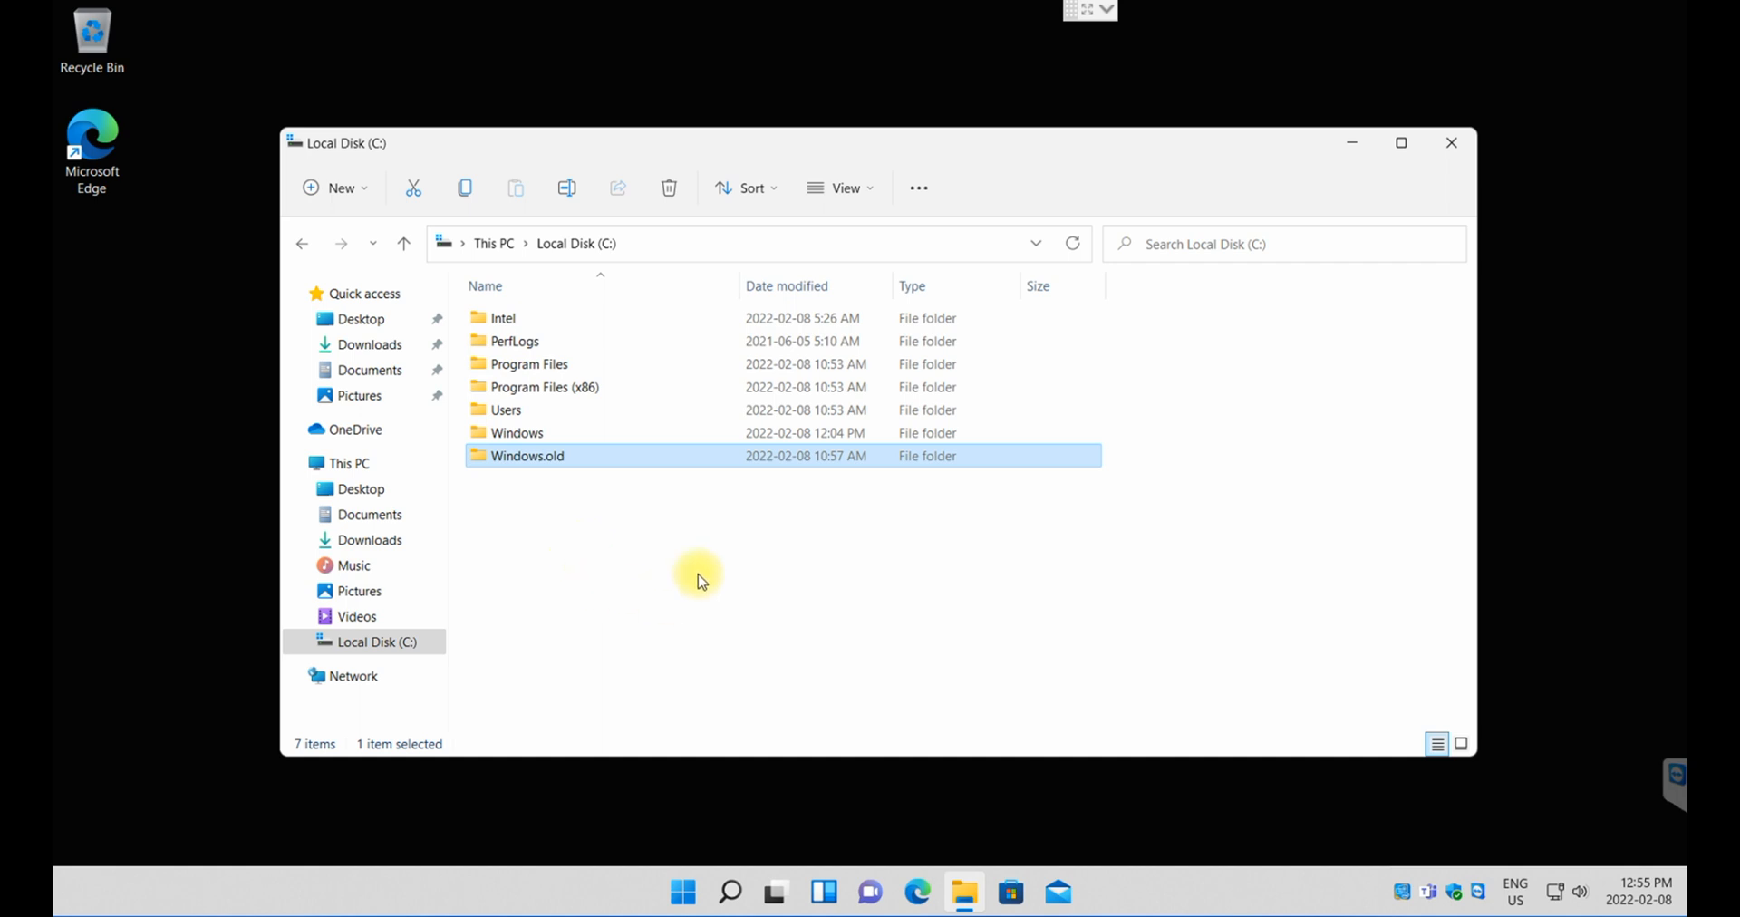
mouse_move(700, 618)
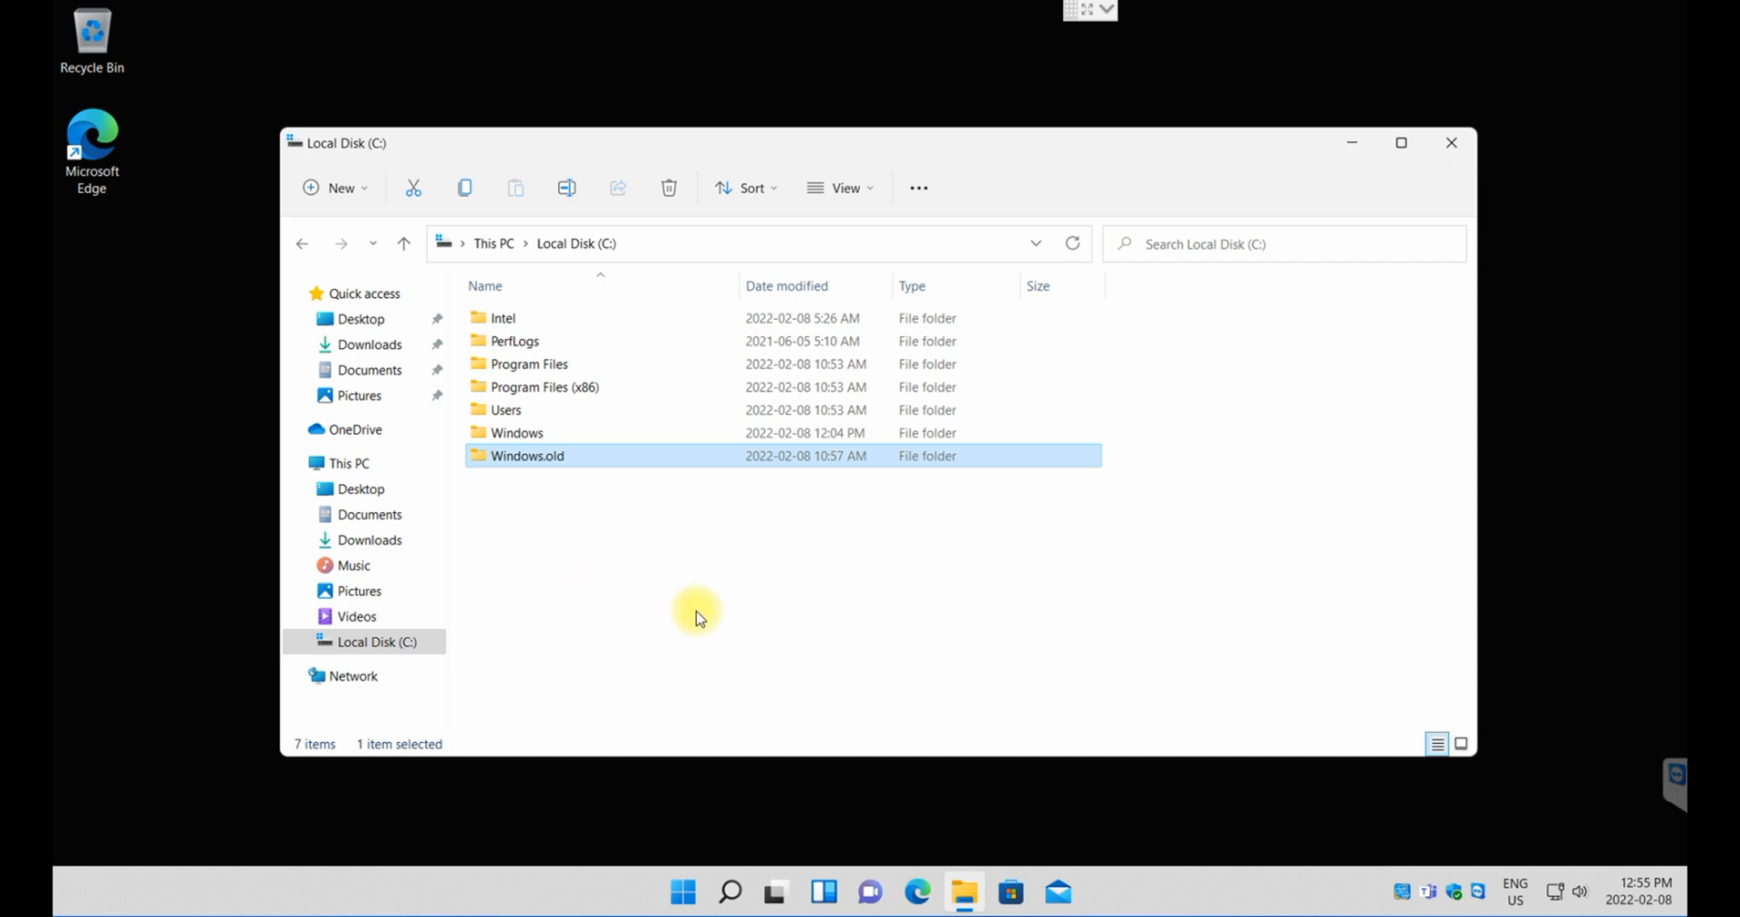
mouse_move(659, 598)
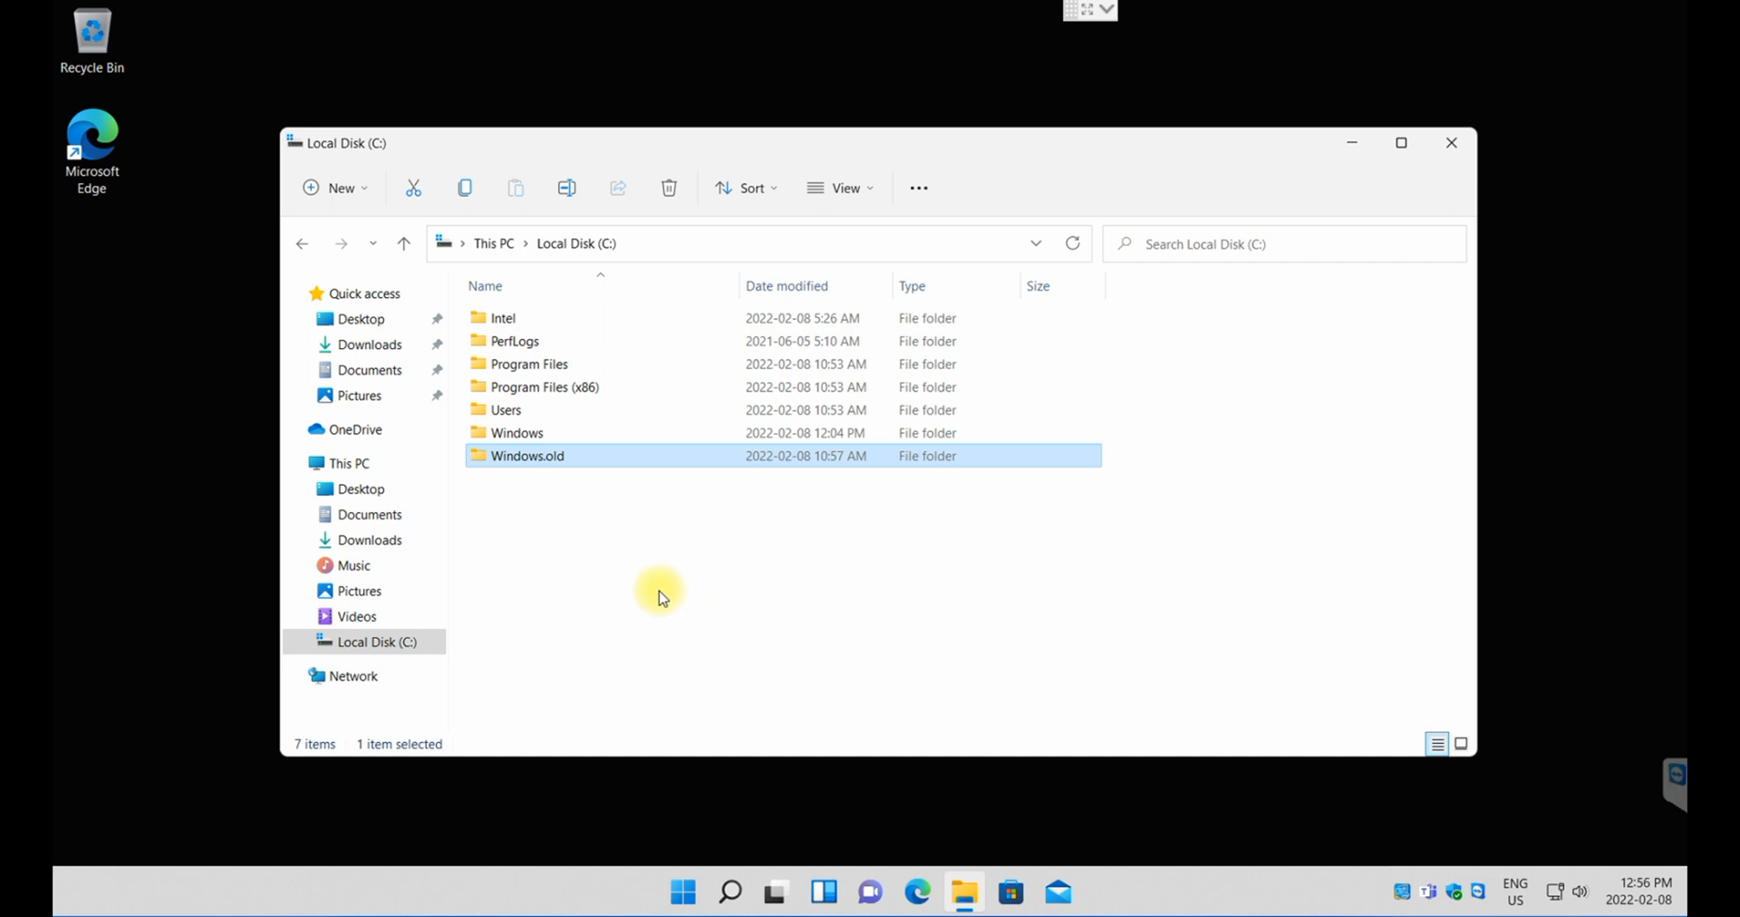
mouse_move(663, 647)
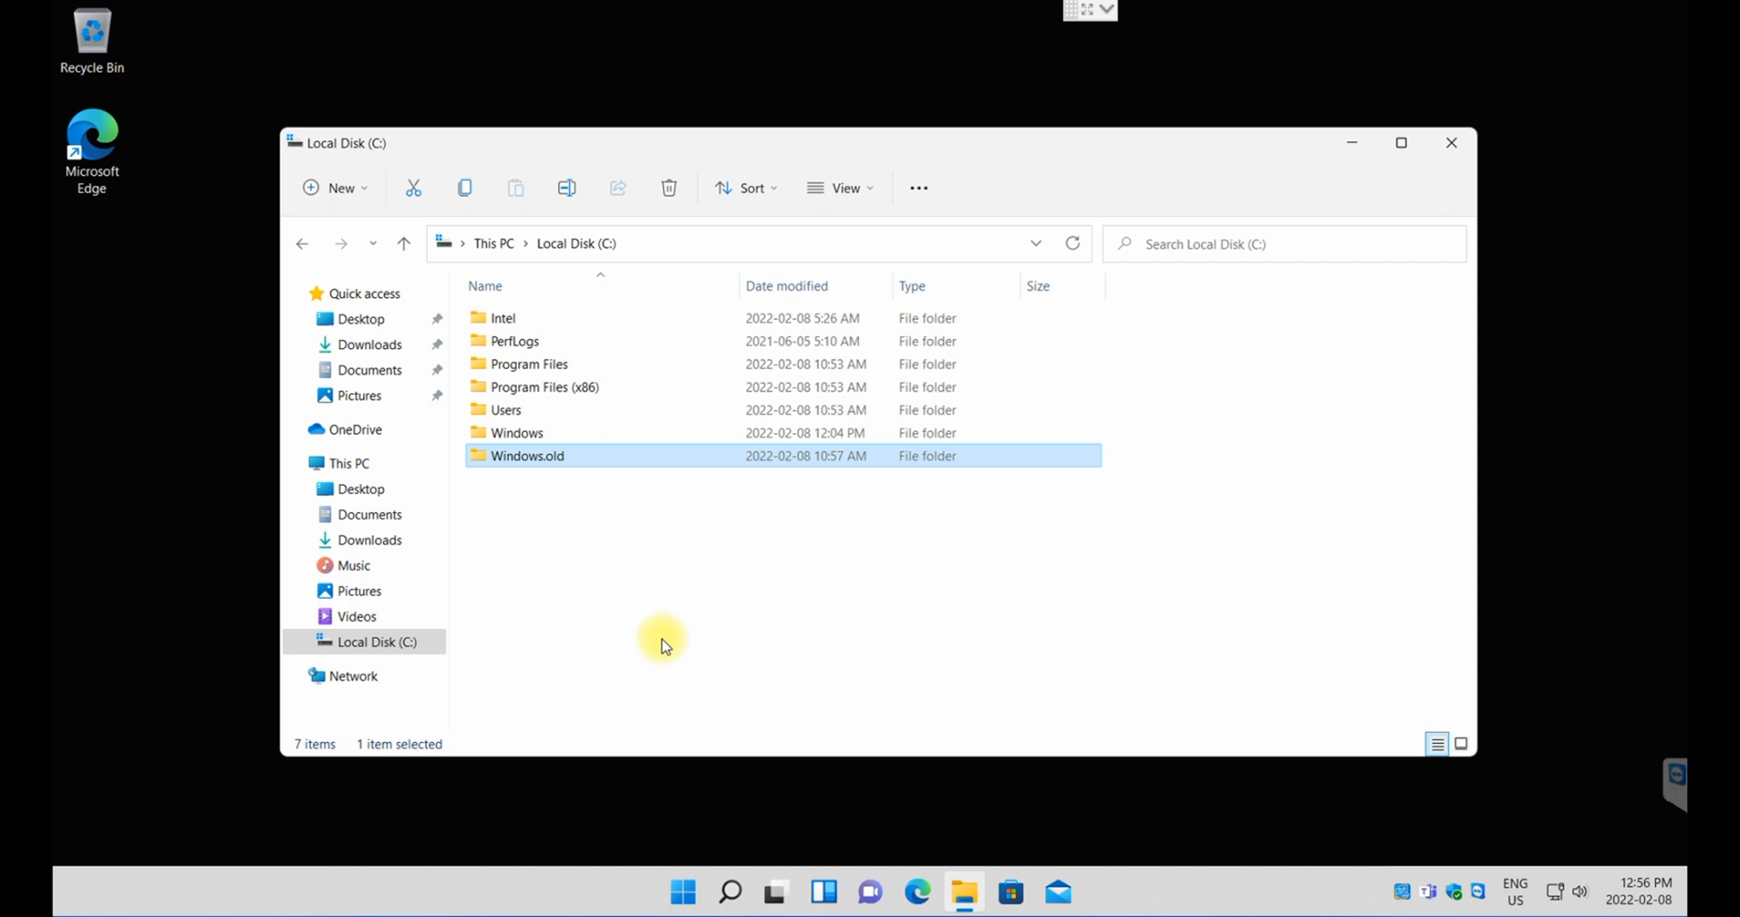
mouse_move(625, 647)
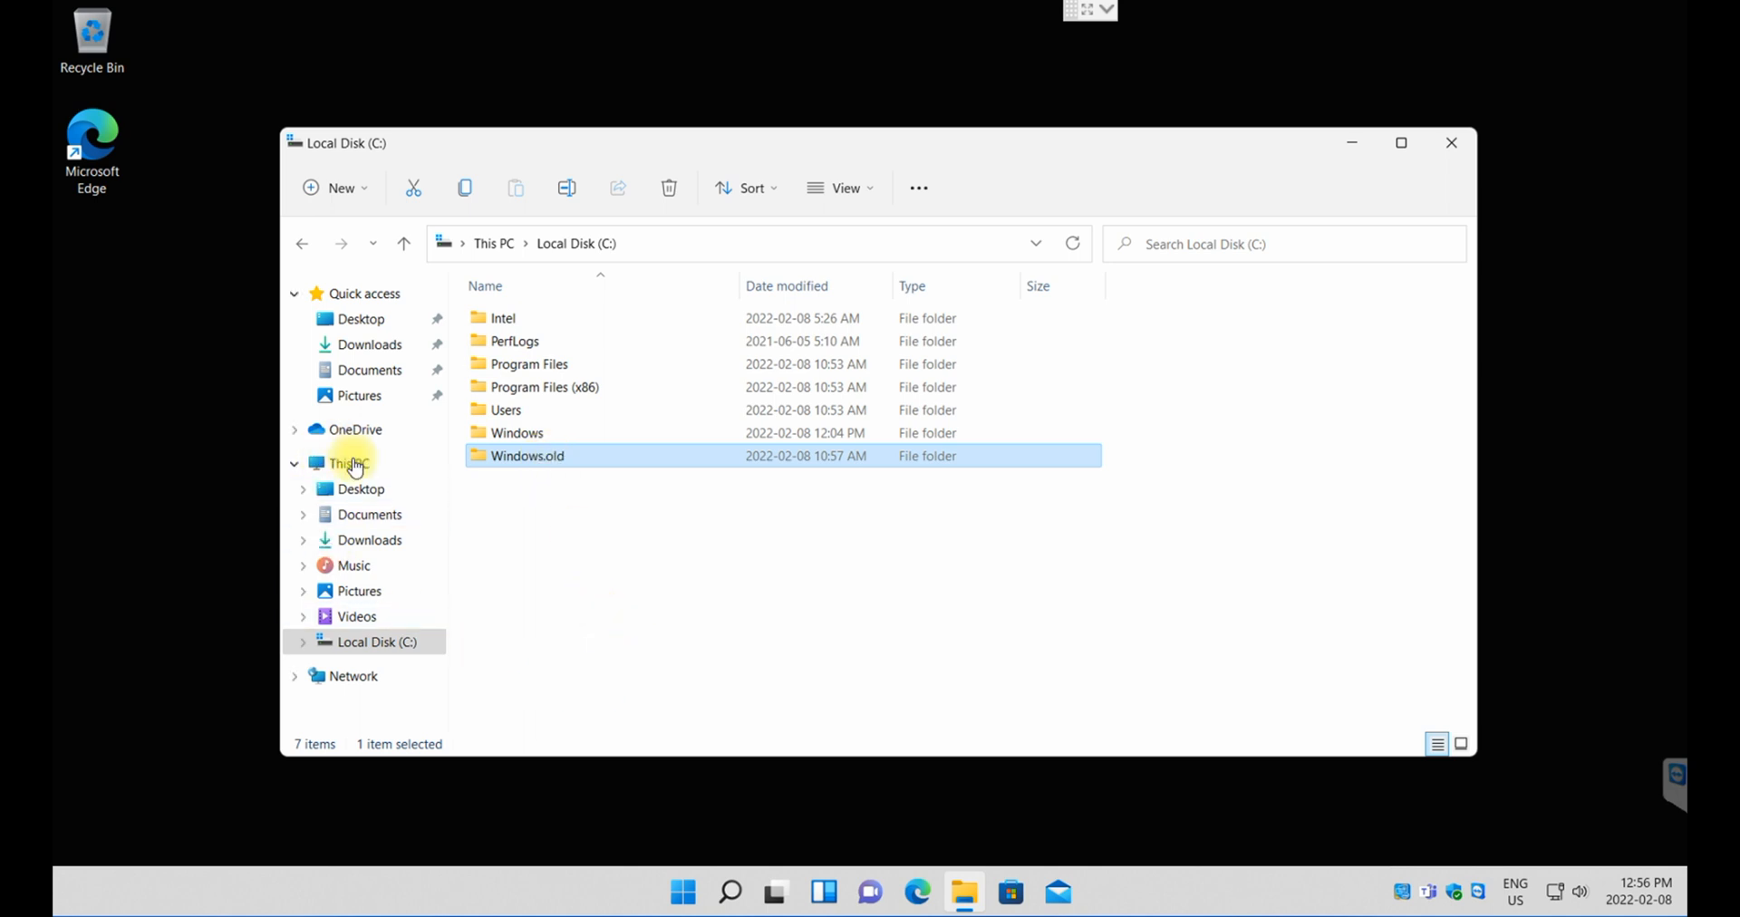
left_click(348, 462)
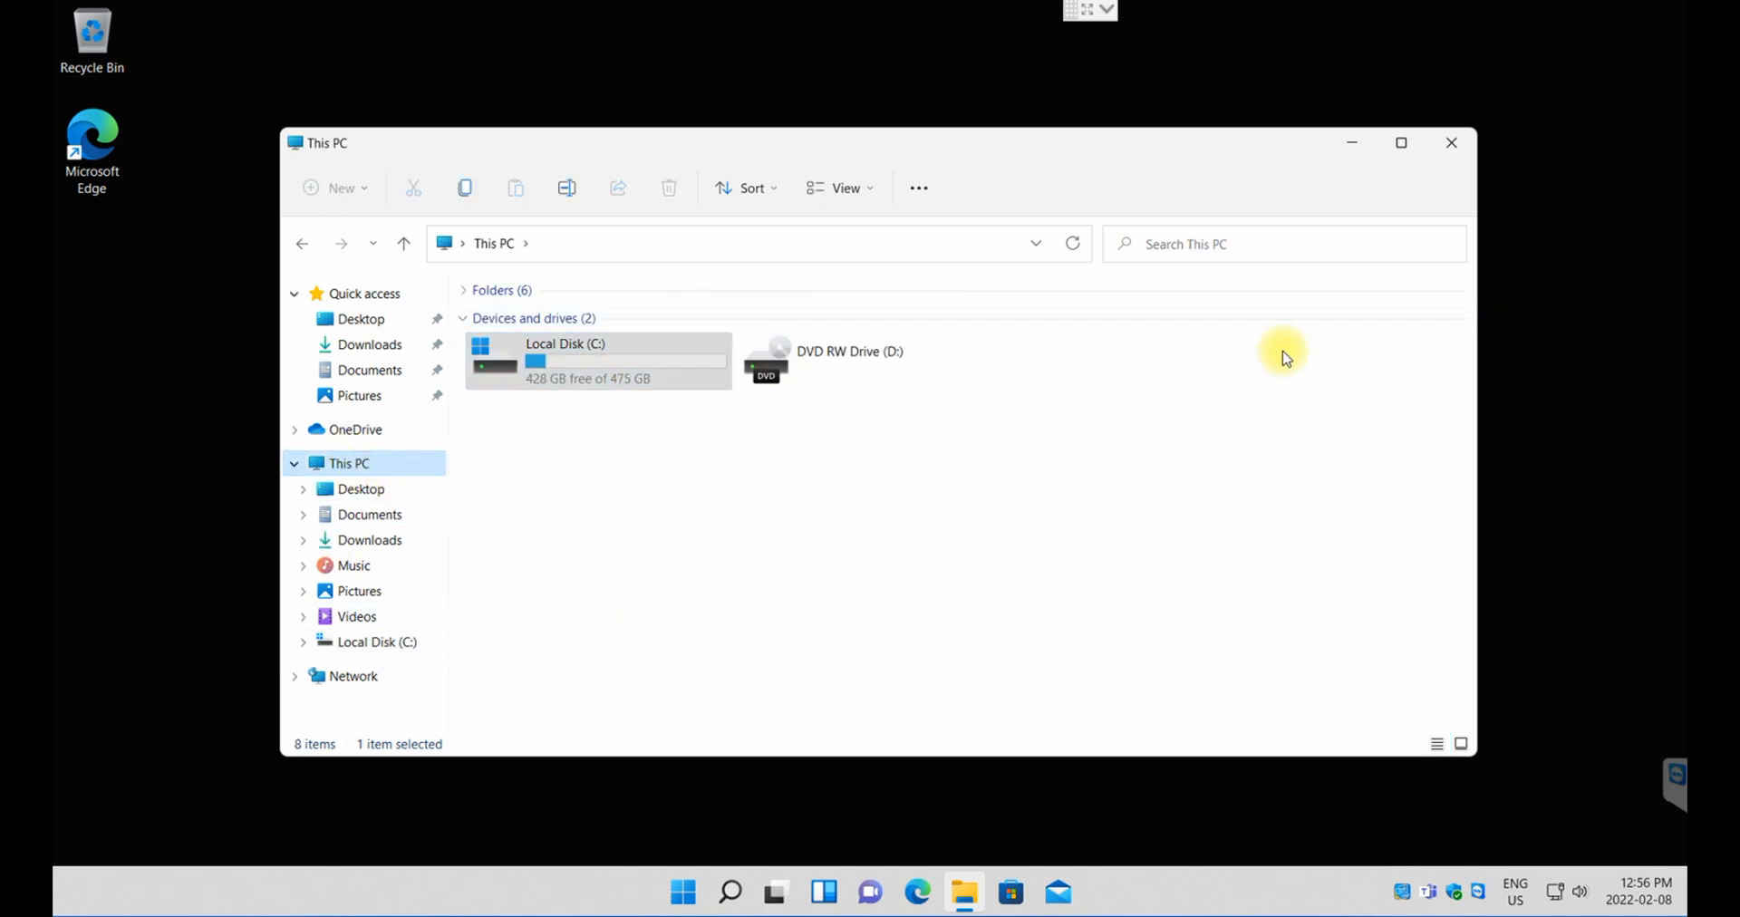
left_click(963, 892)
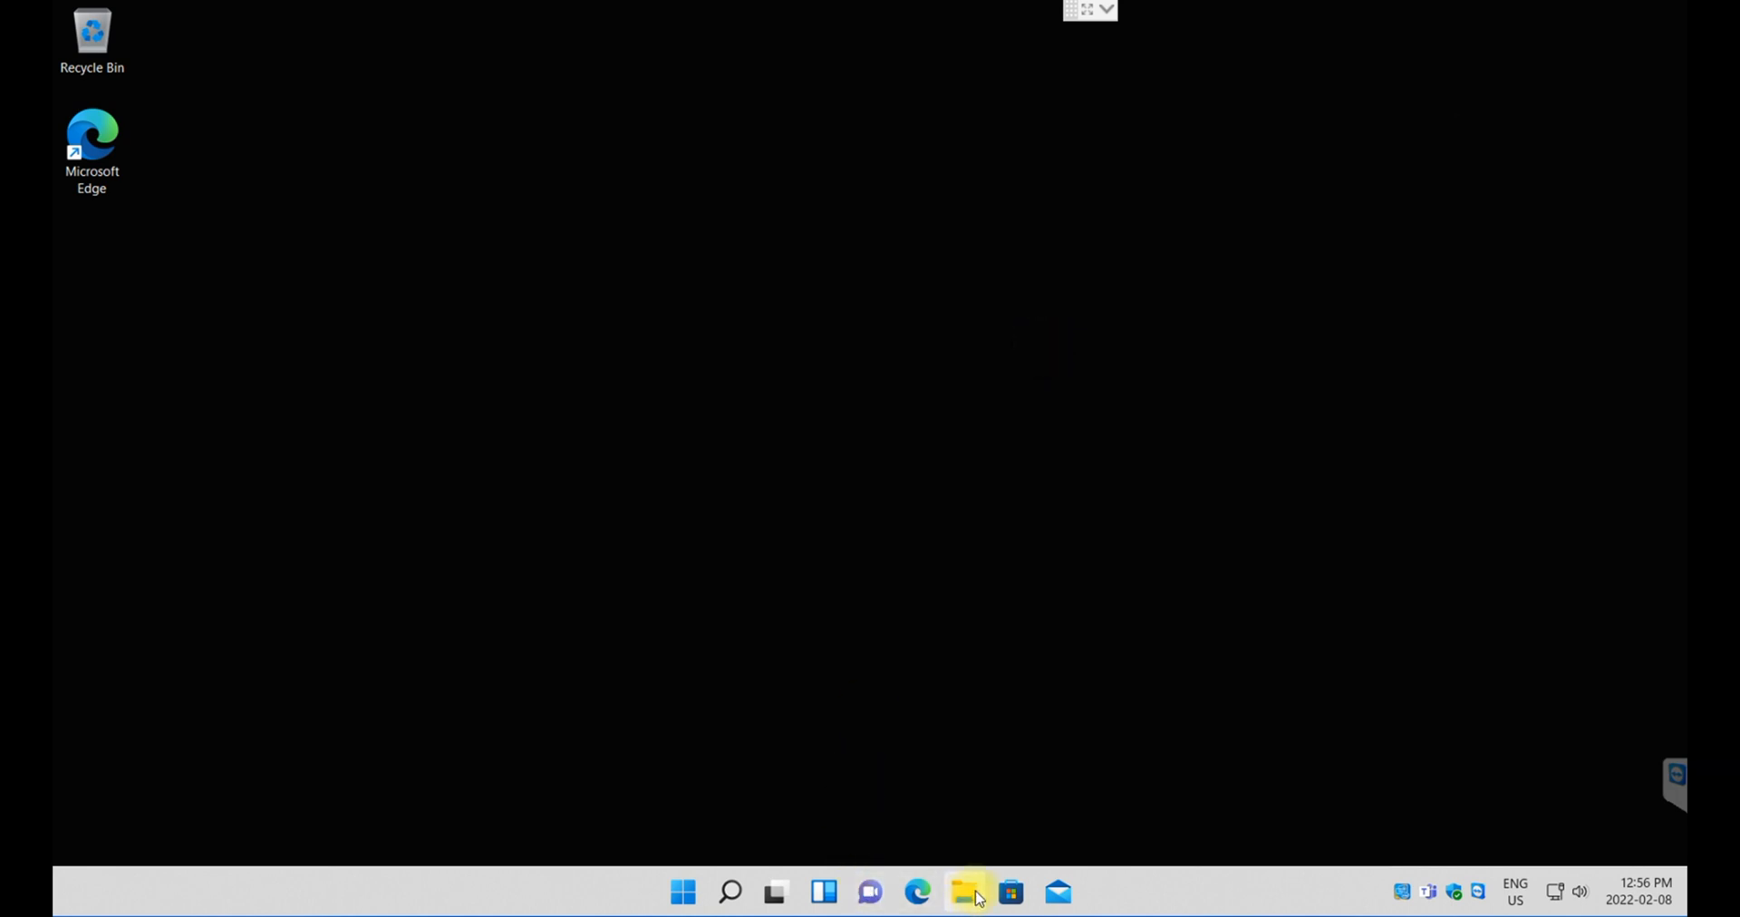
left_click(963, 892)
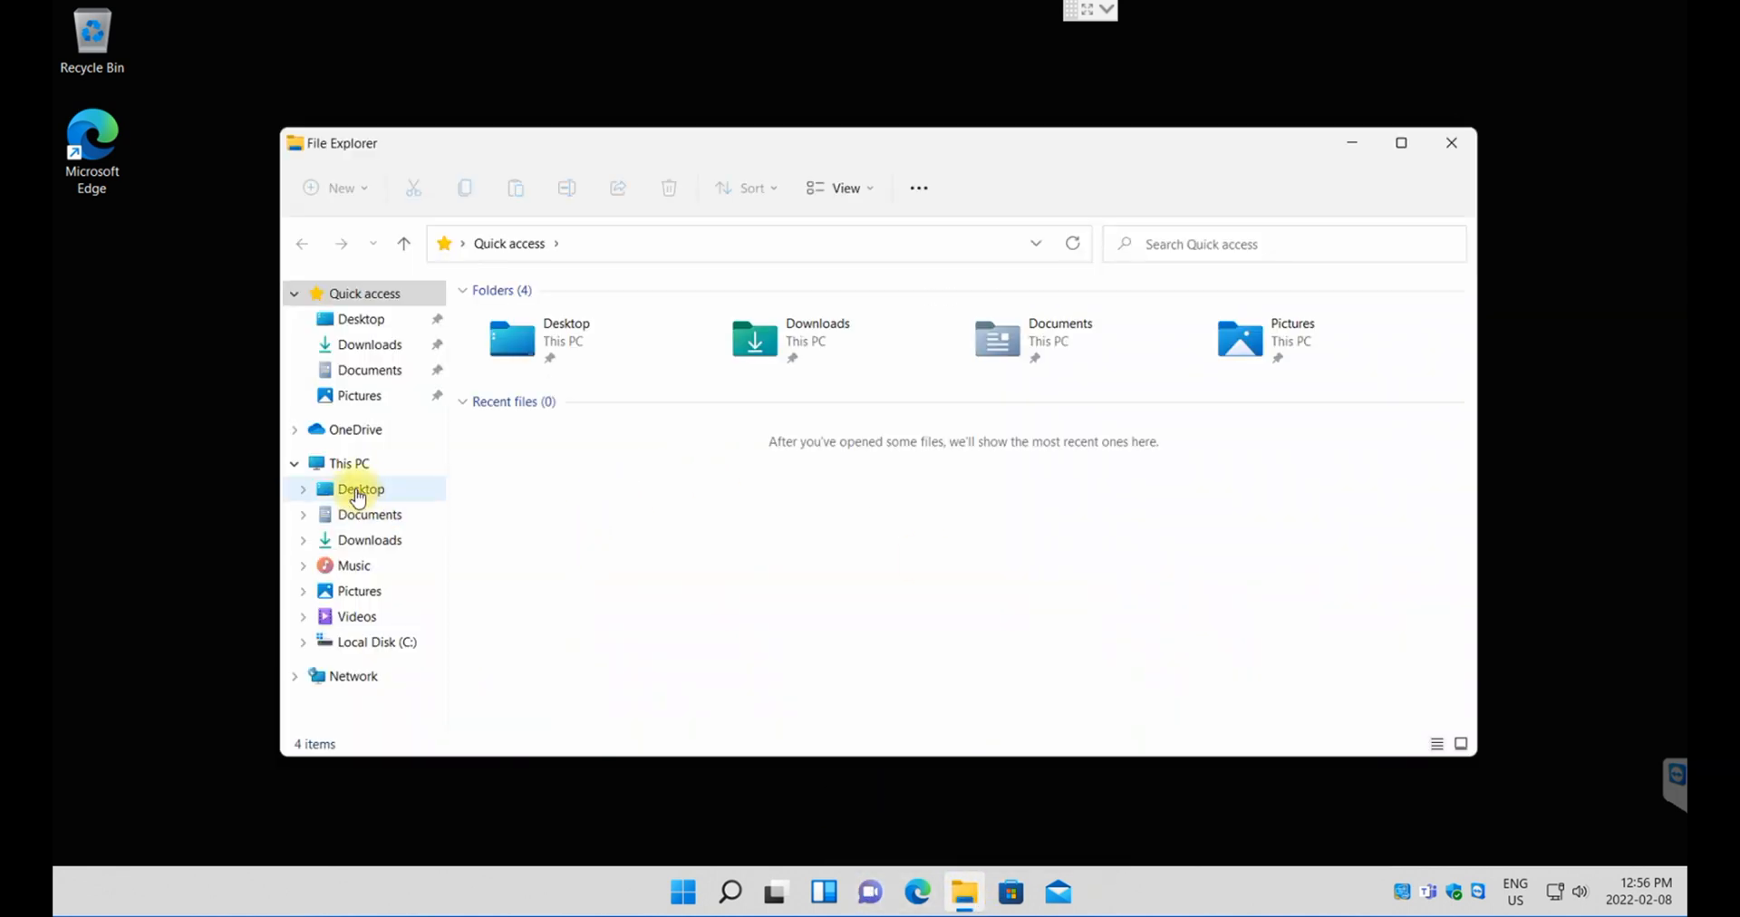
left_click(348, 462)
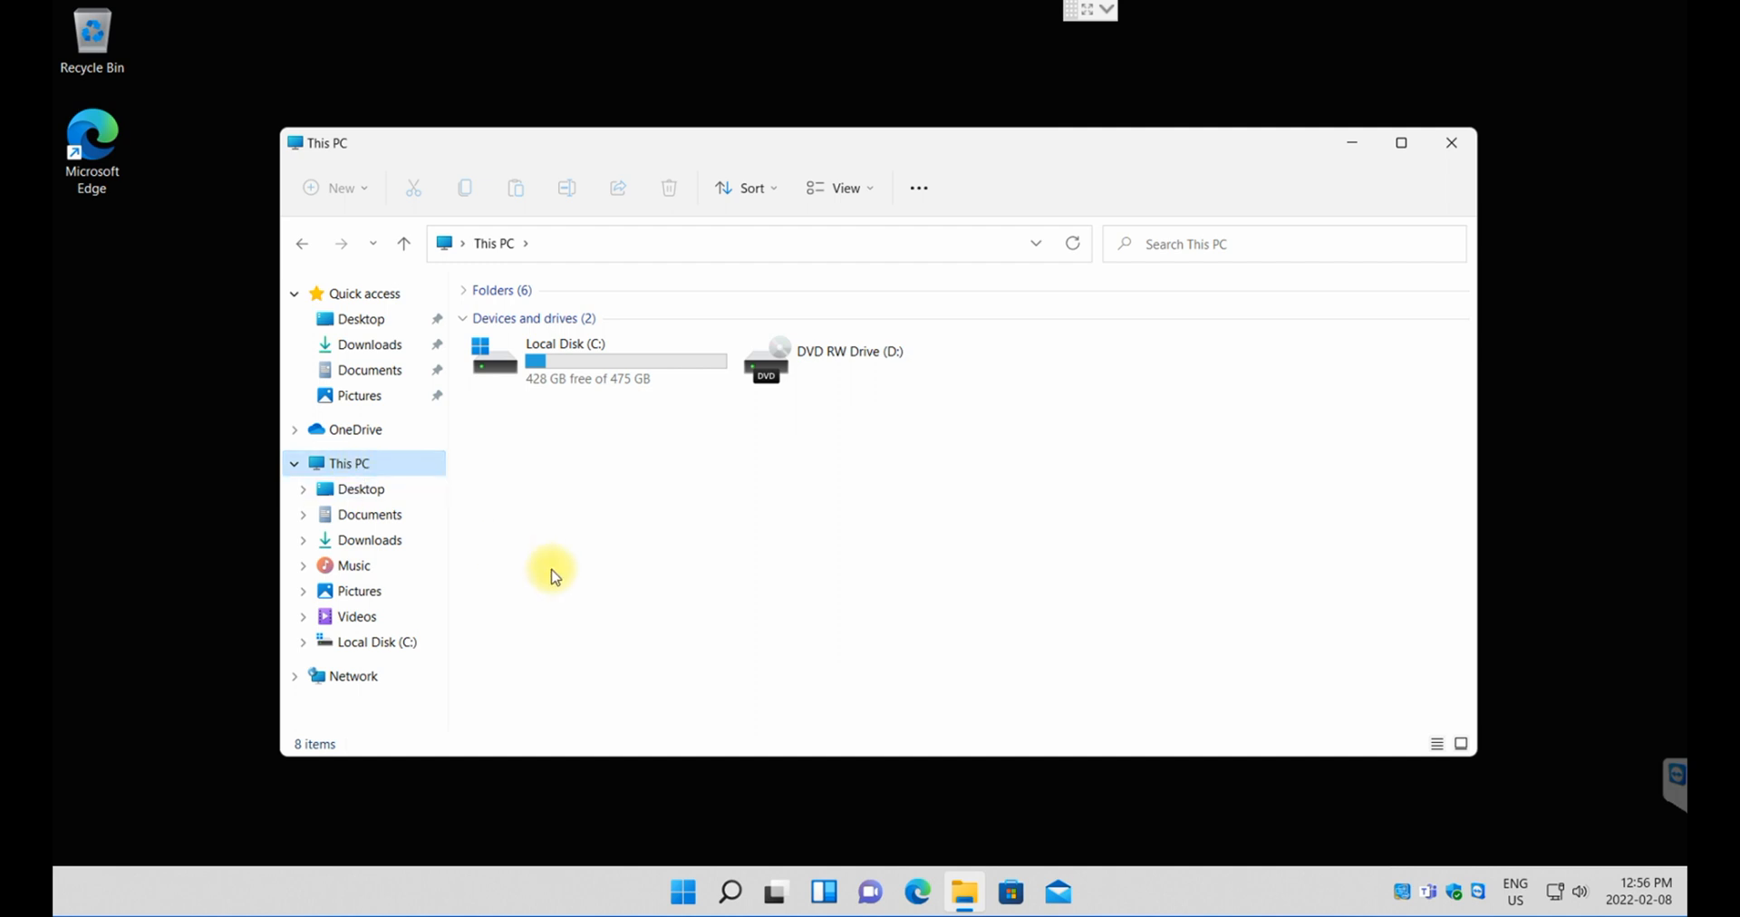
Step: Bring up Local Disk (C:) Properties showing 47.4 GB used and 428 GB free
right_click(560, 361)
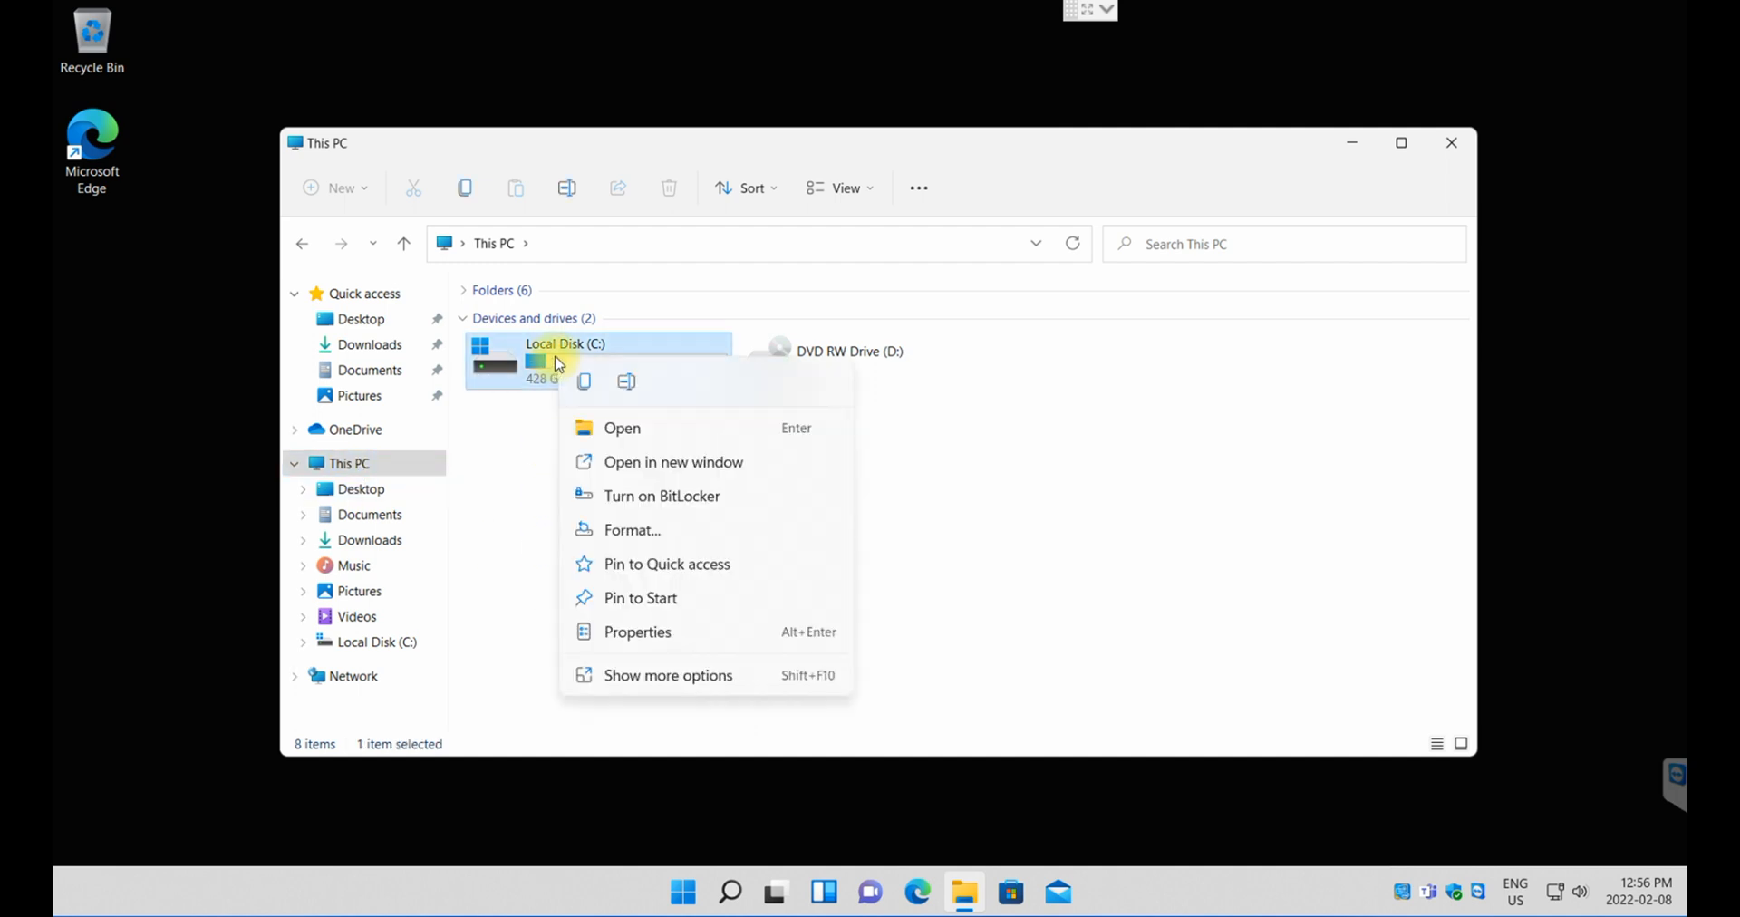
left_click(628, 644)
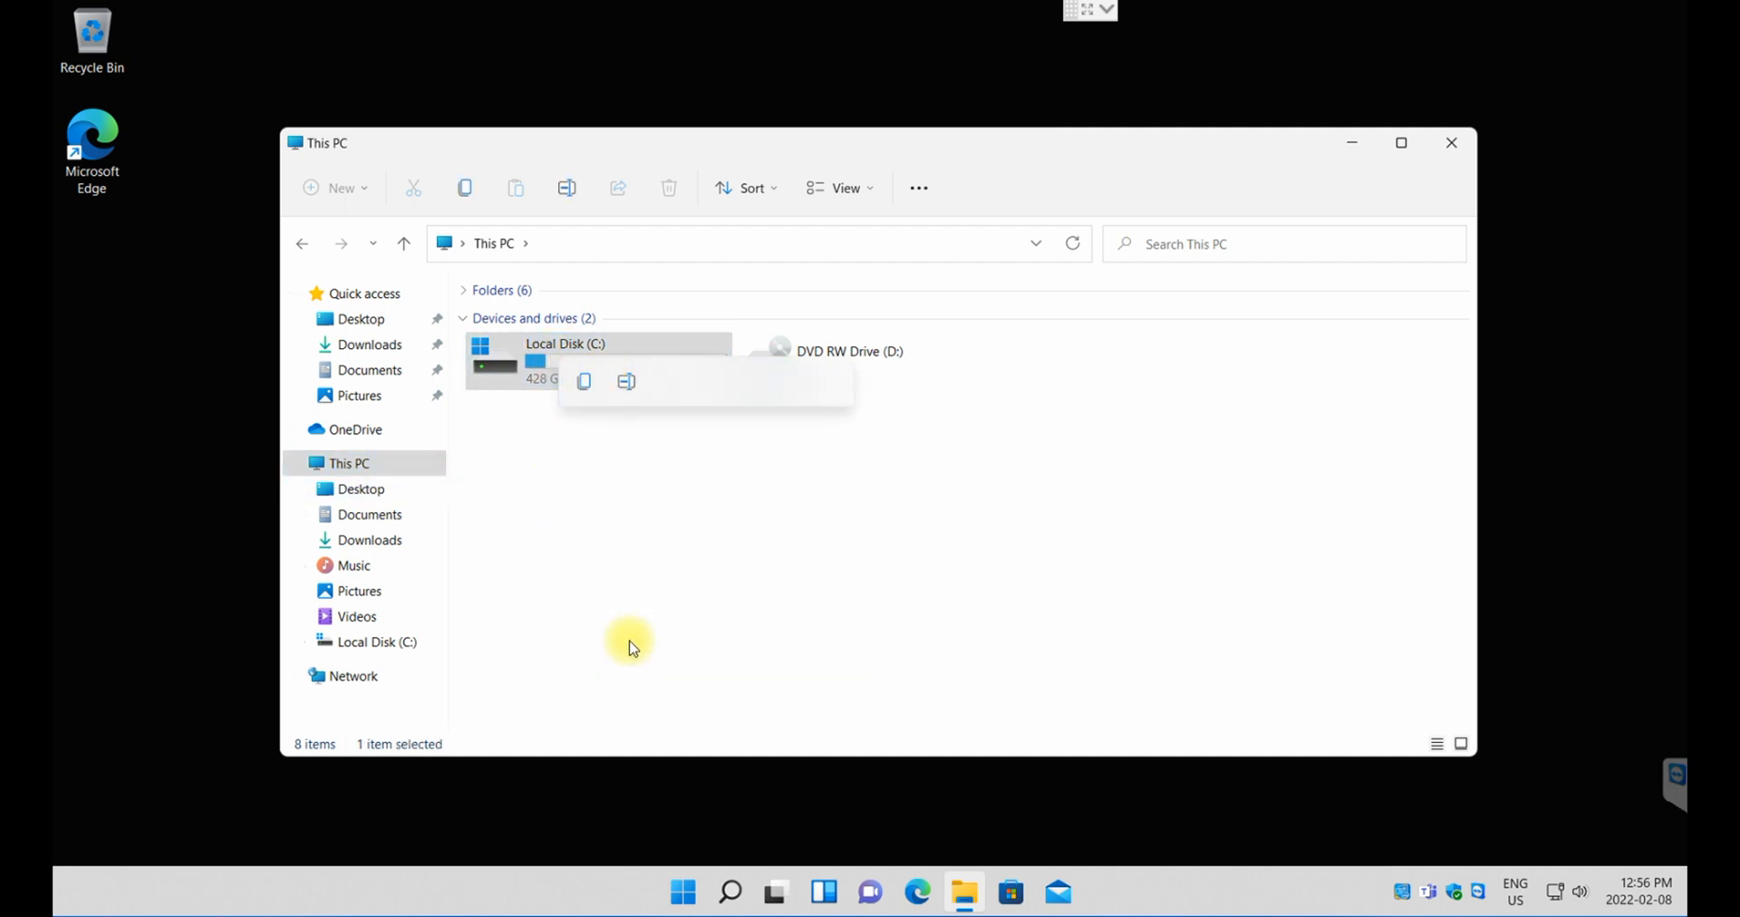
left_click(625, 381)
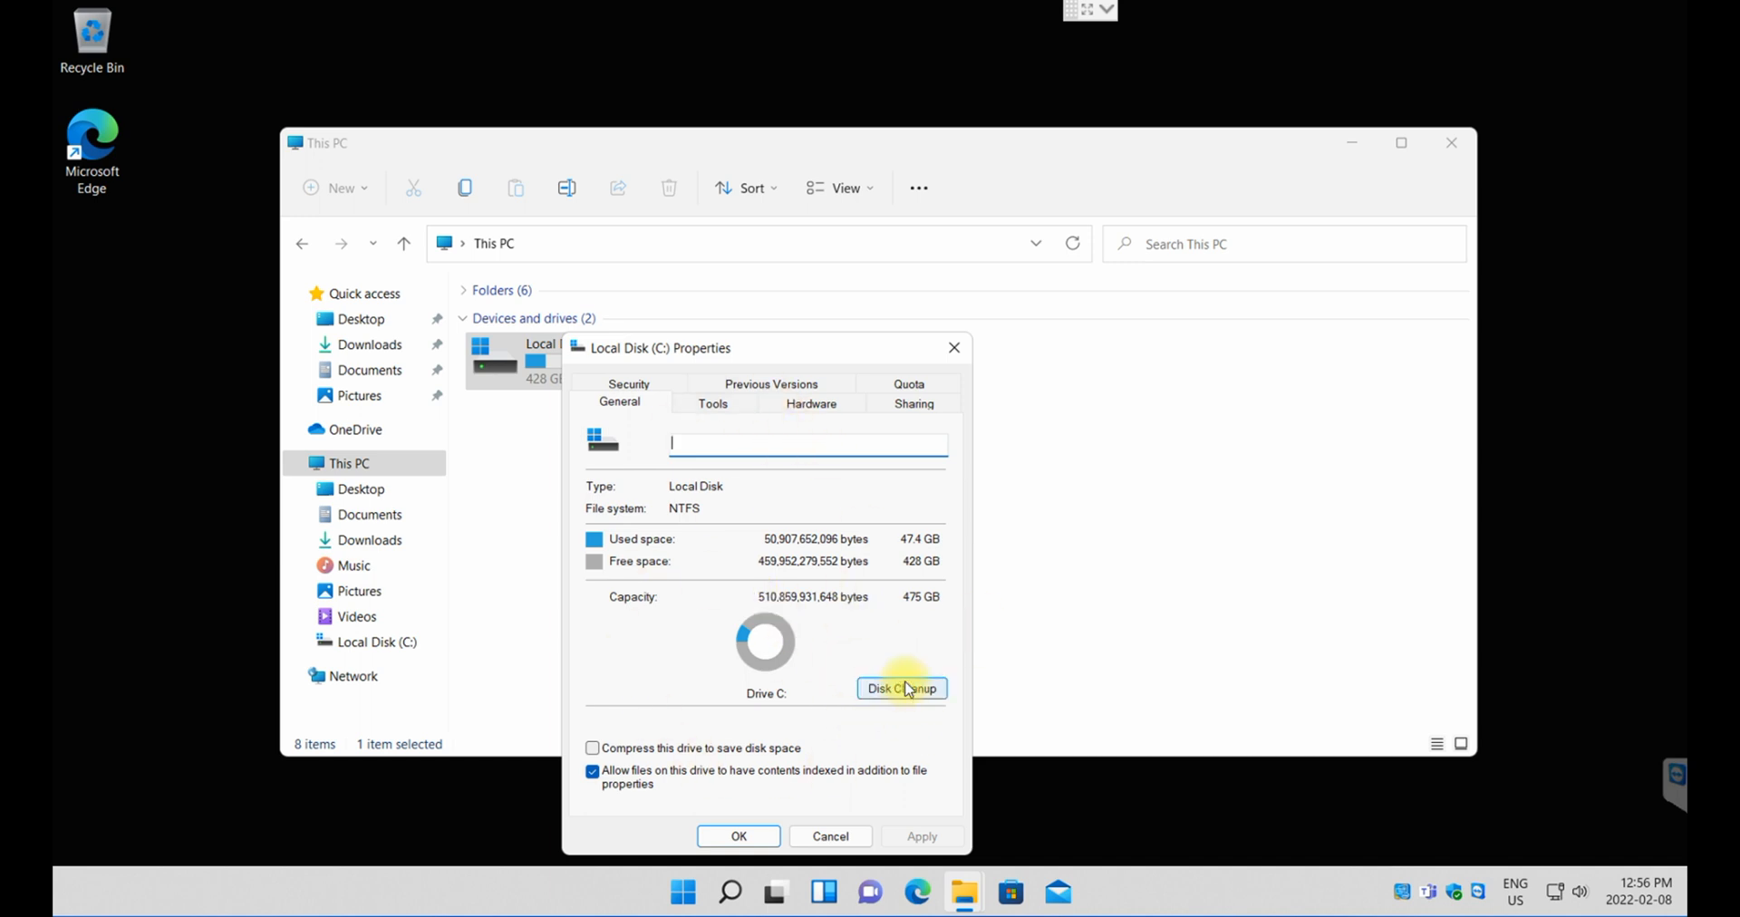
Step: Launch Disk Cleanup for drive C: and extend it to system files
left_click(901, 689)
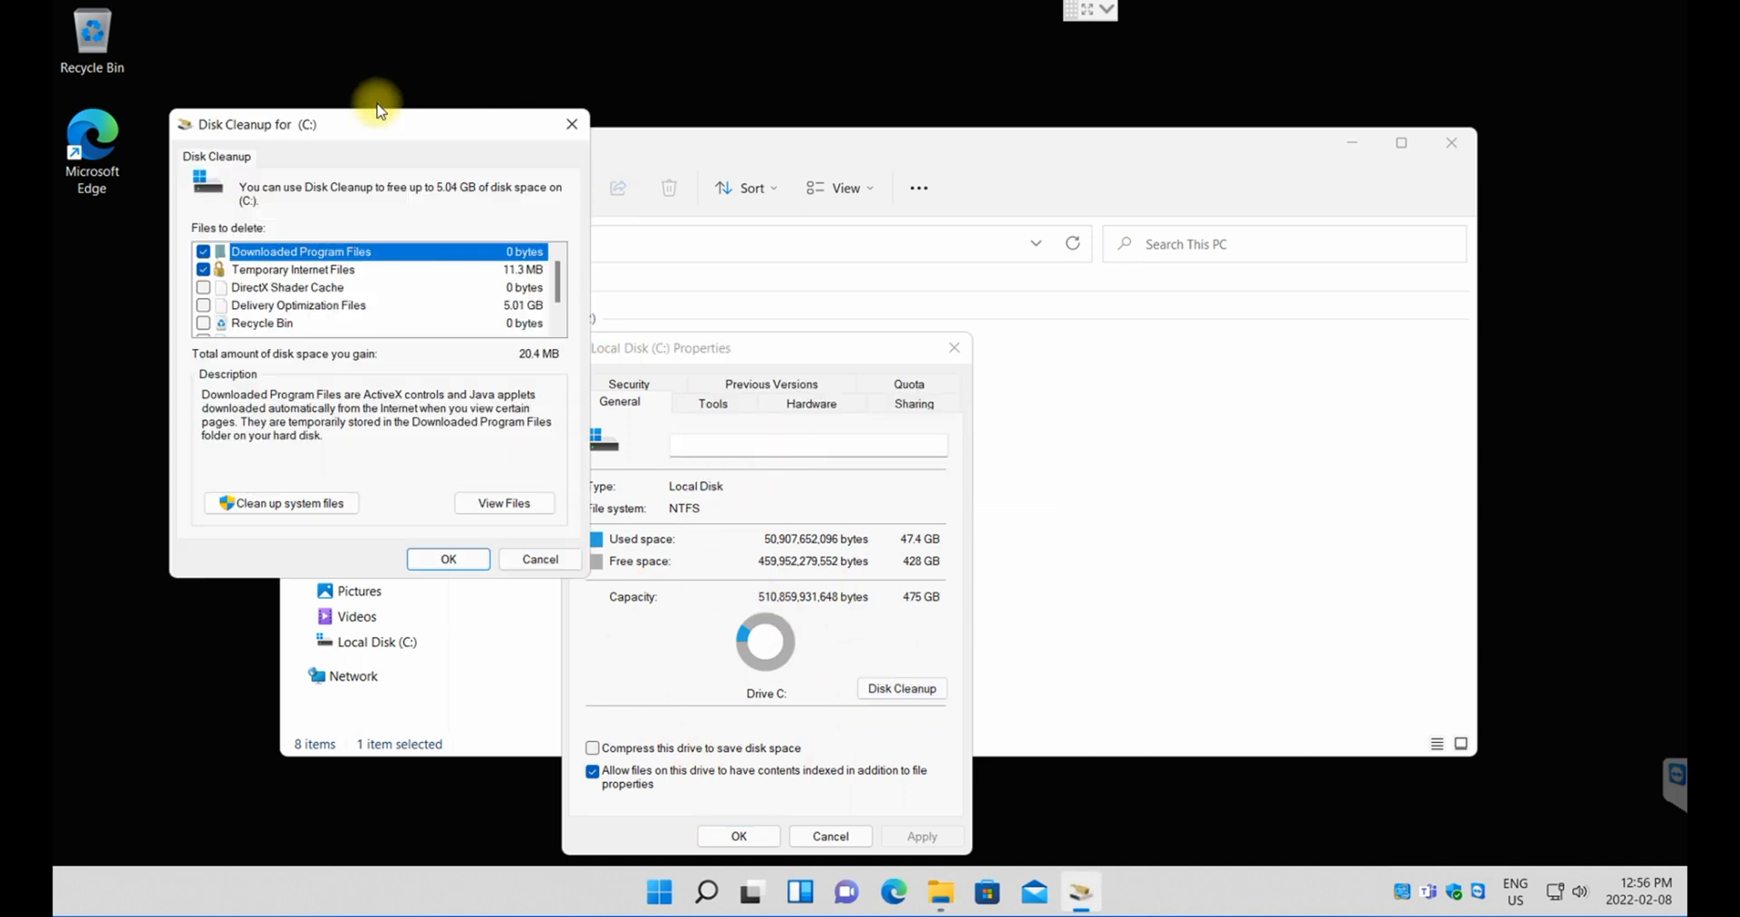
mouse_move(317, 553)
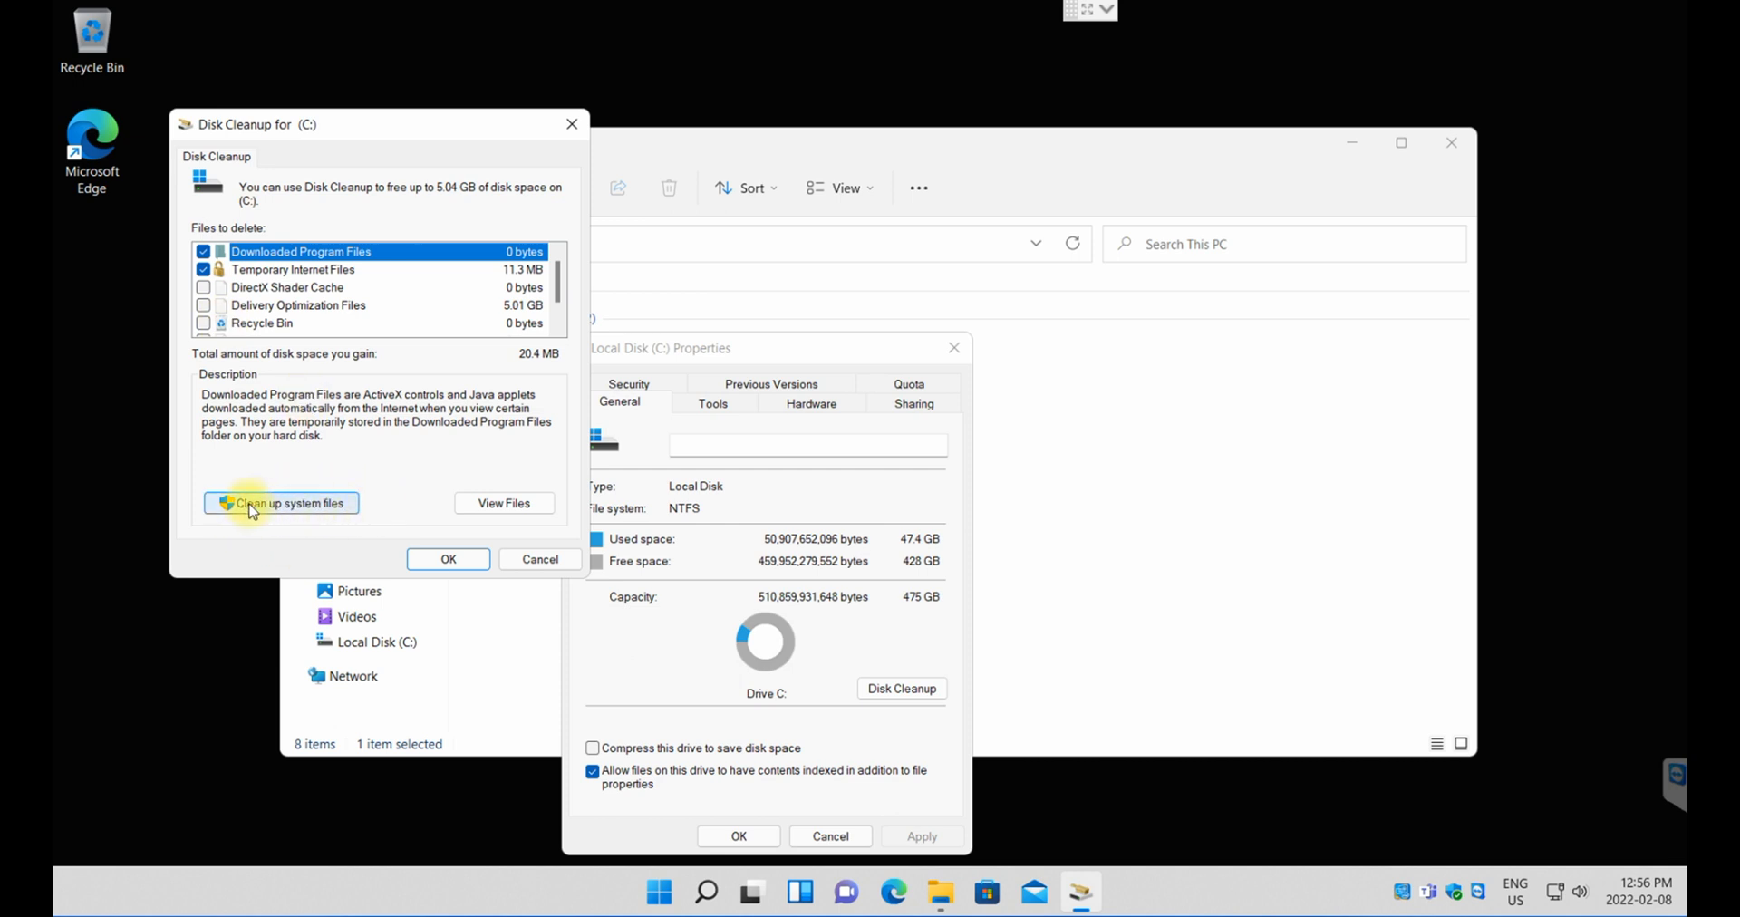
mouse_move(328, 516)
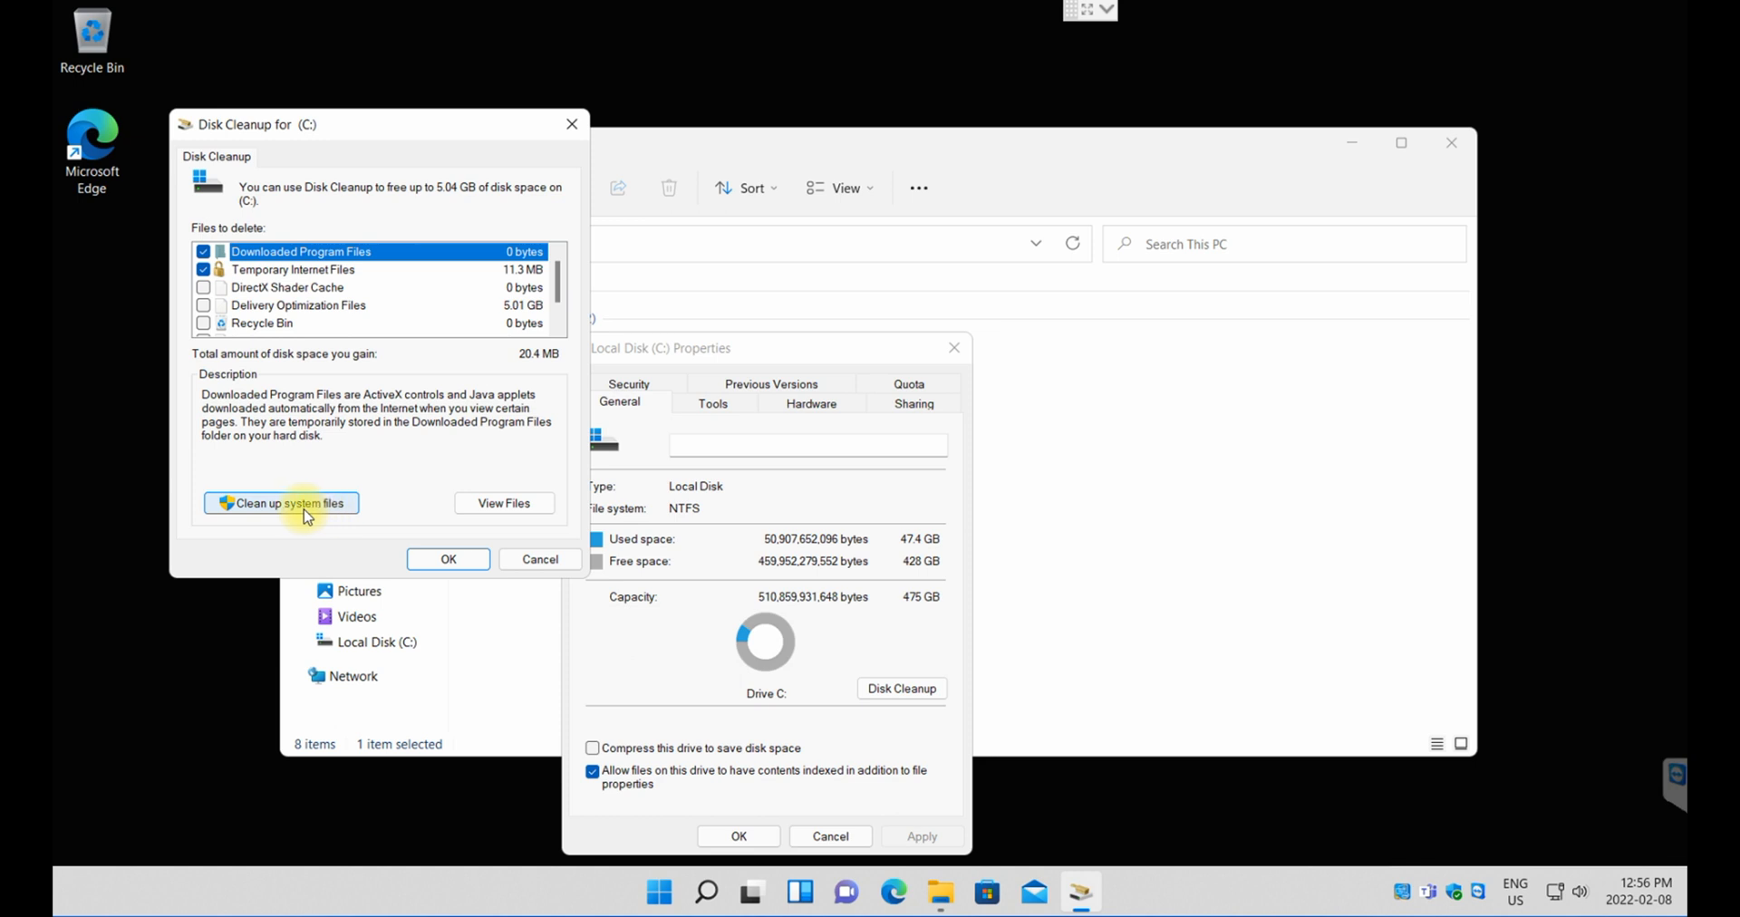
left_click(281, 504)
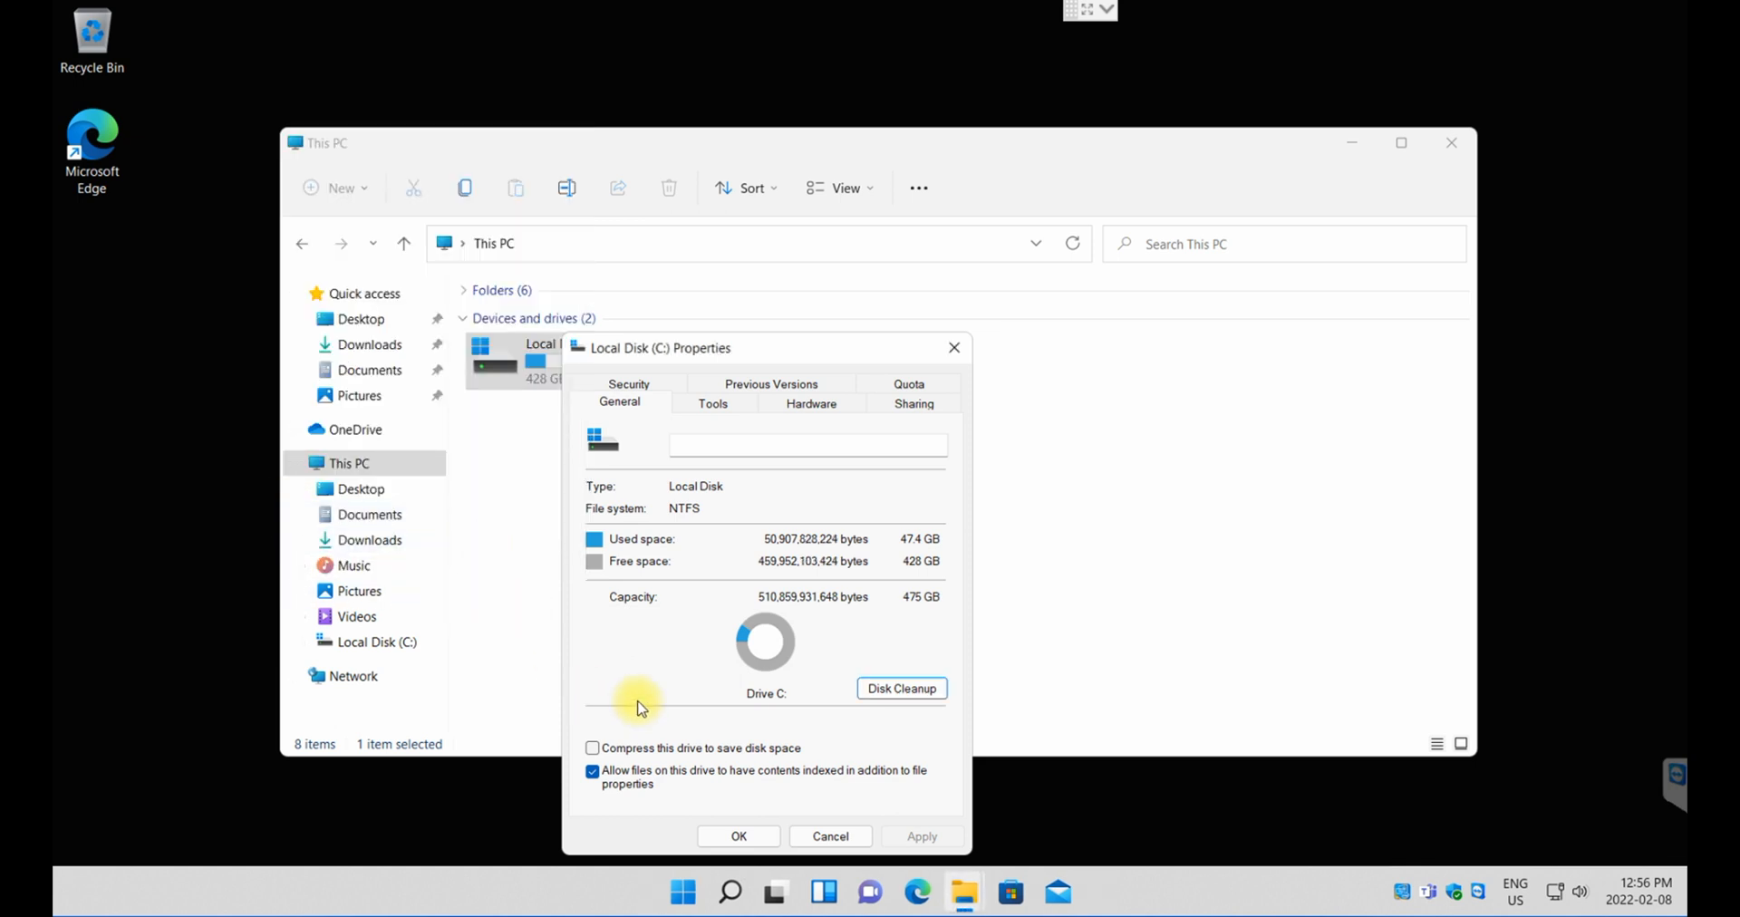
mouse_move(1158, 852)
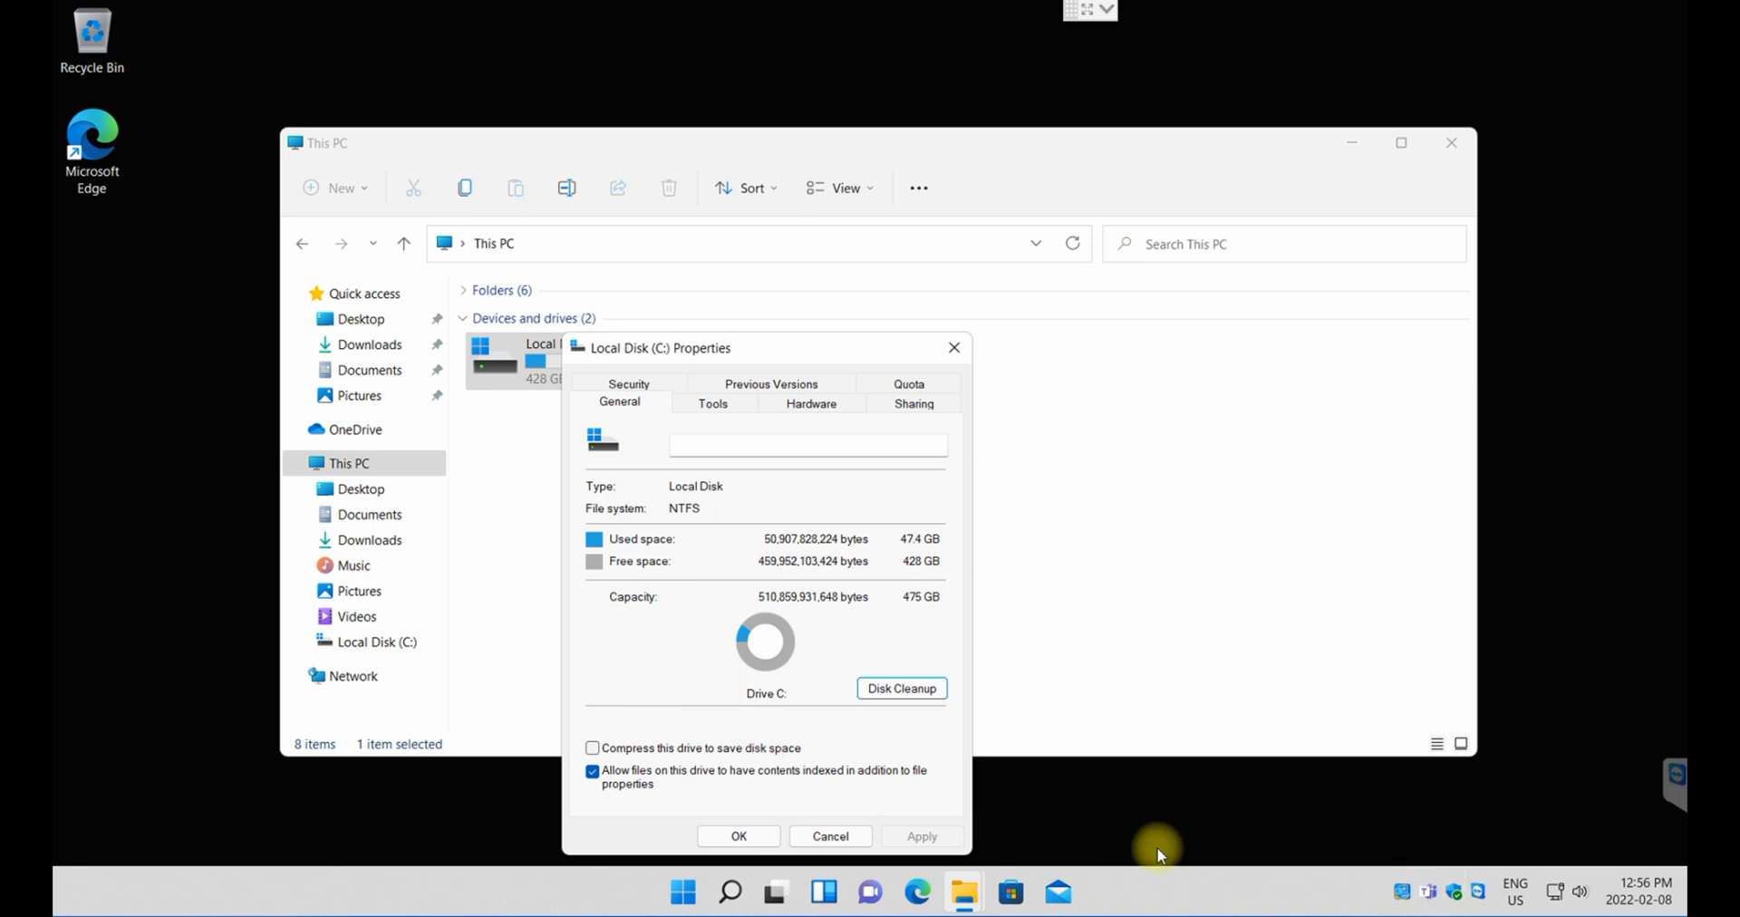
mouse_move(821, 392)
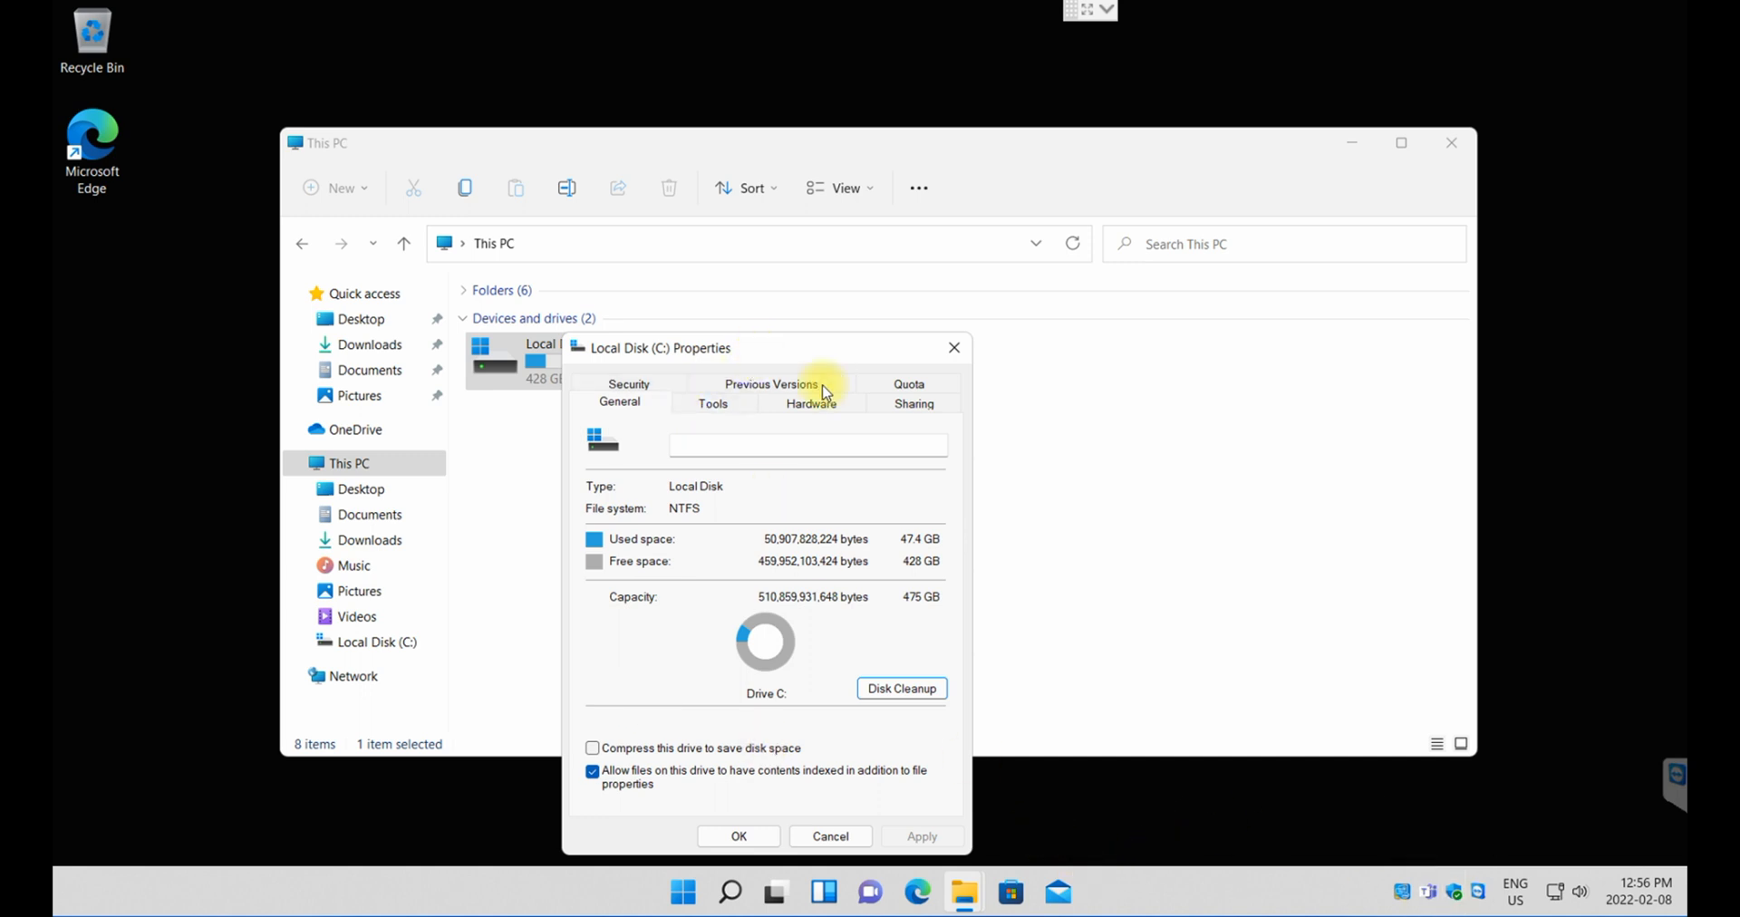
left_click(901, 689)
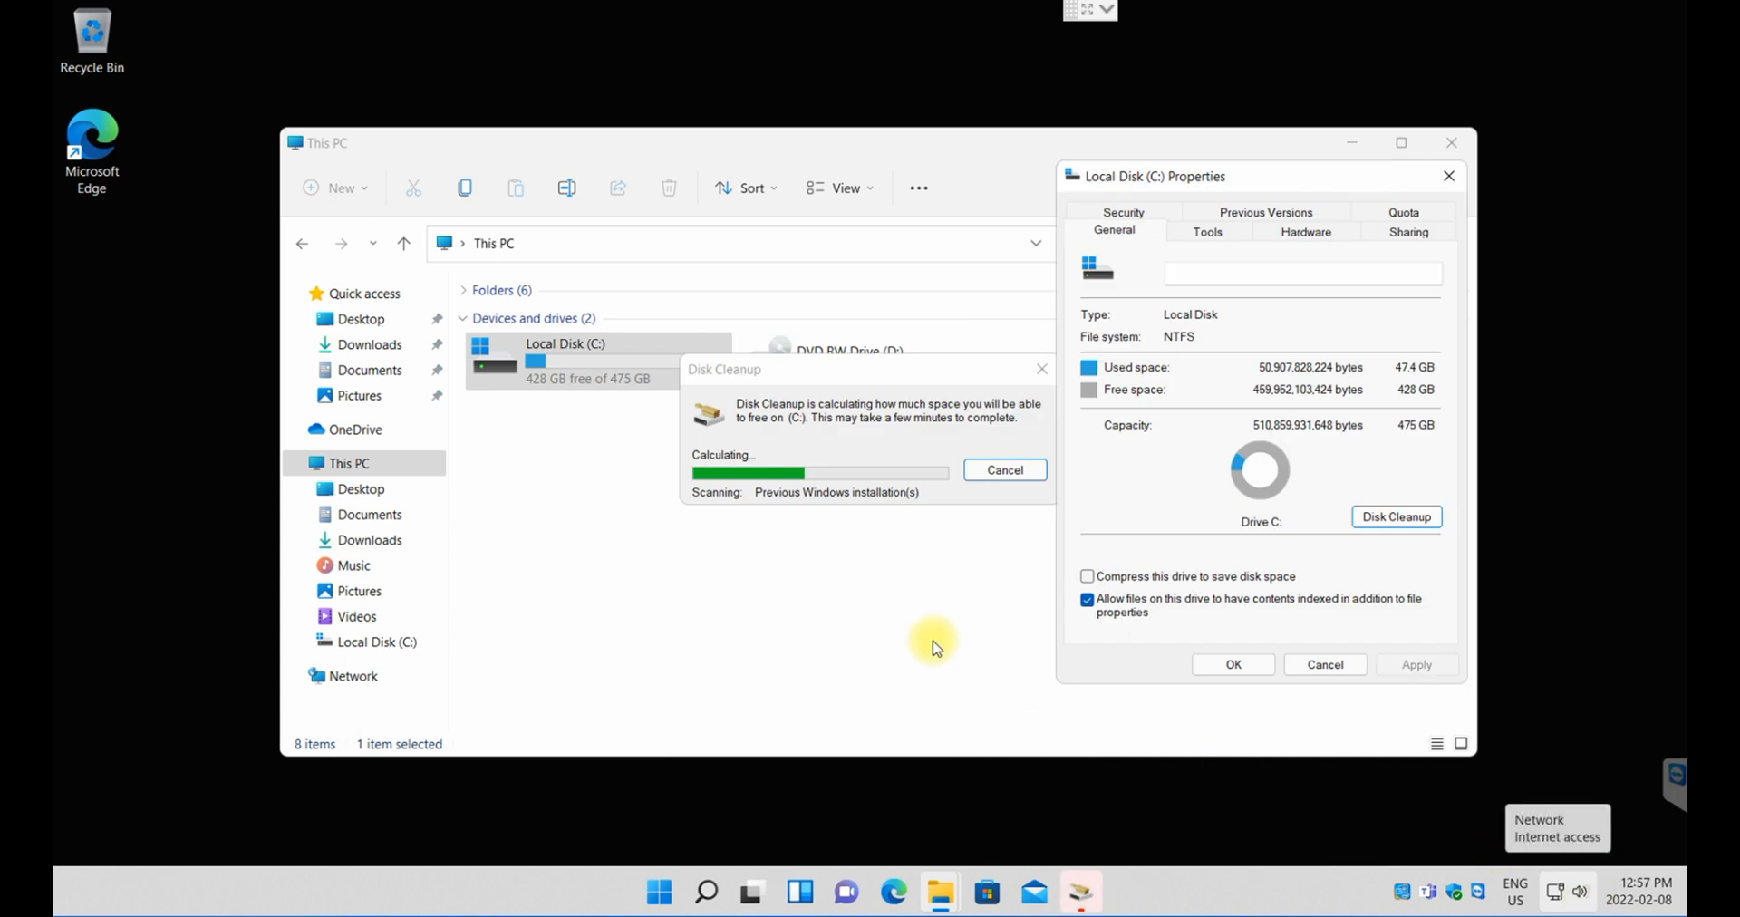
mouse_move(843, 414)
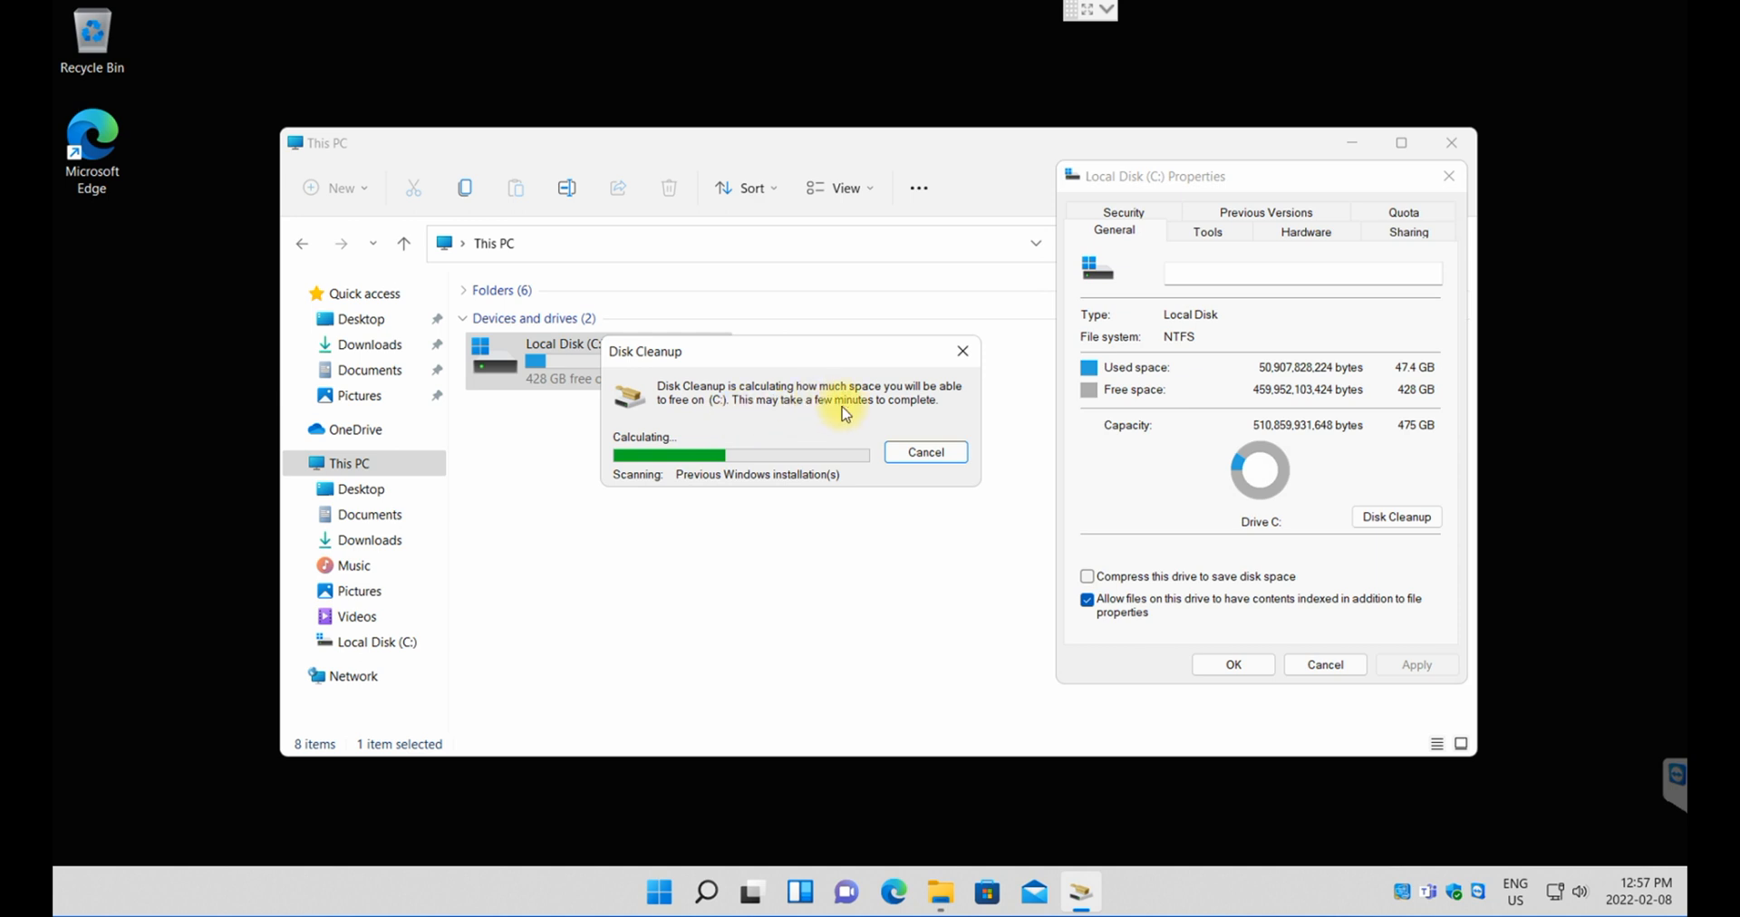
mouse_move(711, 422)
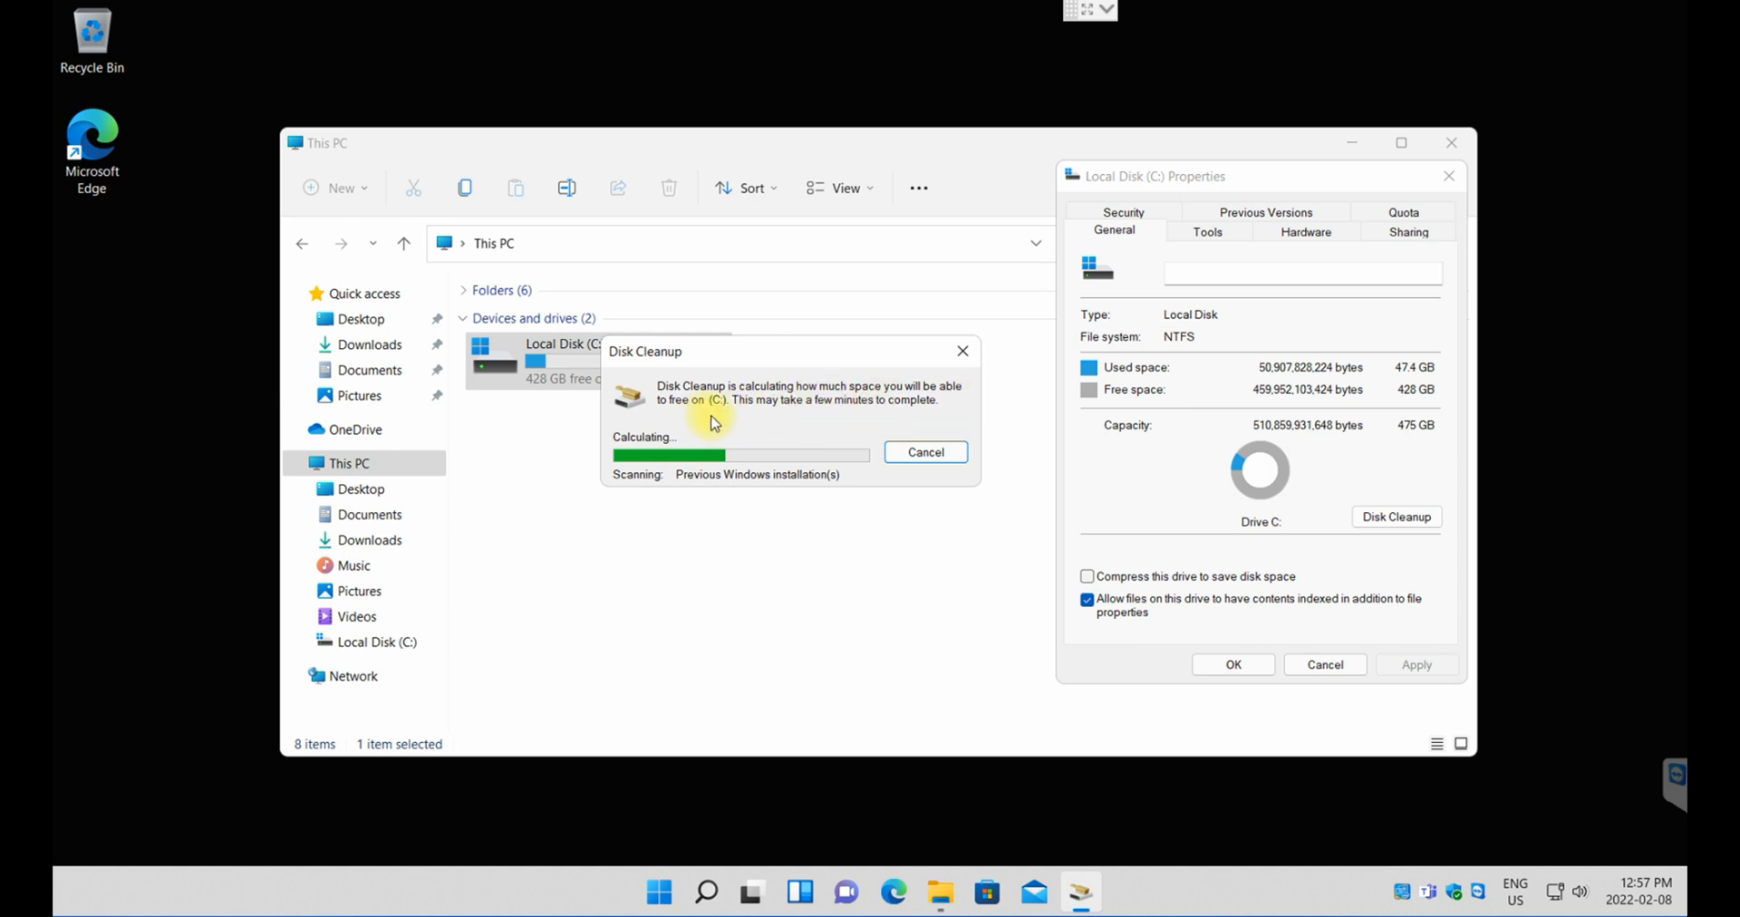
mouse_move(783, 523)
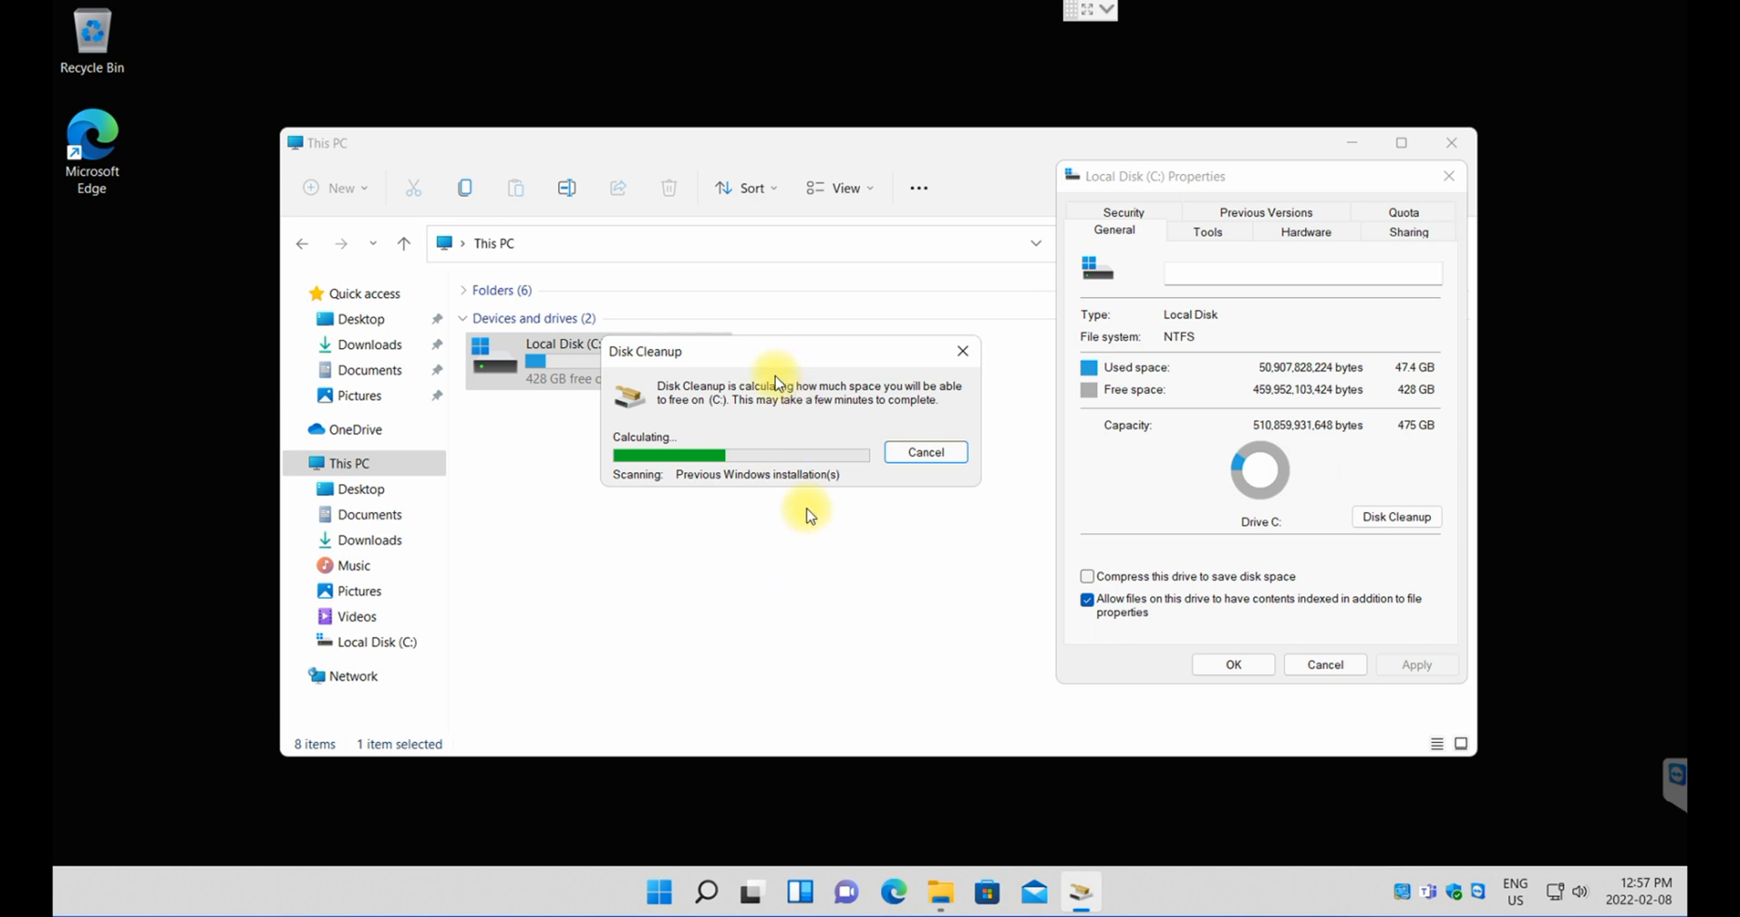
mouse_move(848, 524)
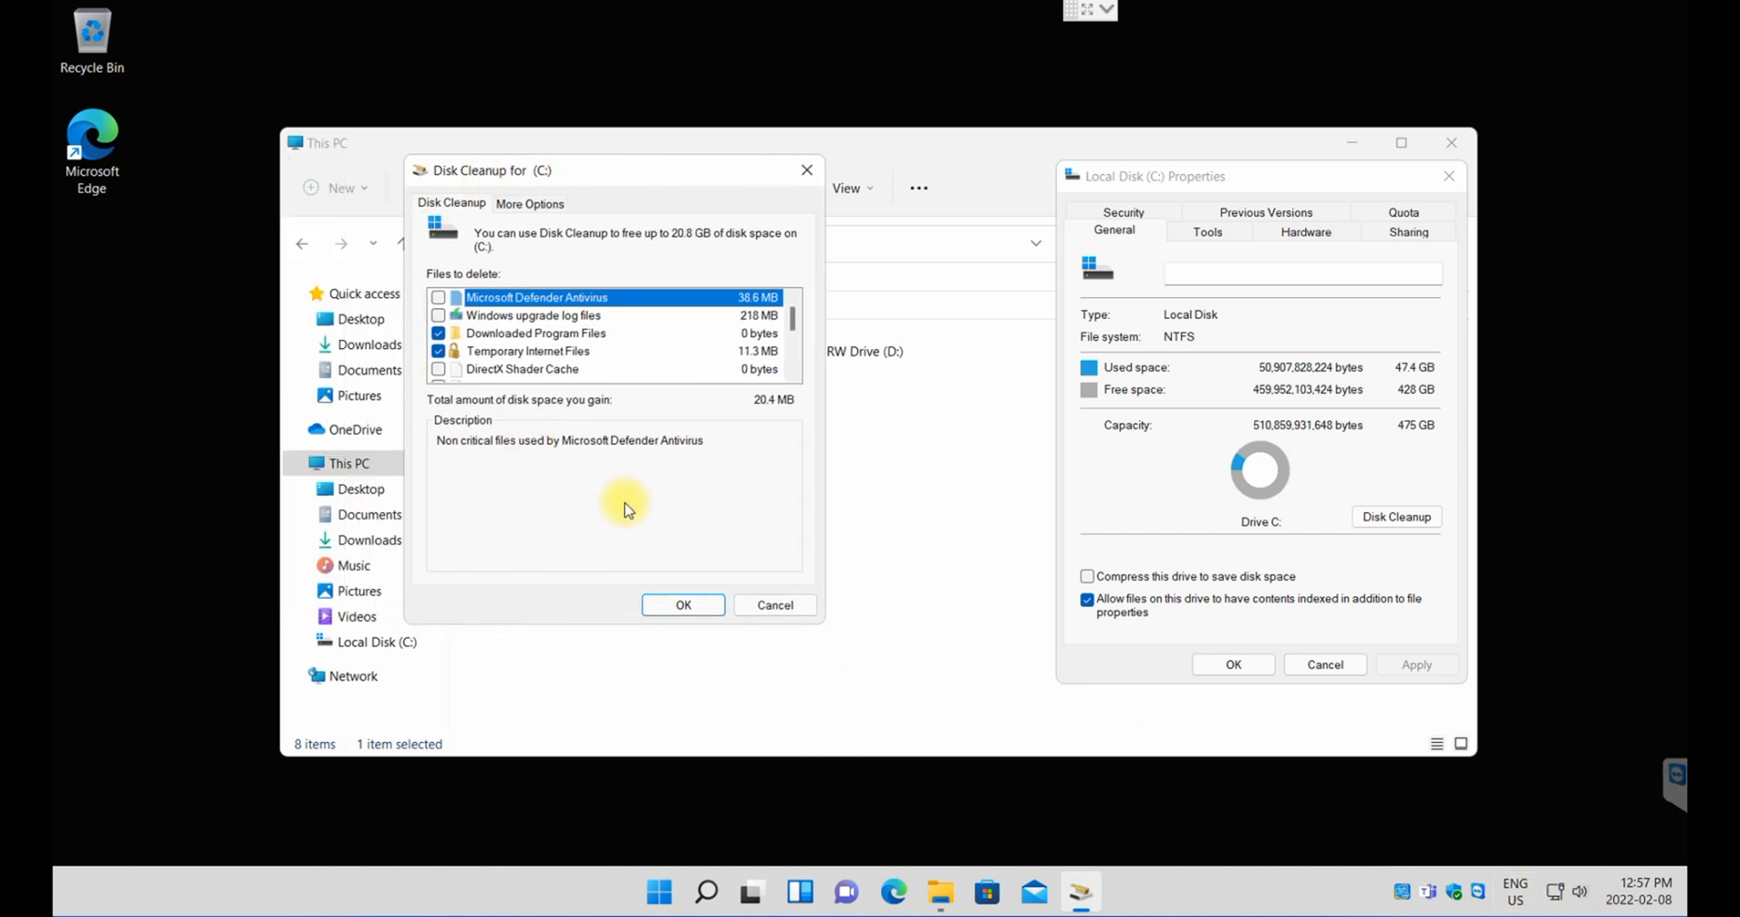
mouse_move(607, 513)
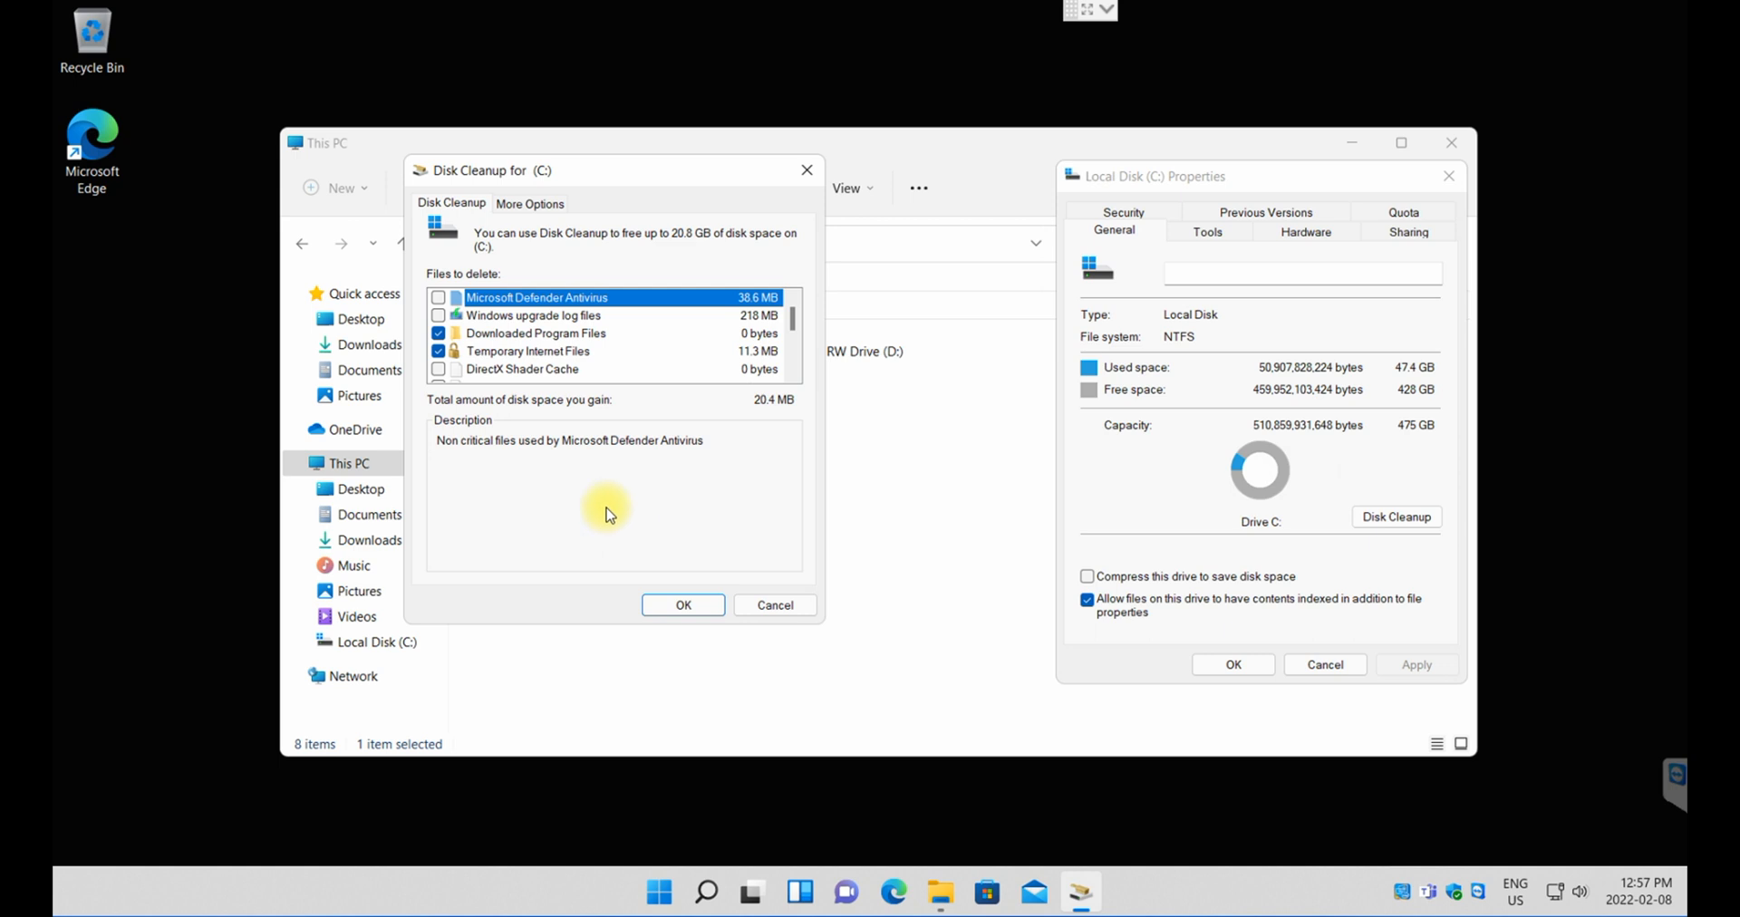
Step: Mark Windows upgrade log files and Microsoft Defender Antivirus files for deletion, totaling 277 MB
left_click(439, 315)
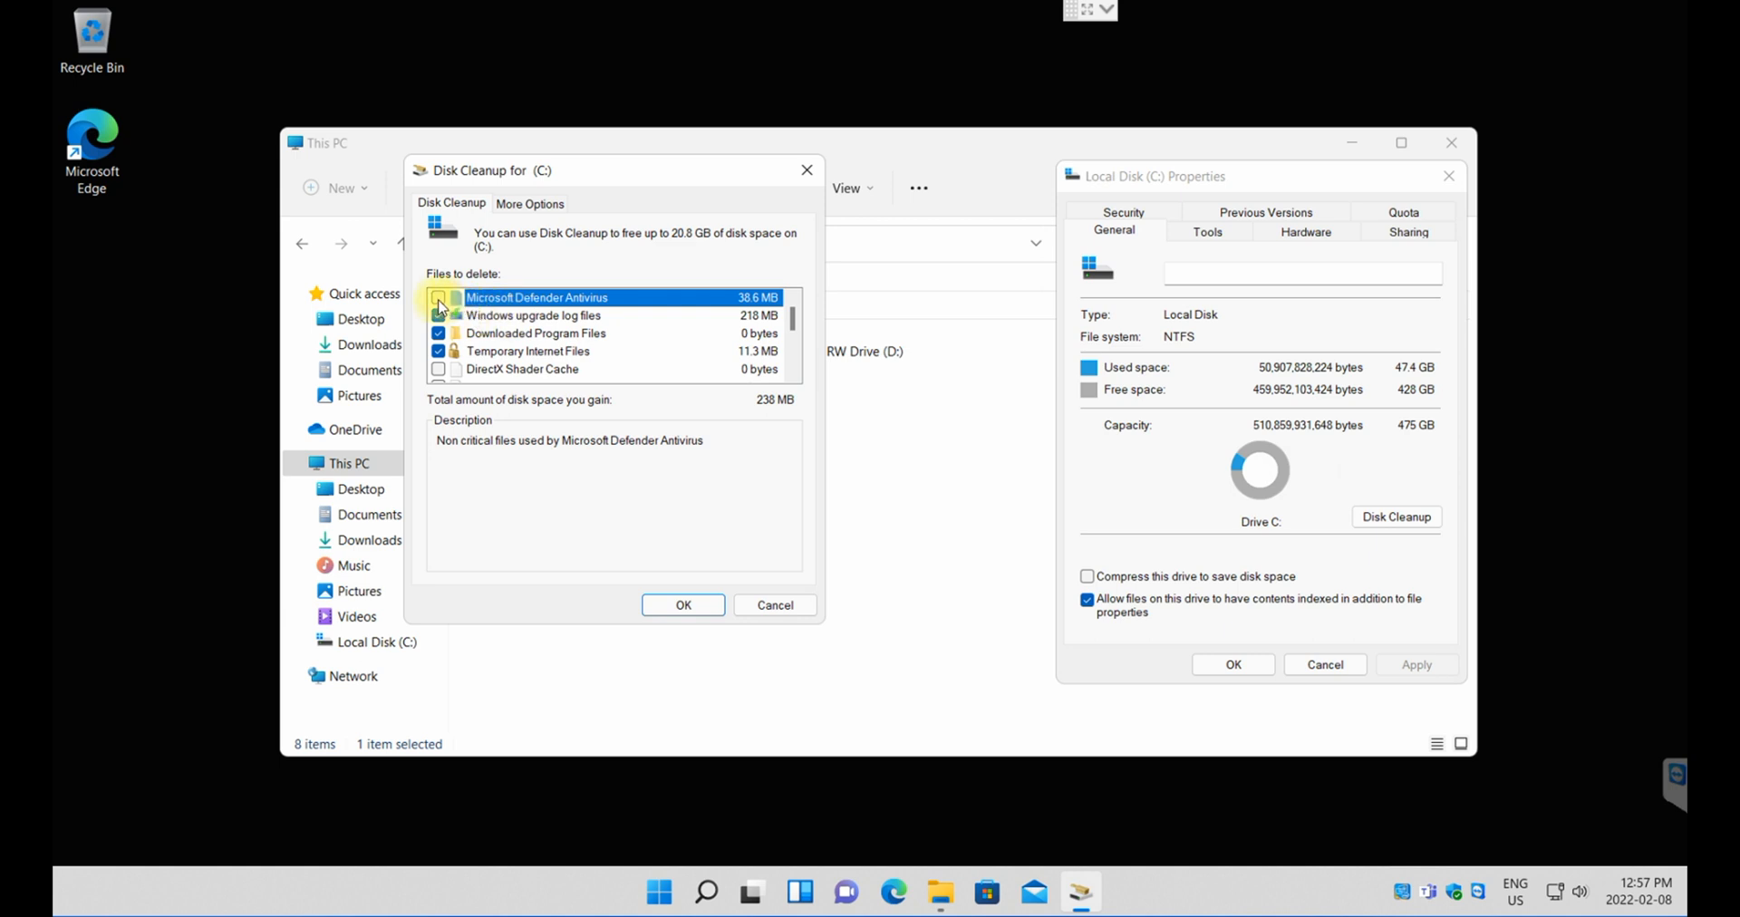
left_click(438, 298)
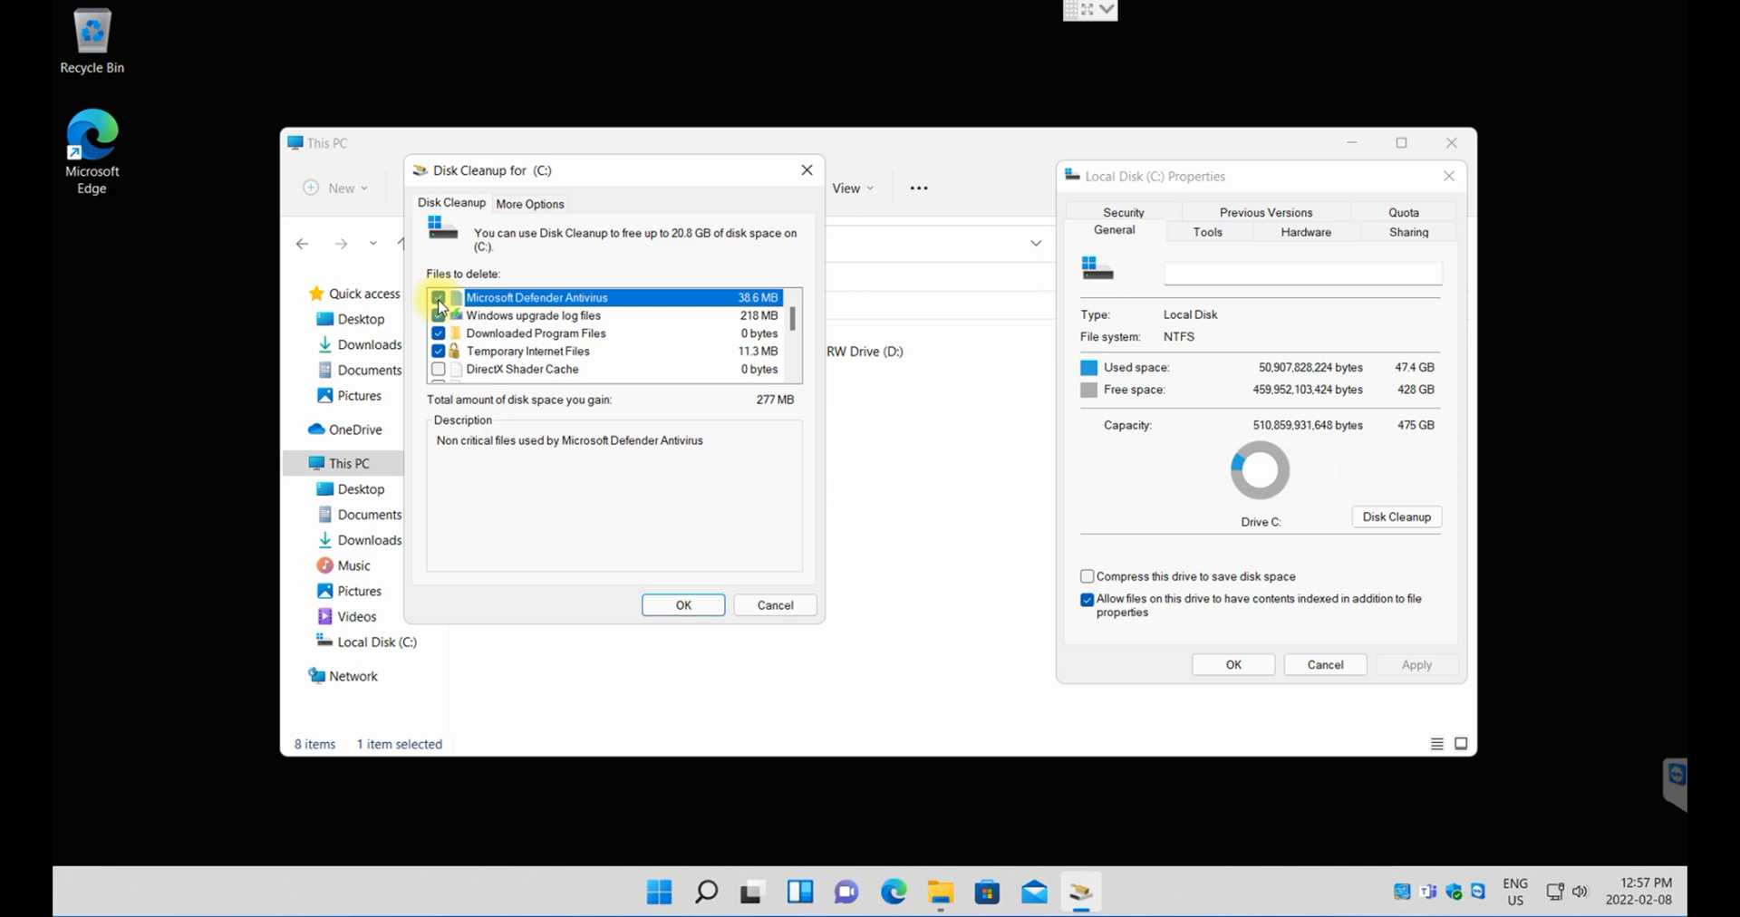
left_click(439, 298)
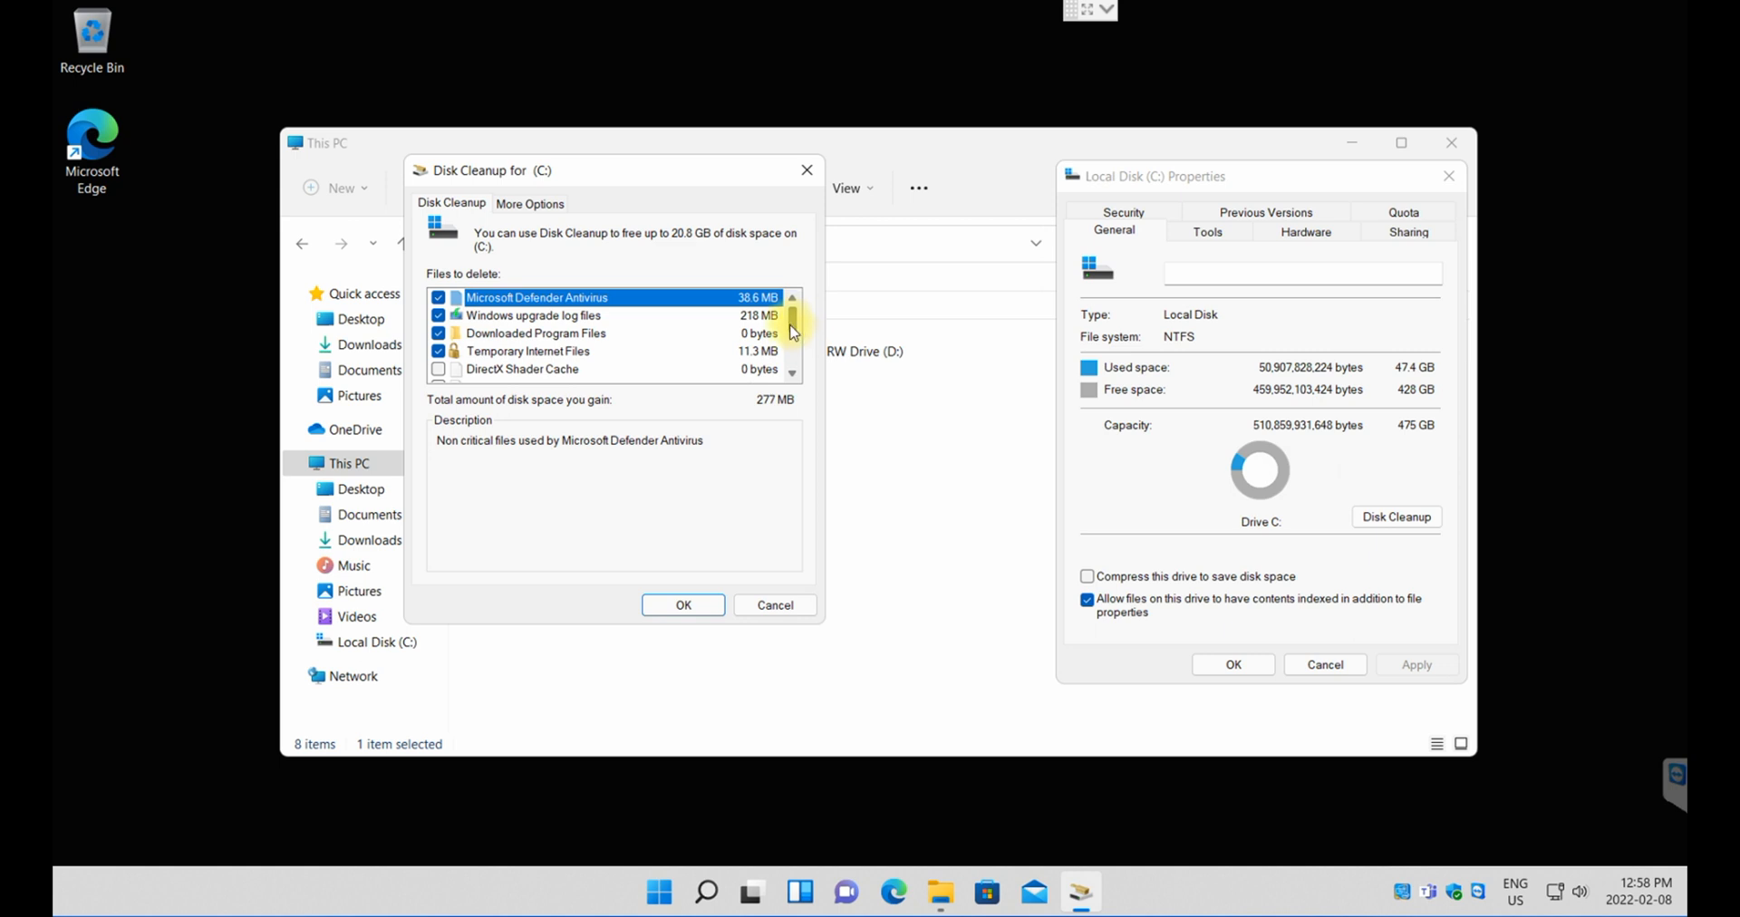
scroll("down", 3)
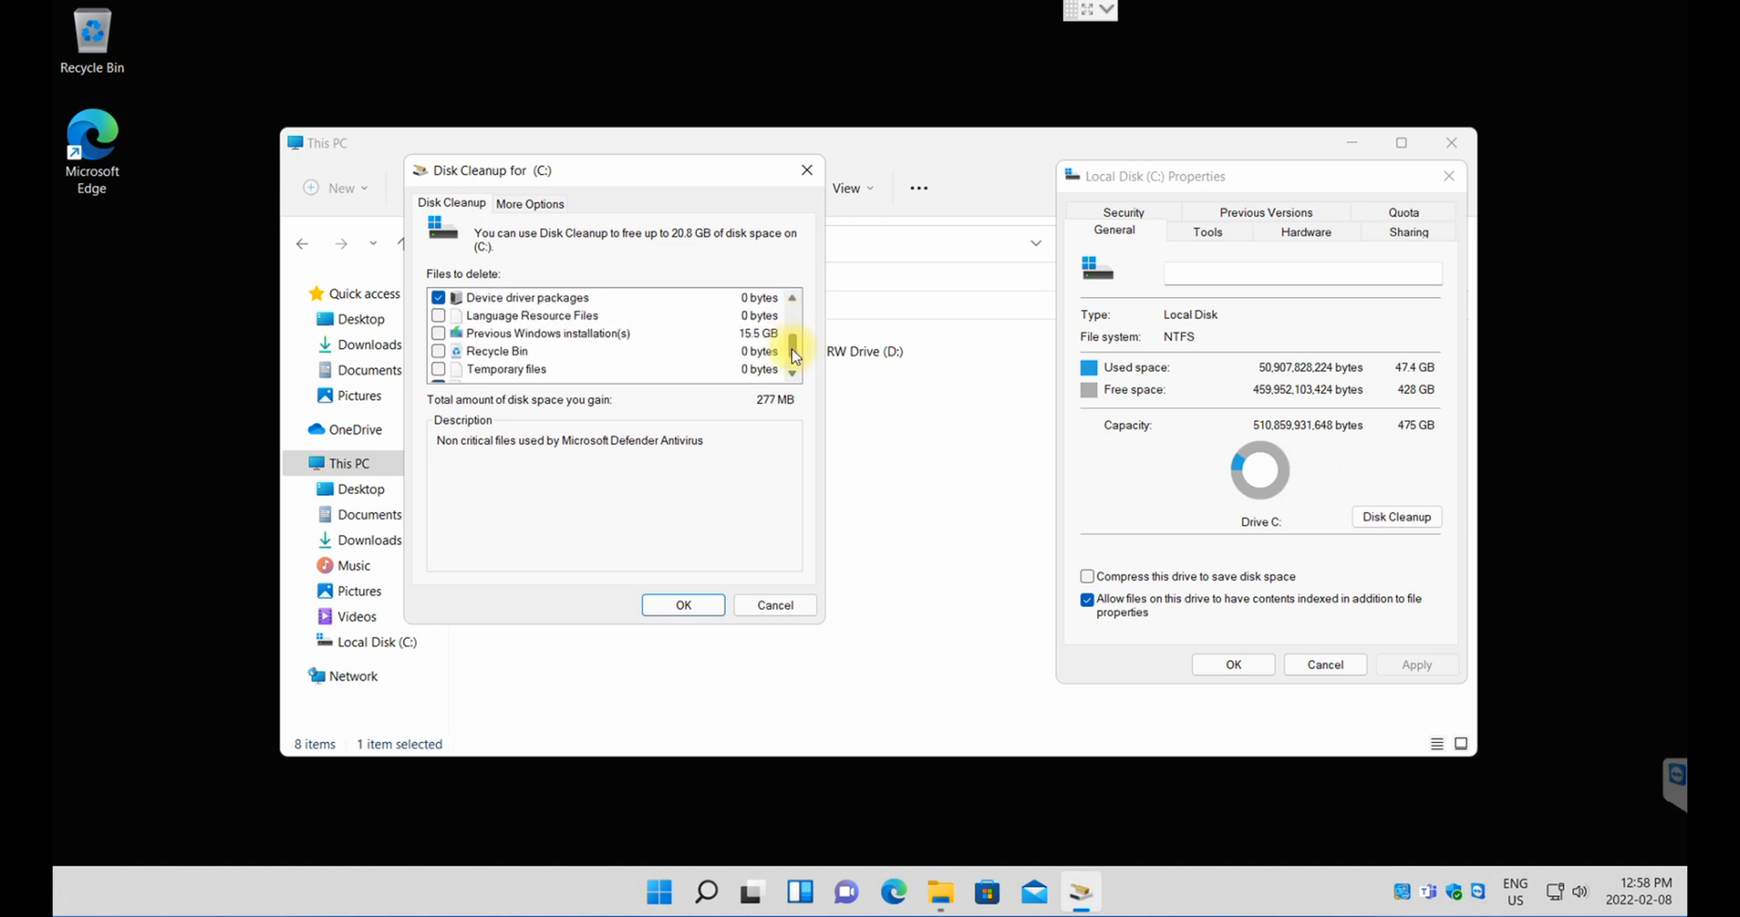
Step: Mark the 15.5 GB Previous Windows installation(s) and confirm with OK, totaling 15.8 GB
left_click(439, 333)
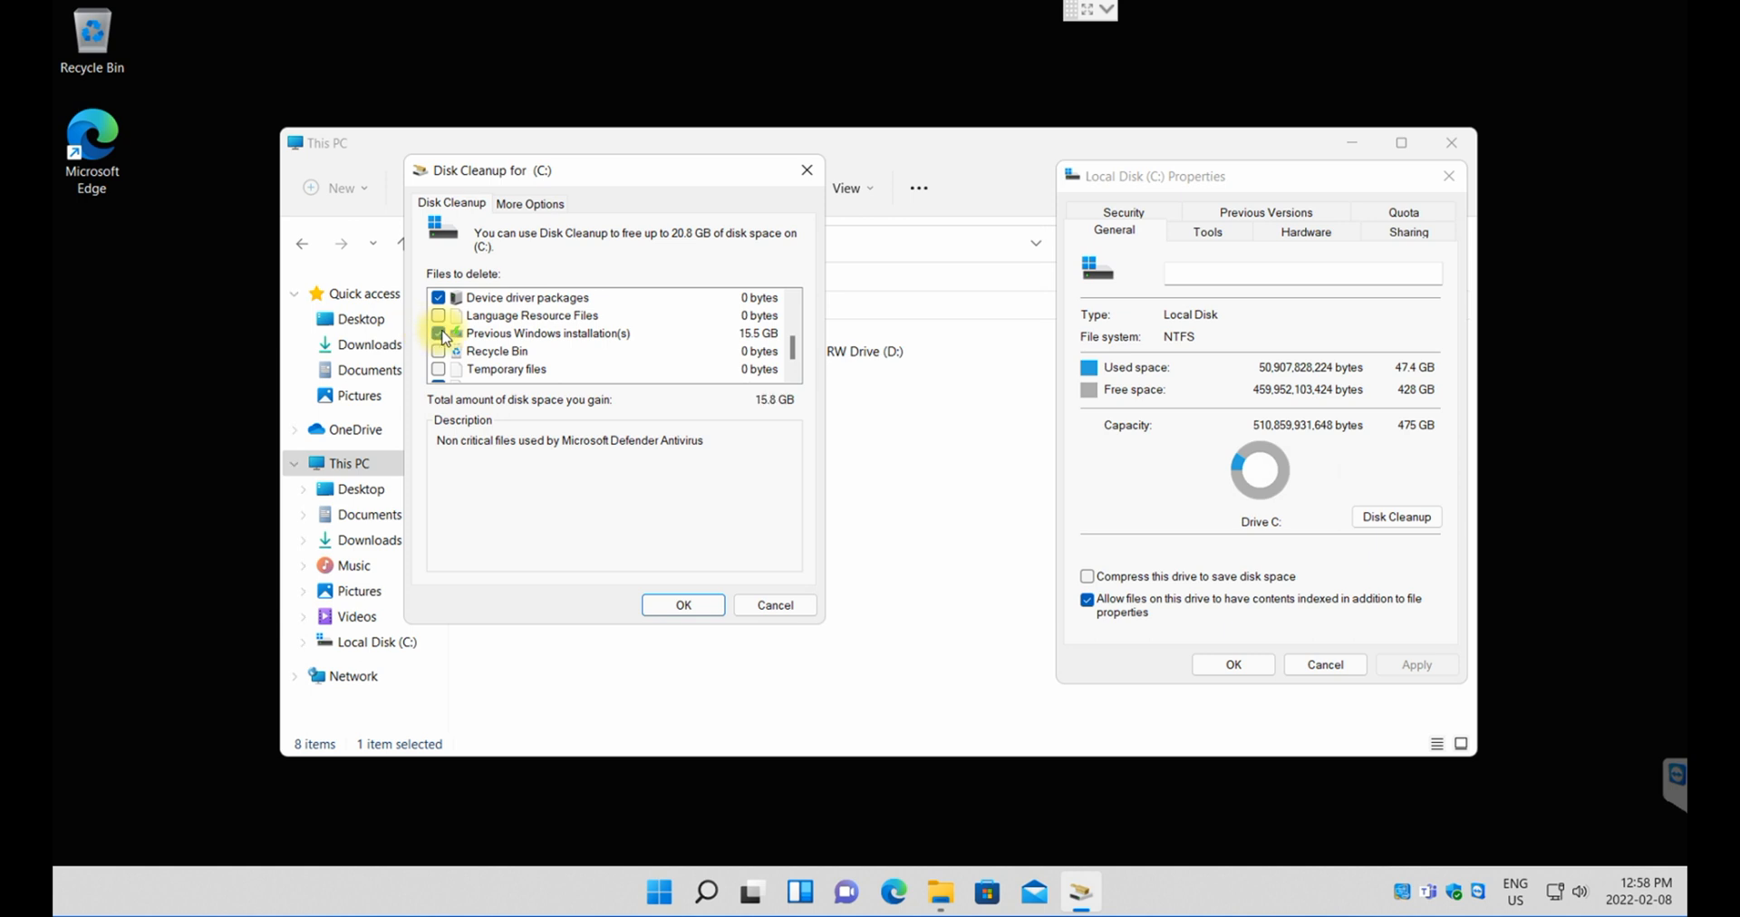
left_click(439, 334)
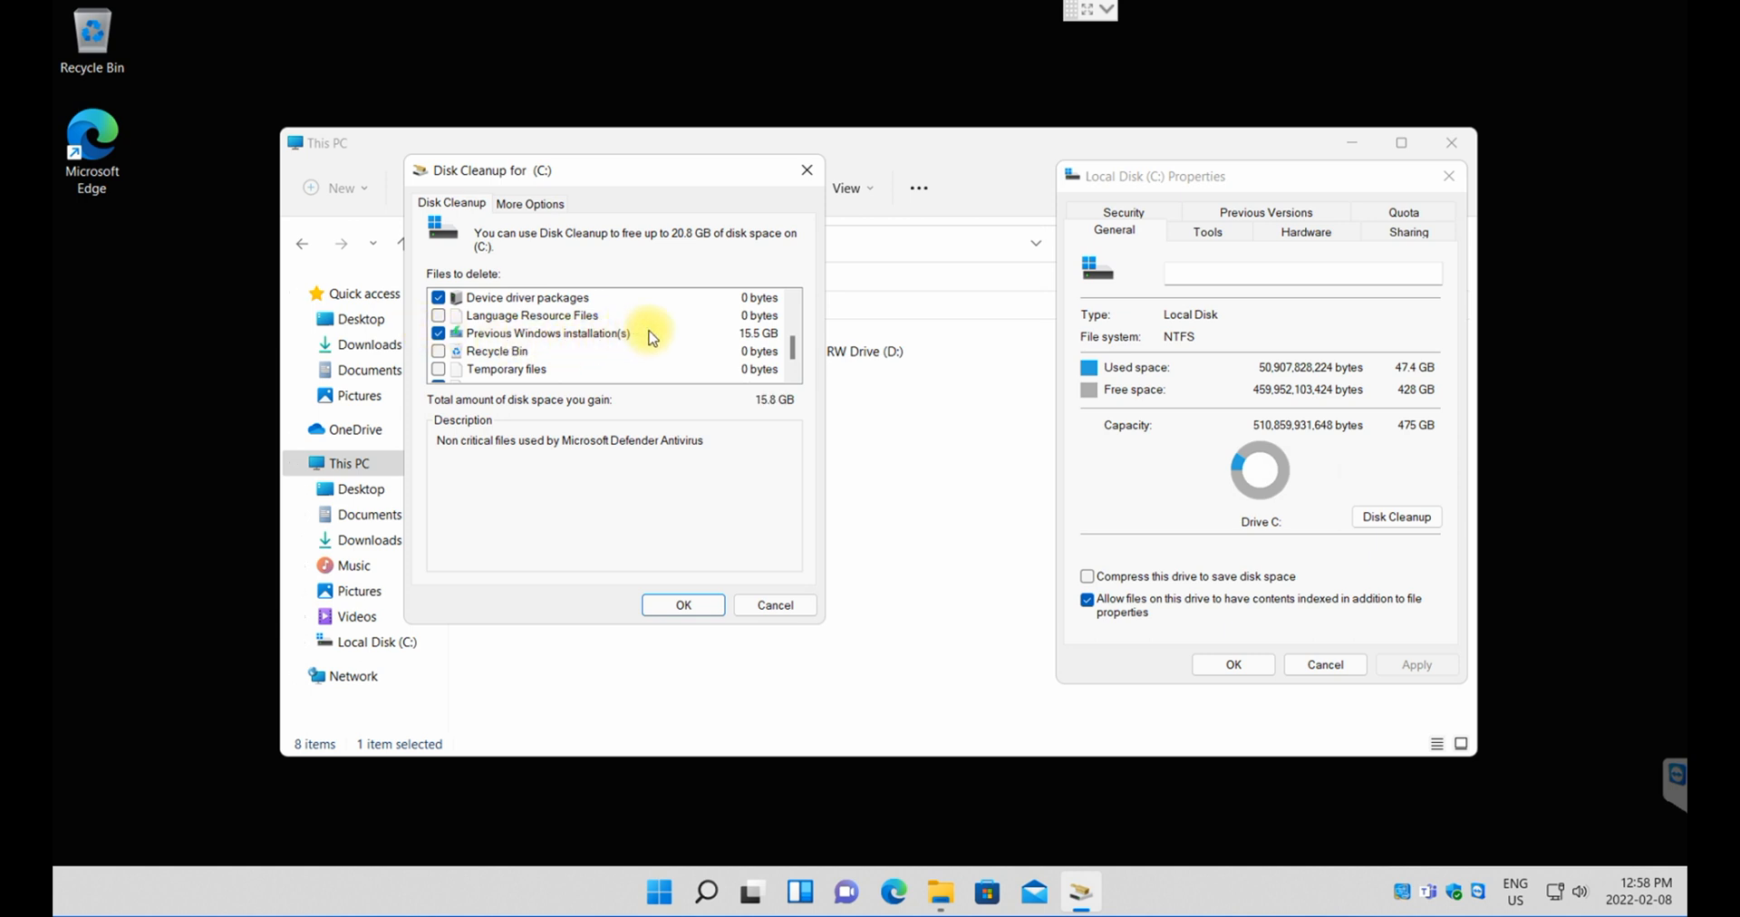
mouse_move(754, 345)
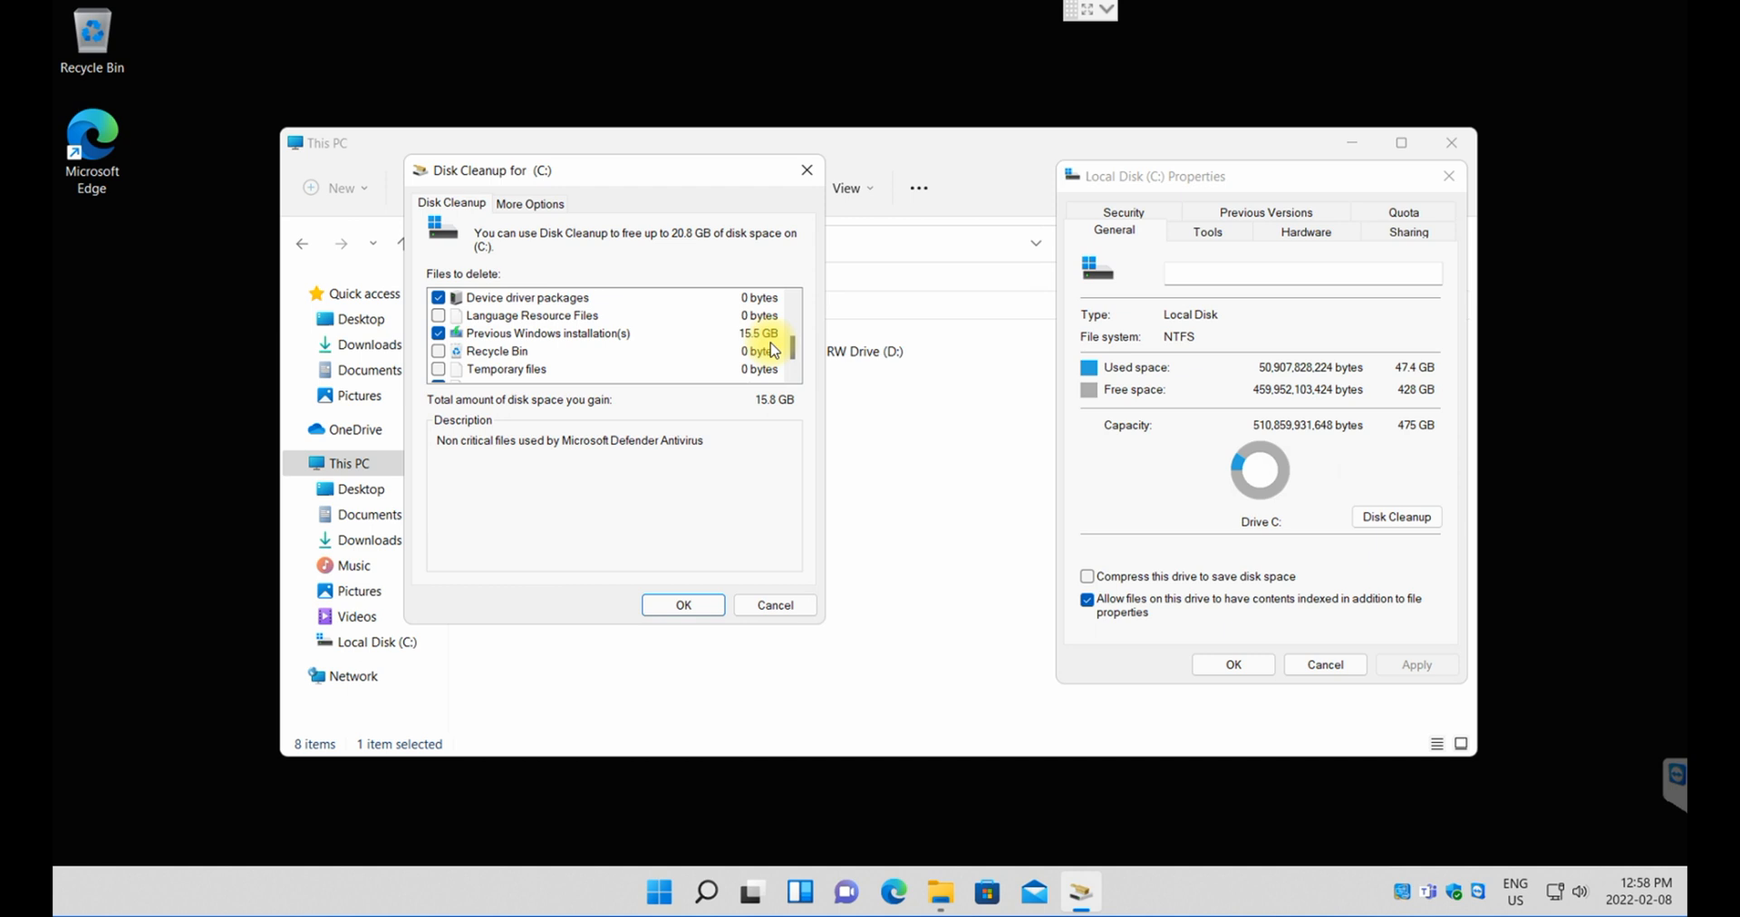
mouse_move(655, 533)
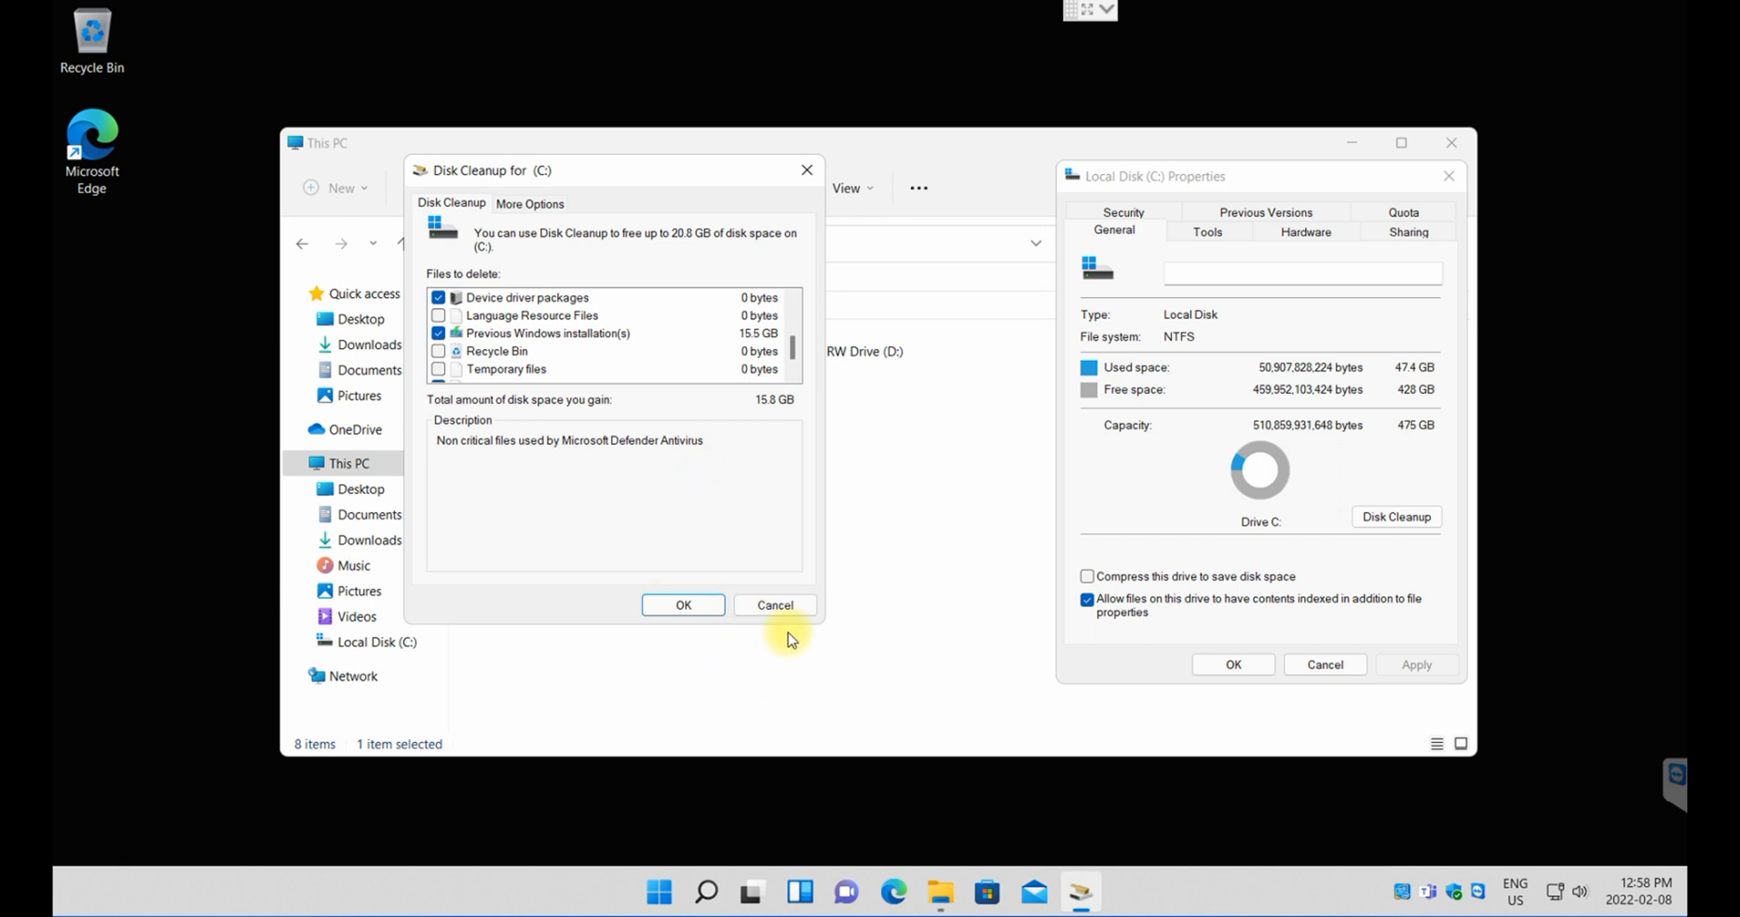
left_click(684, 605)
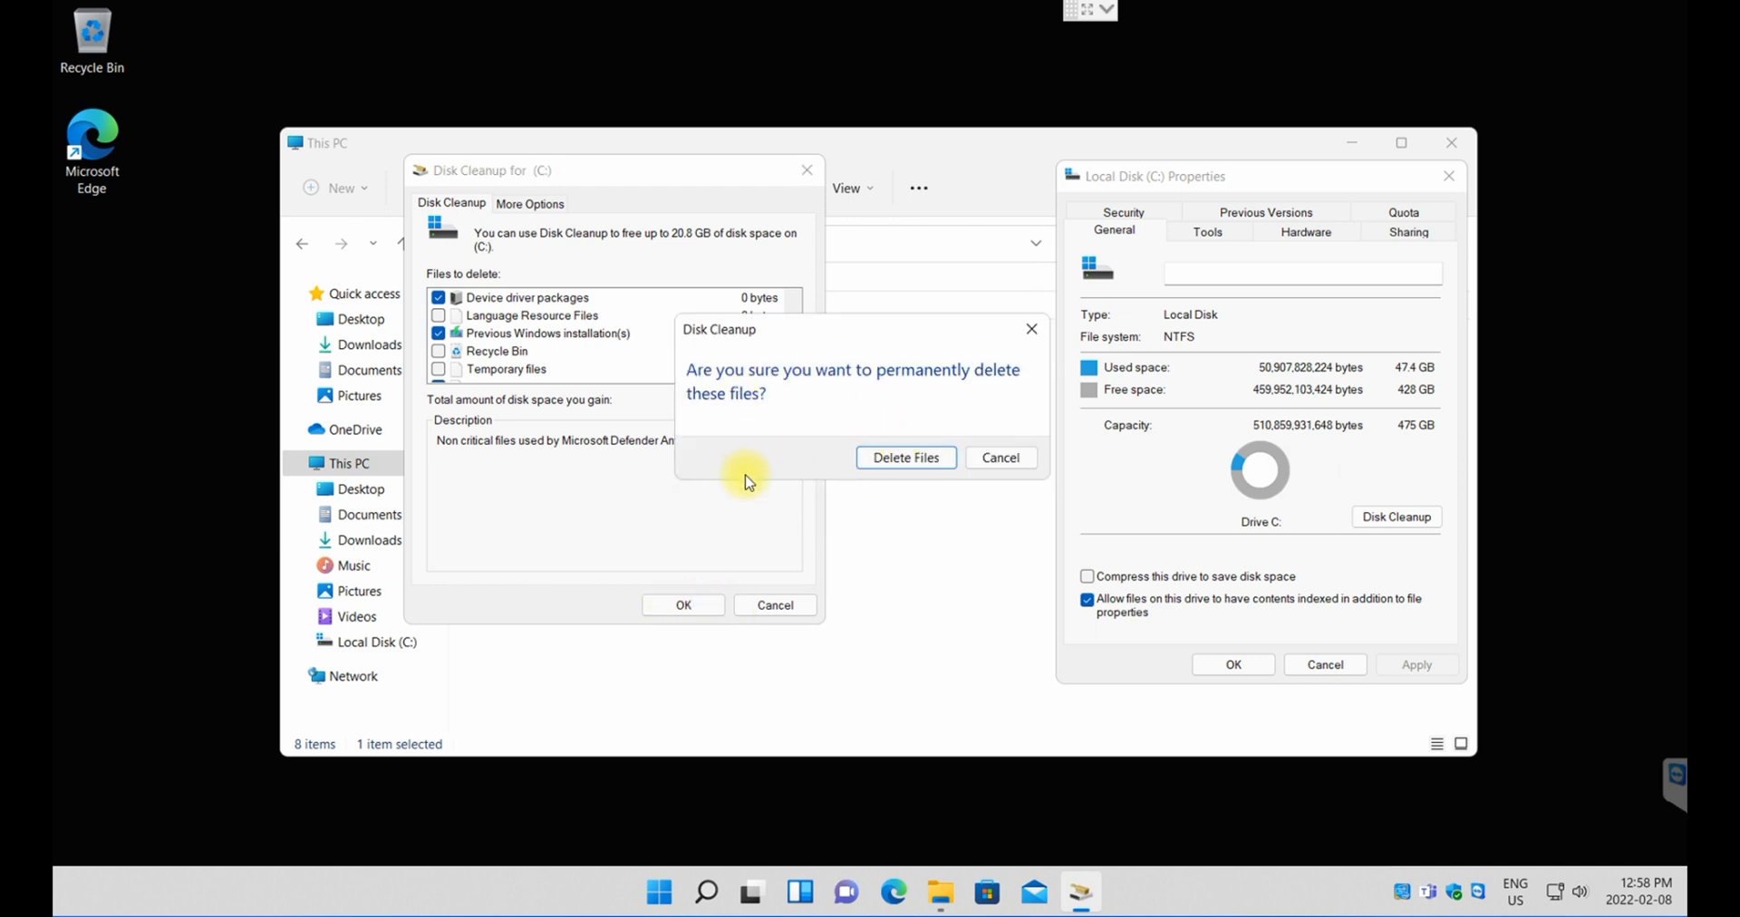
mouse_move(763, 448)
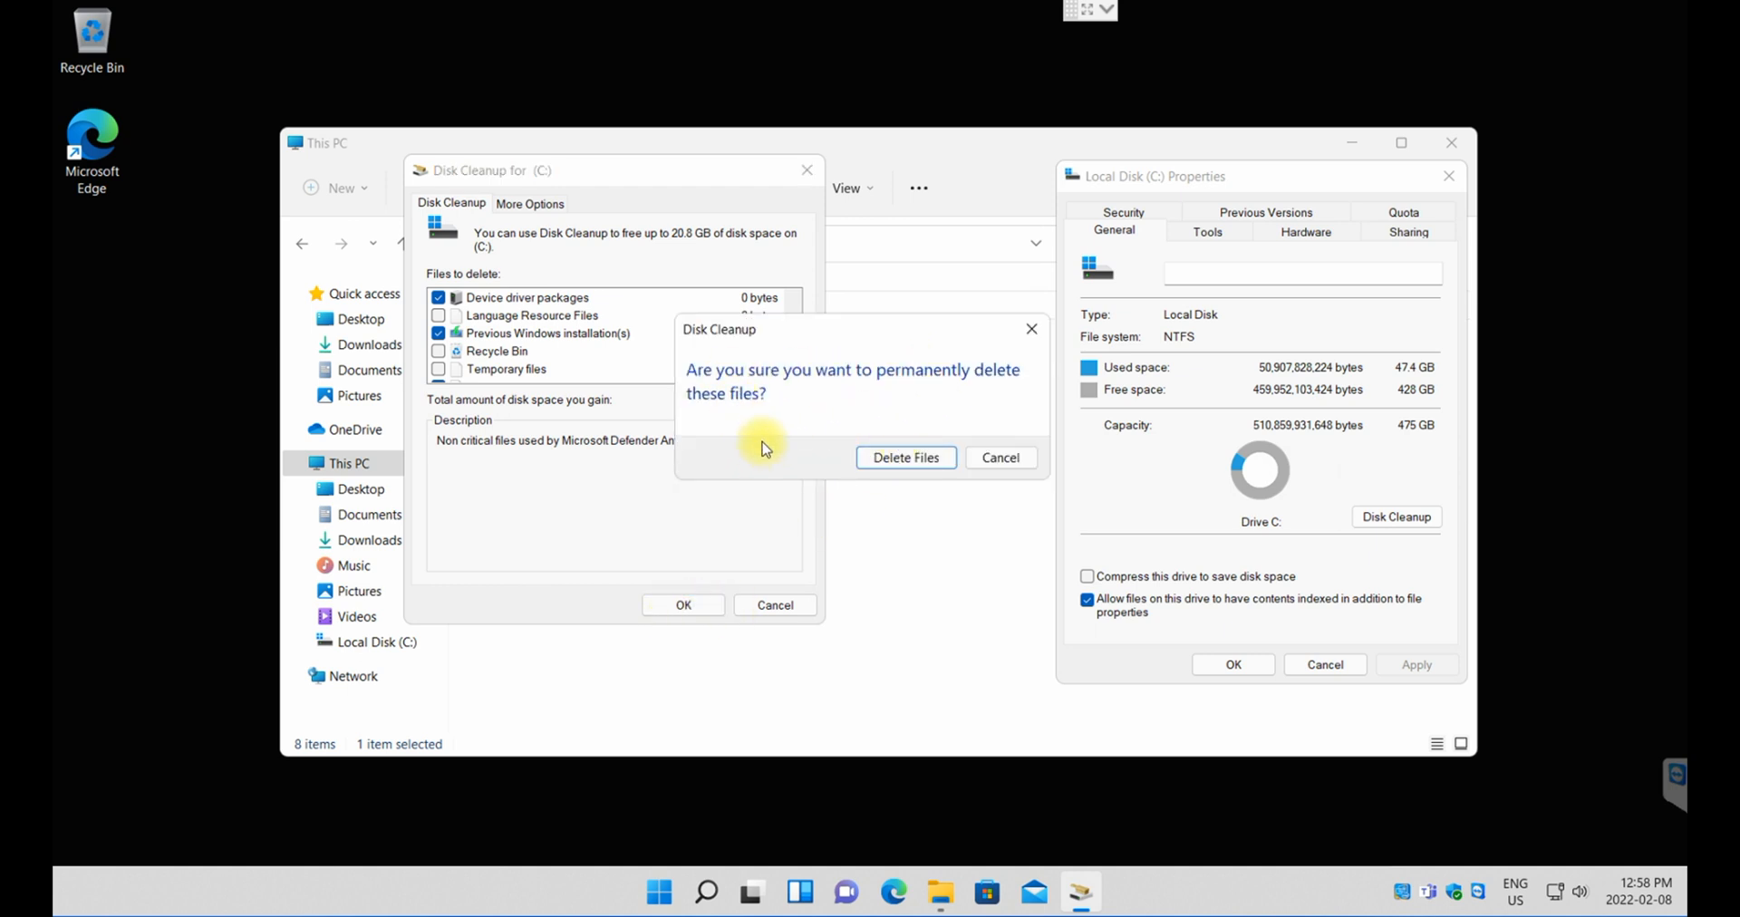
mouse_move(763, 477)
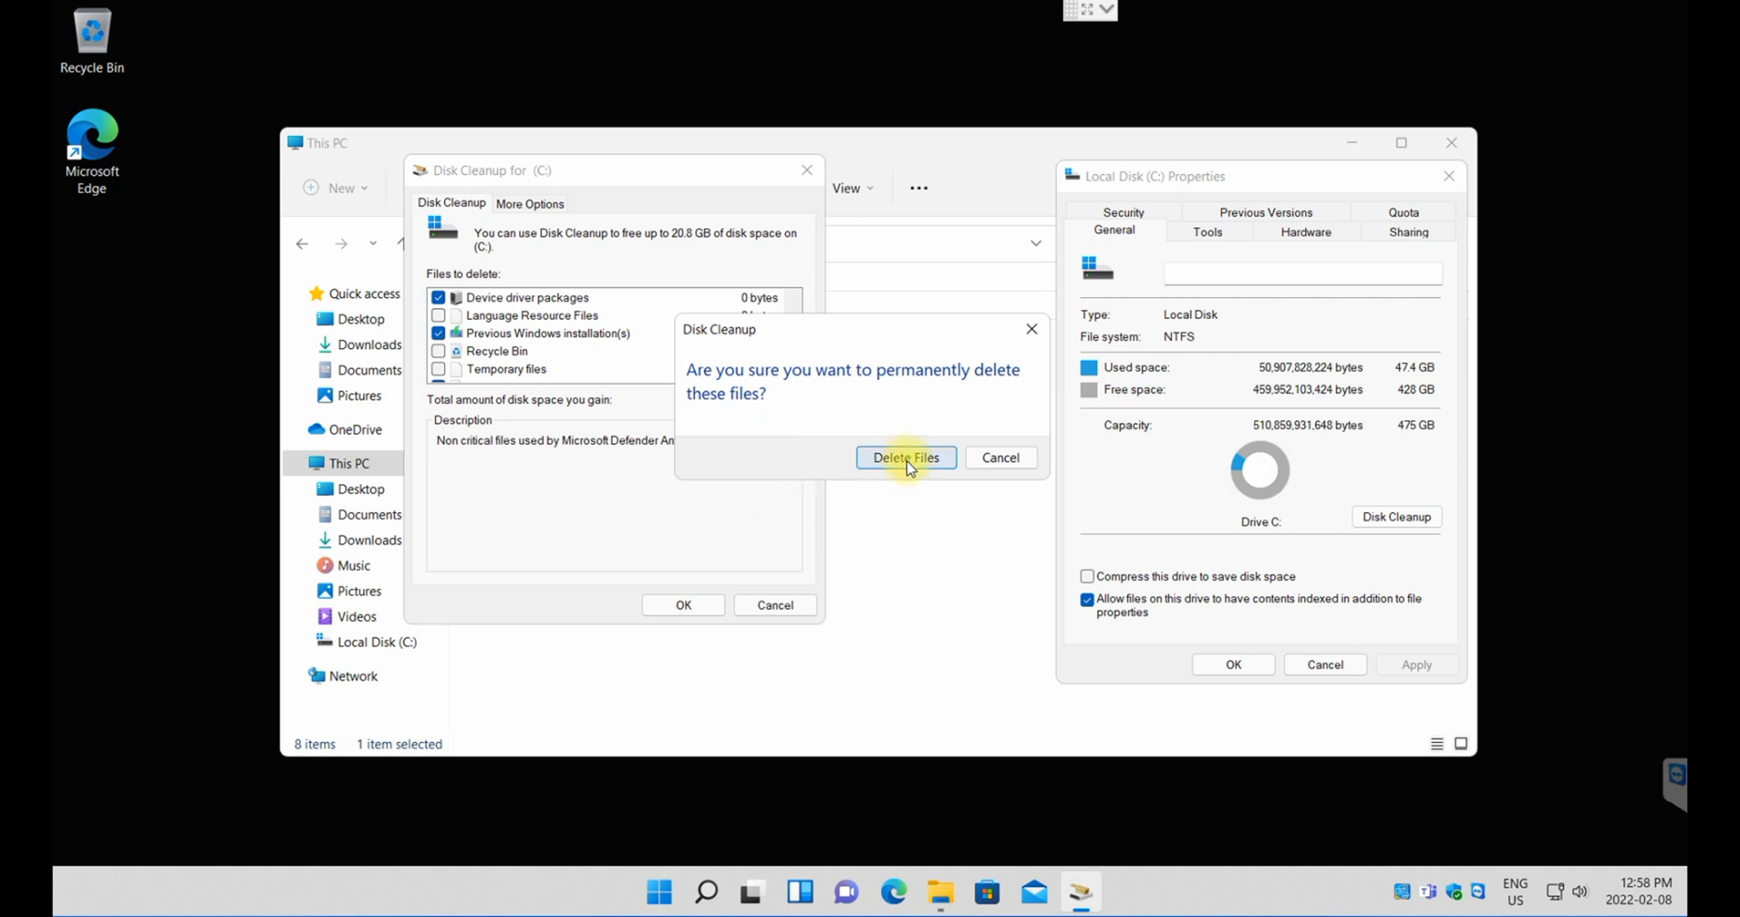
Step: Confirm permanent deletion and accept losing the previous Windows rollback
left_click(907, 456)
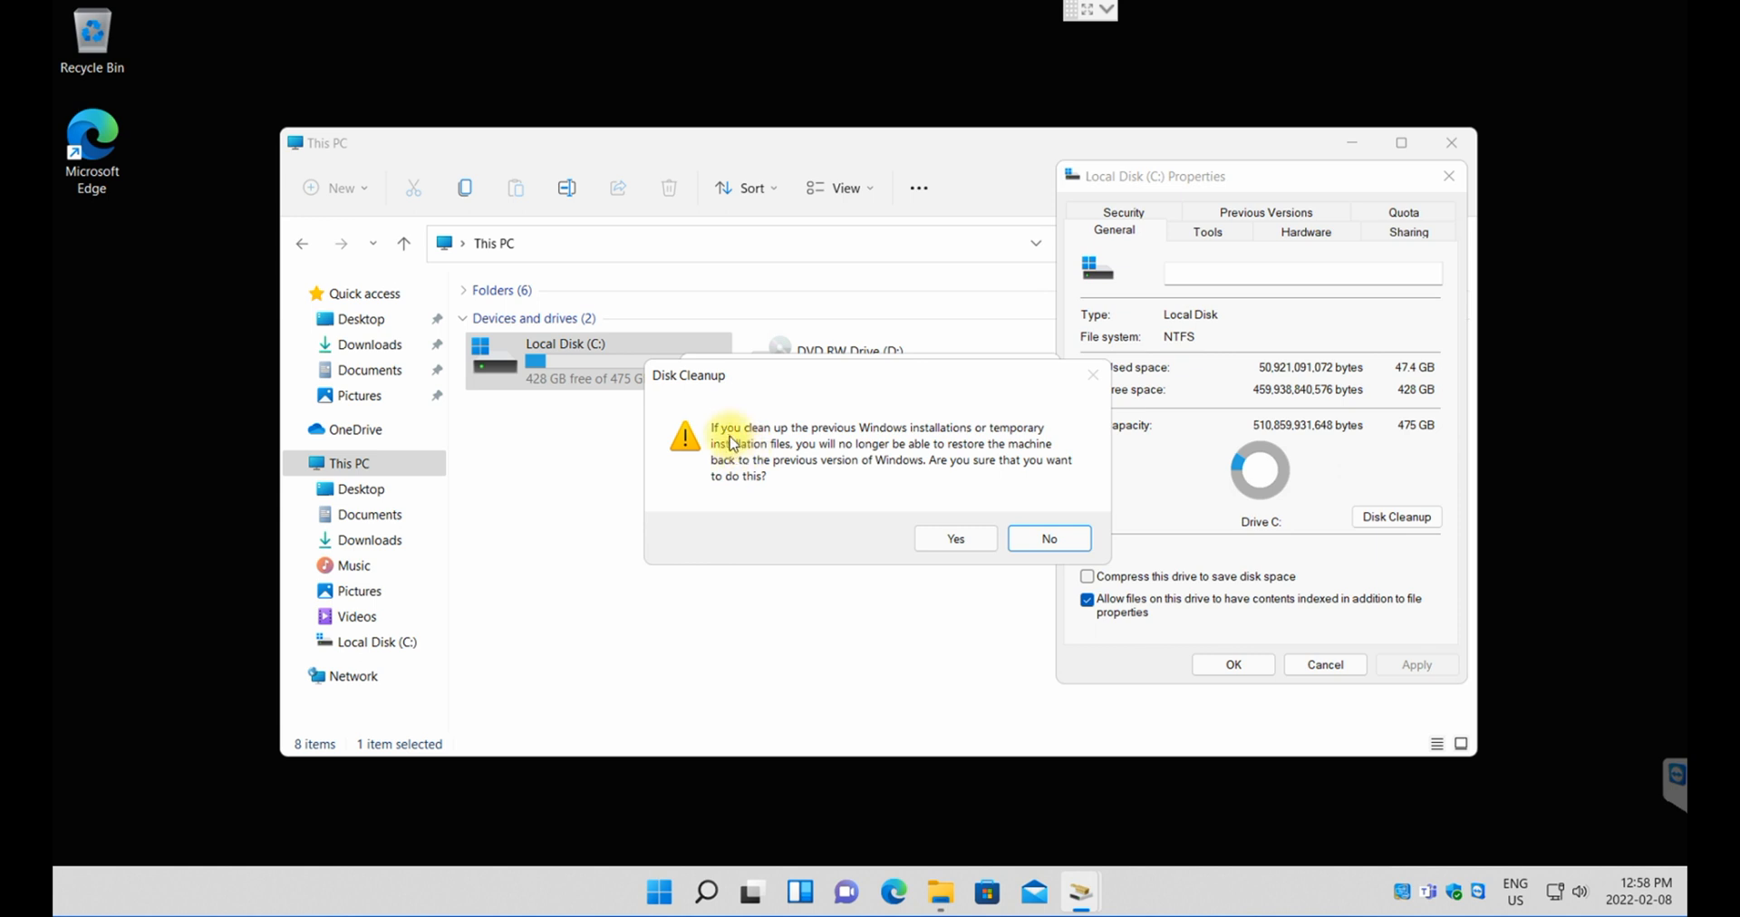
mouse_move(741, 475)
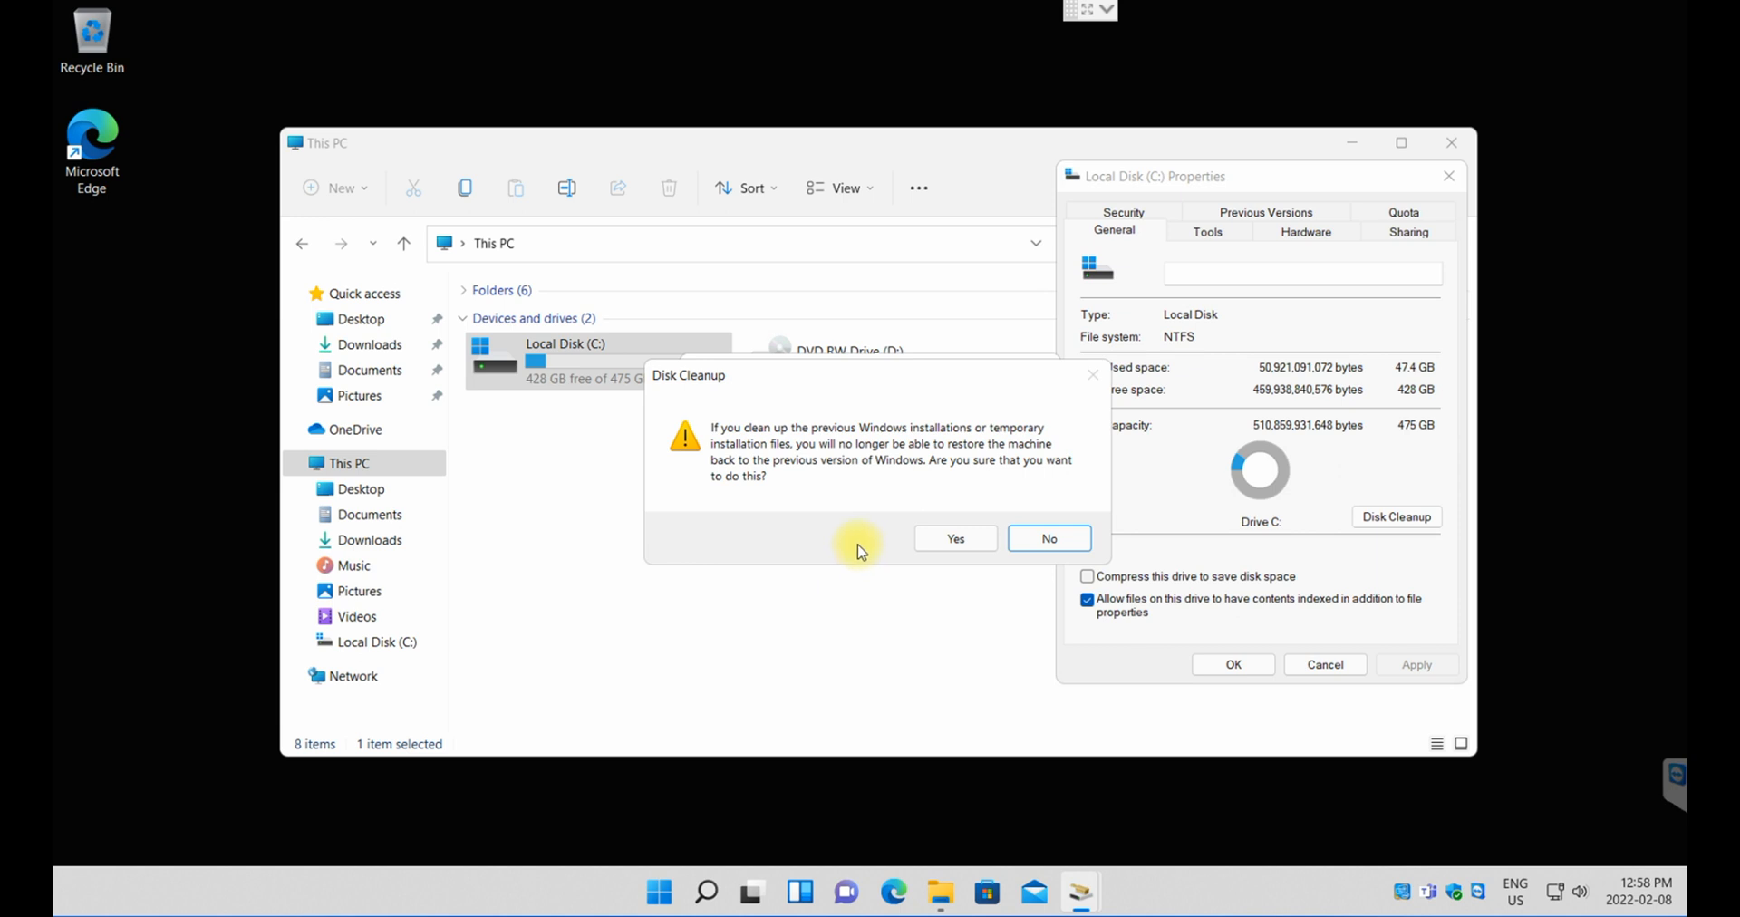
mouse_move(846, 531)
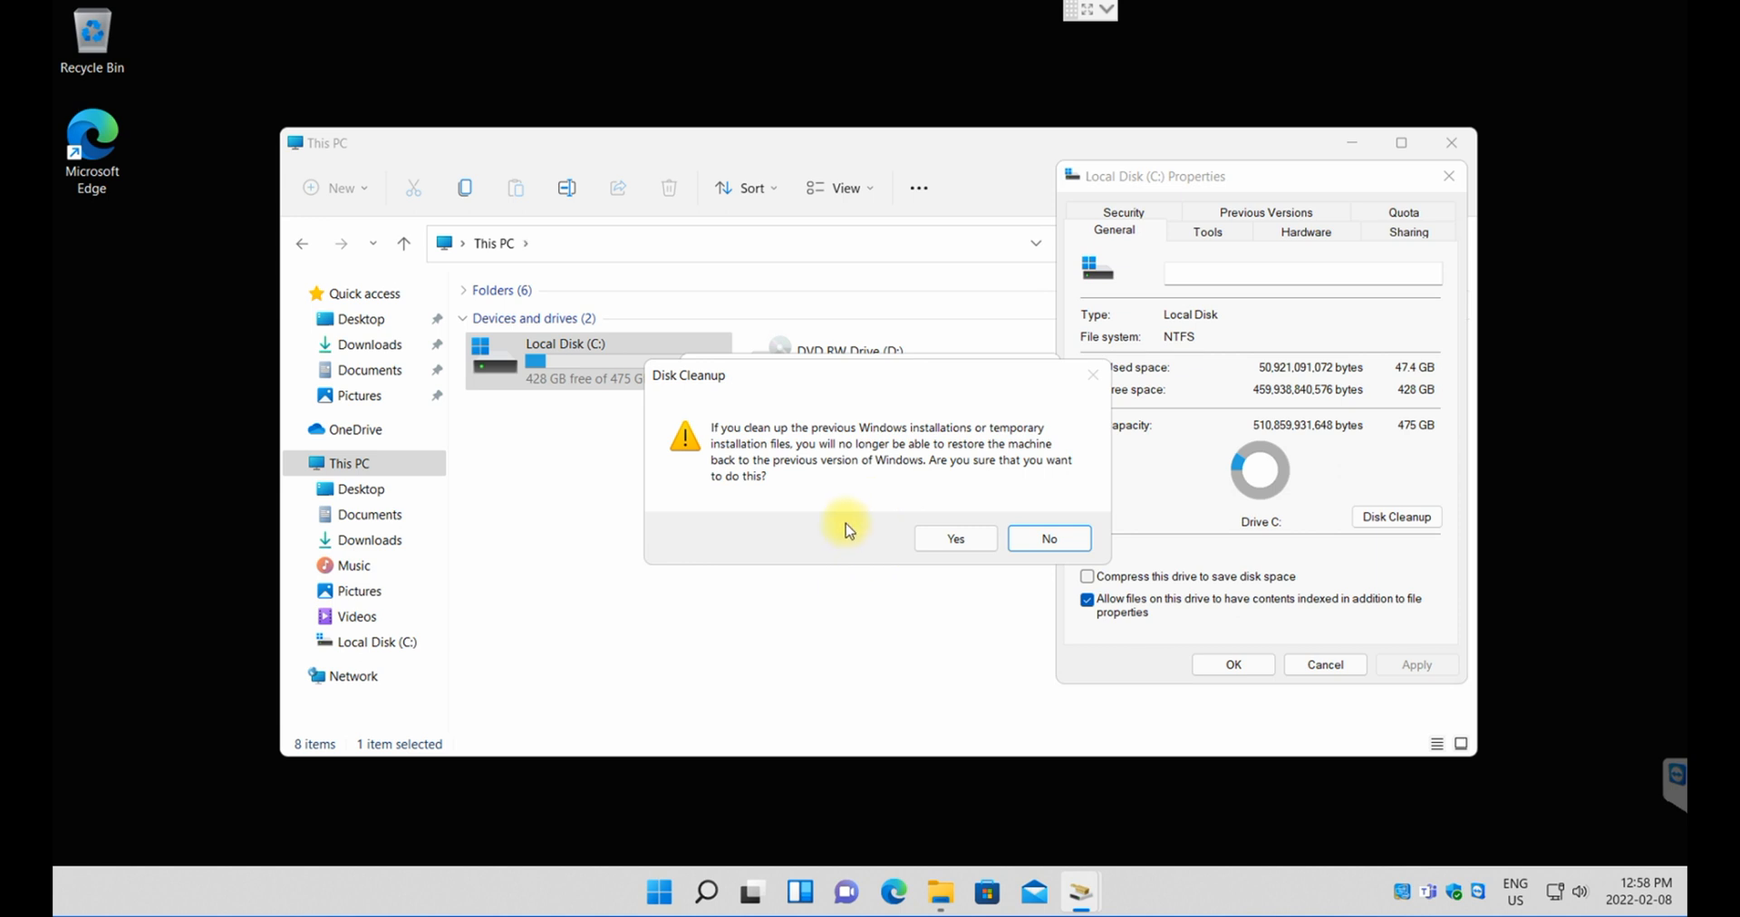
mouse_move(848, 535)
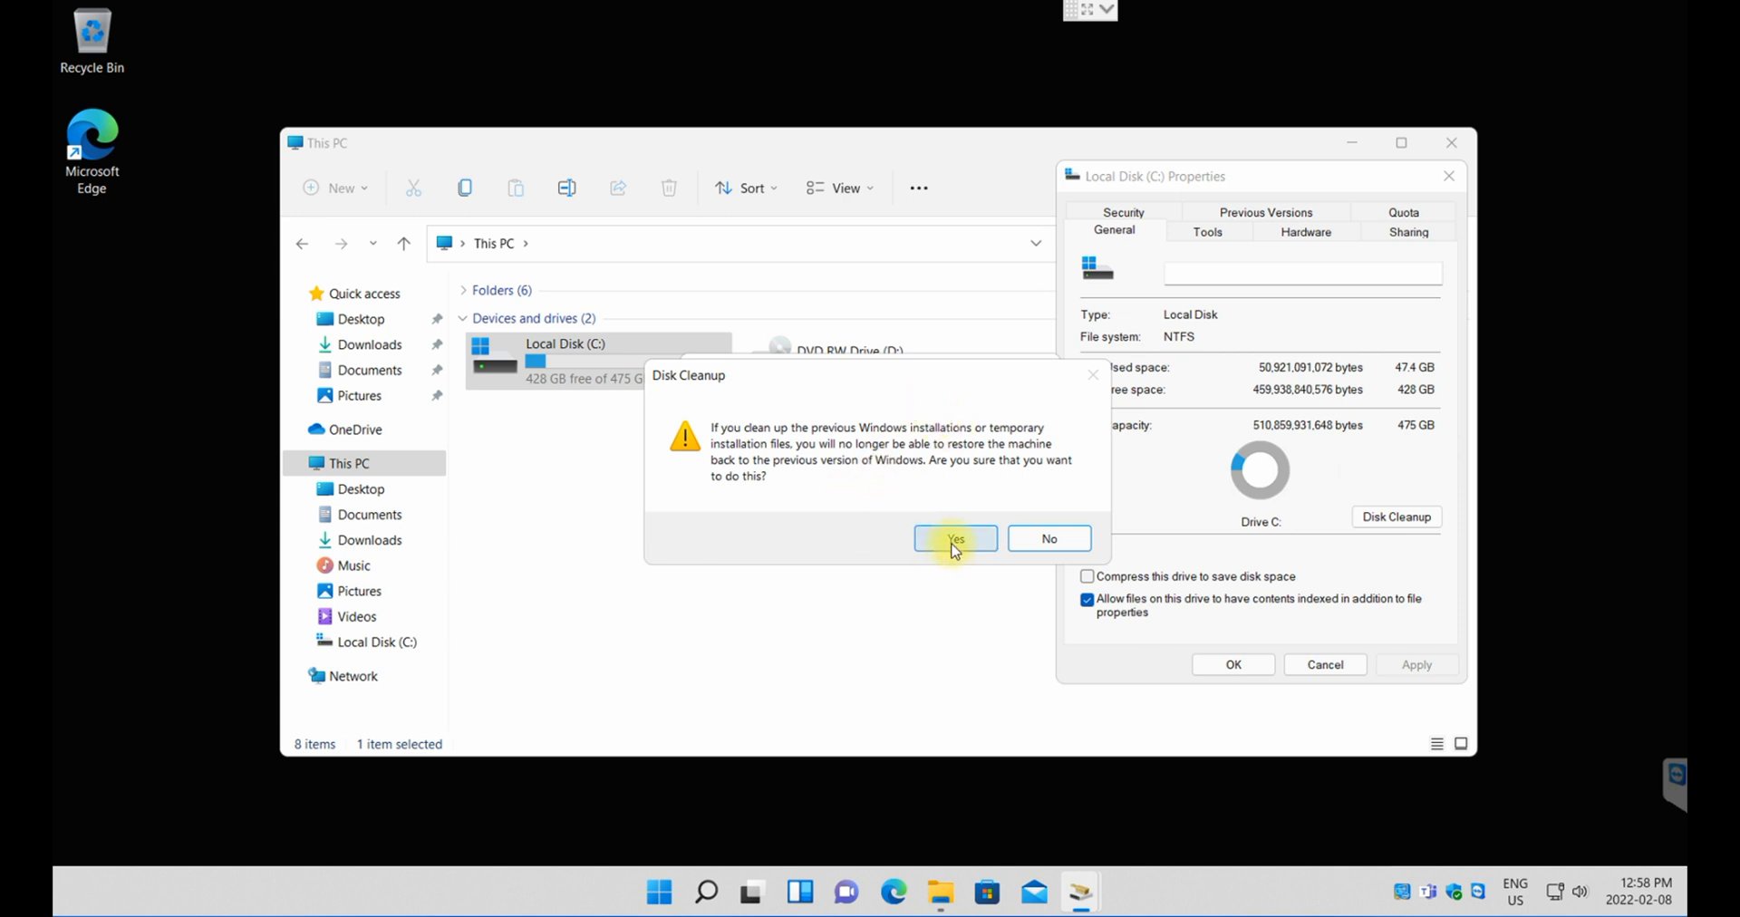
left_click(956, 539)
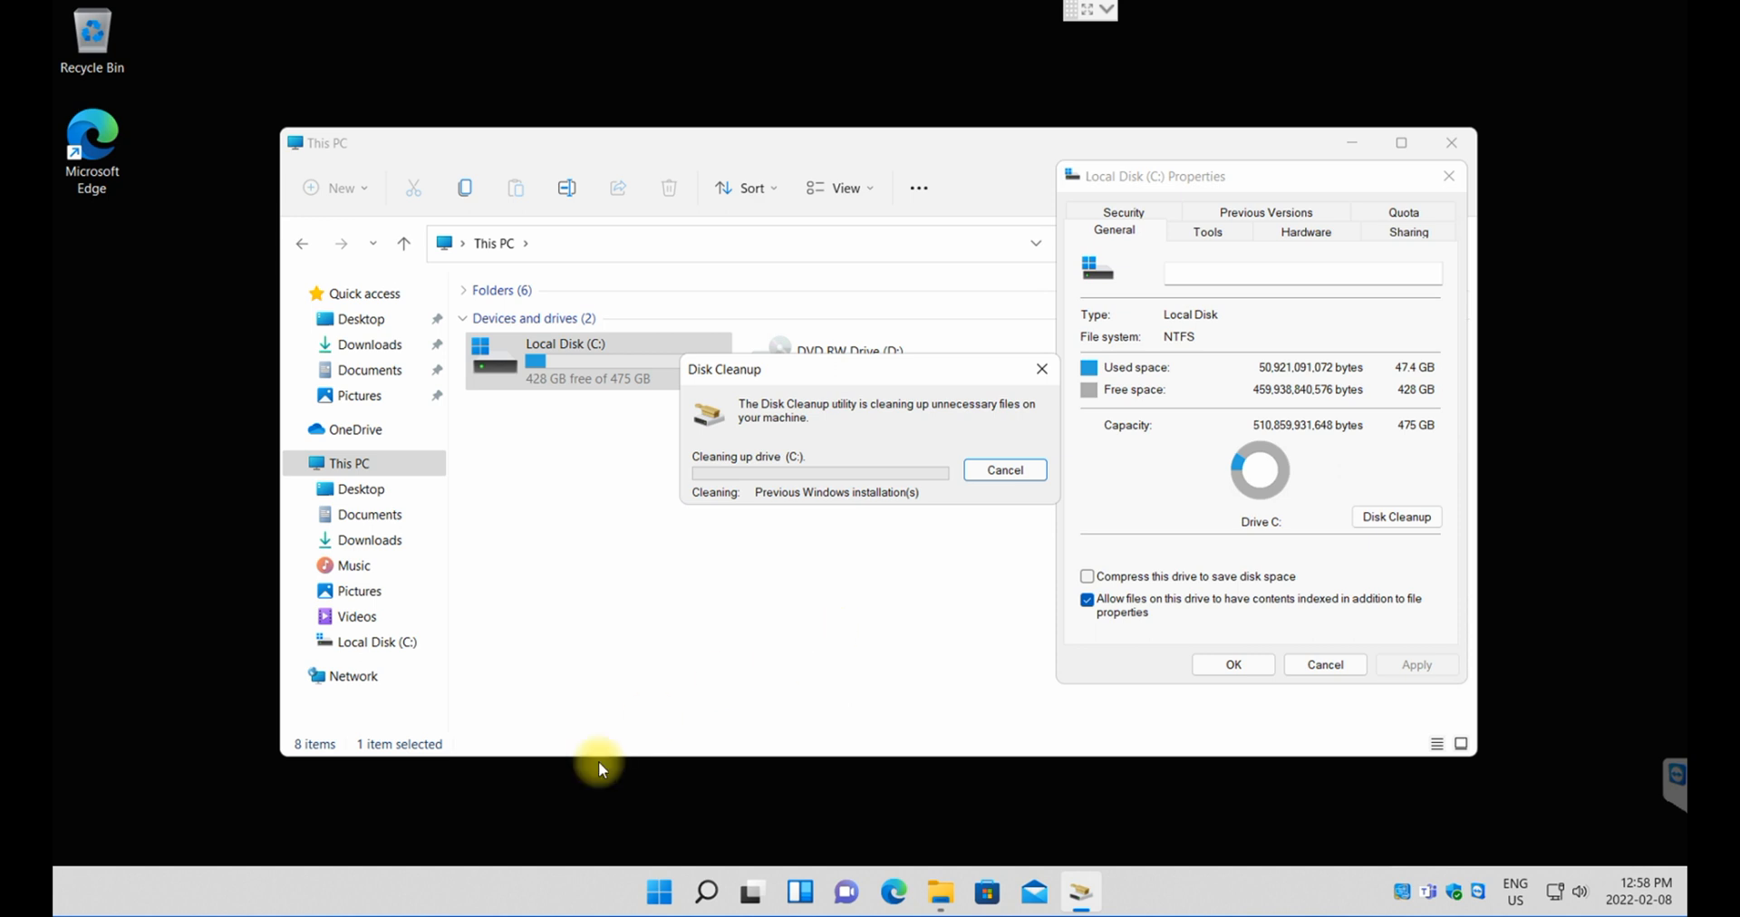
mouse_move(941, 892)
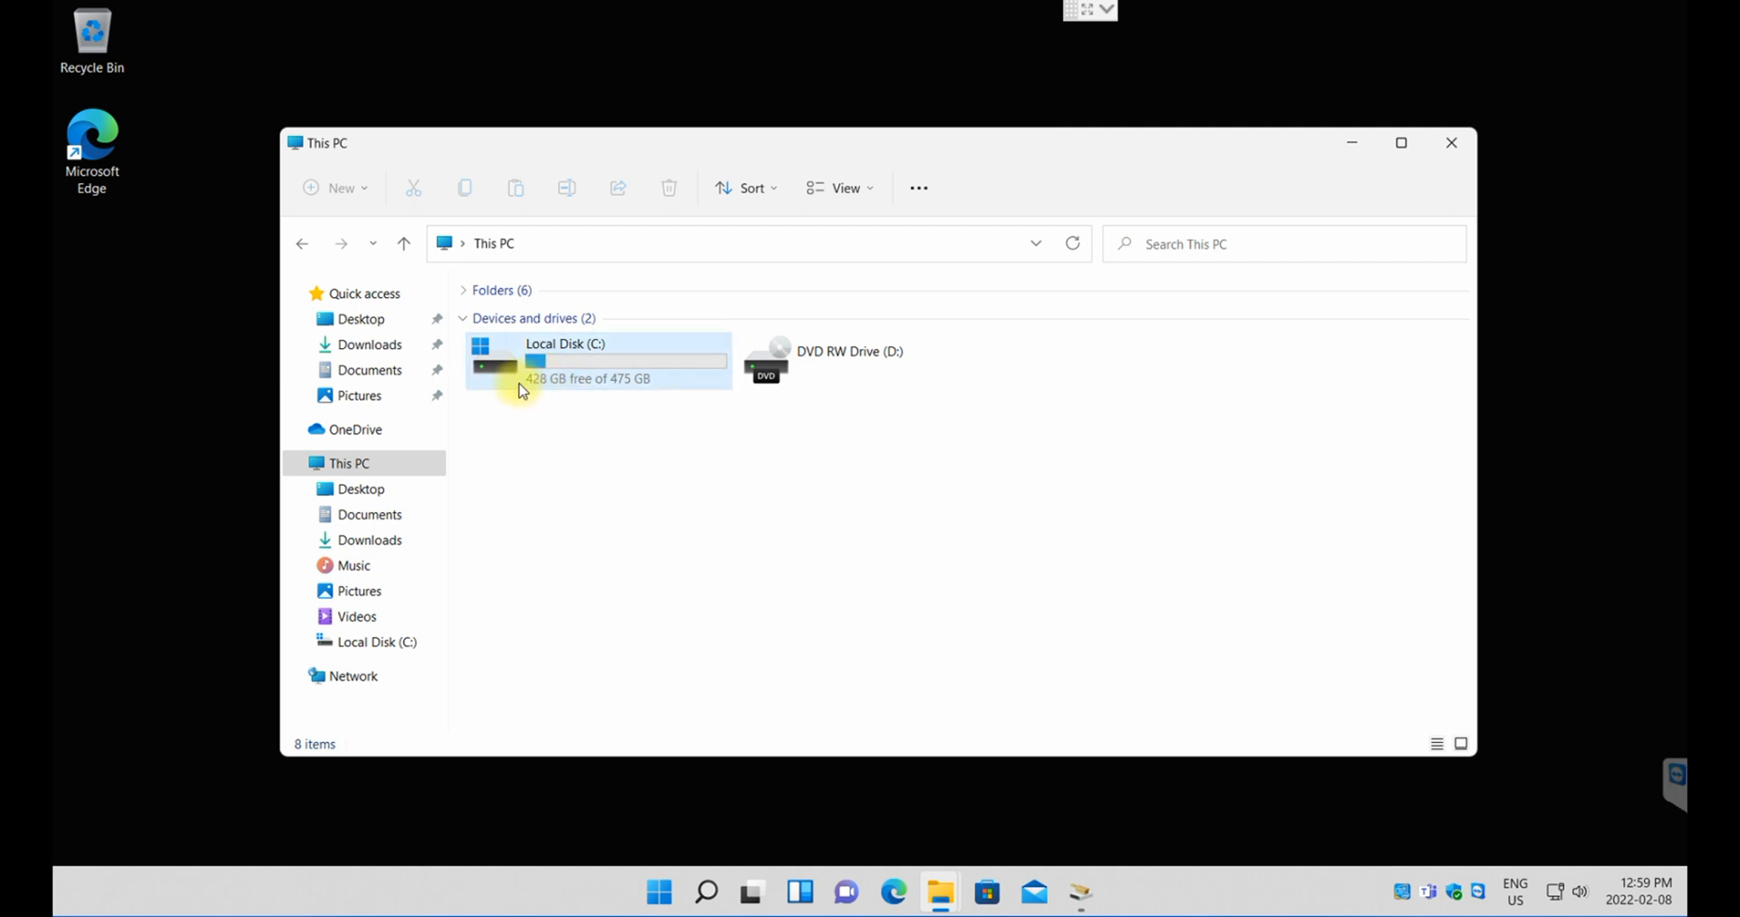
mouse_move(948, 777)
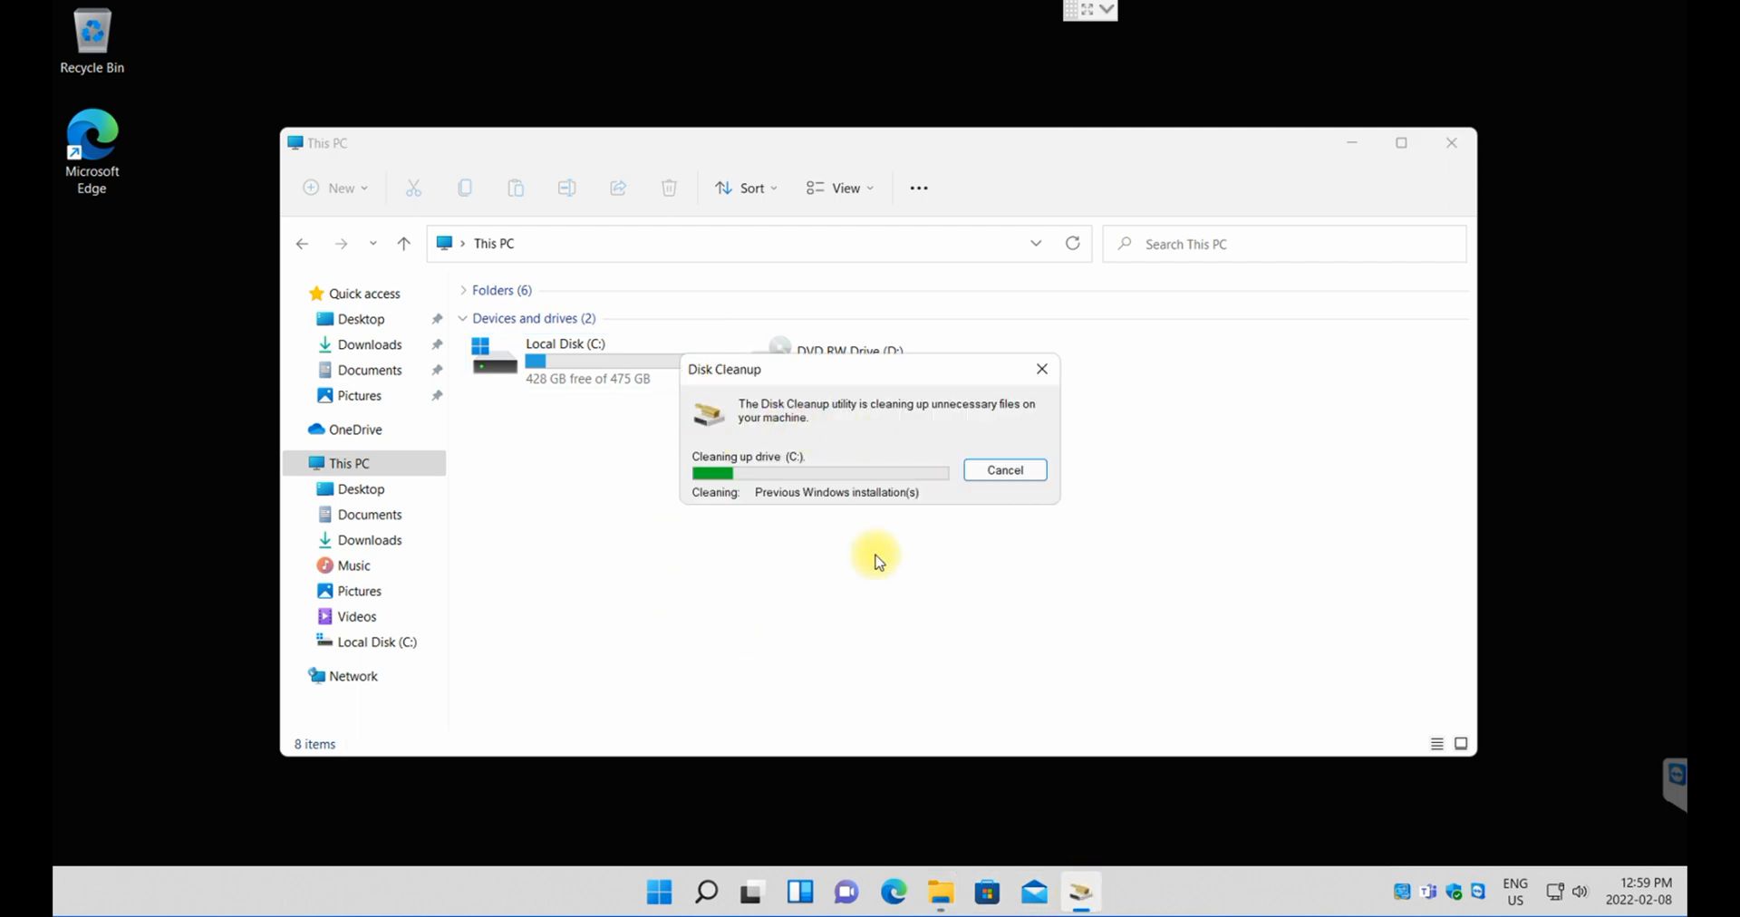
mouse_move(720, 675)
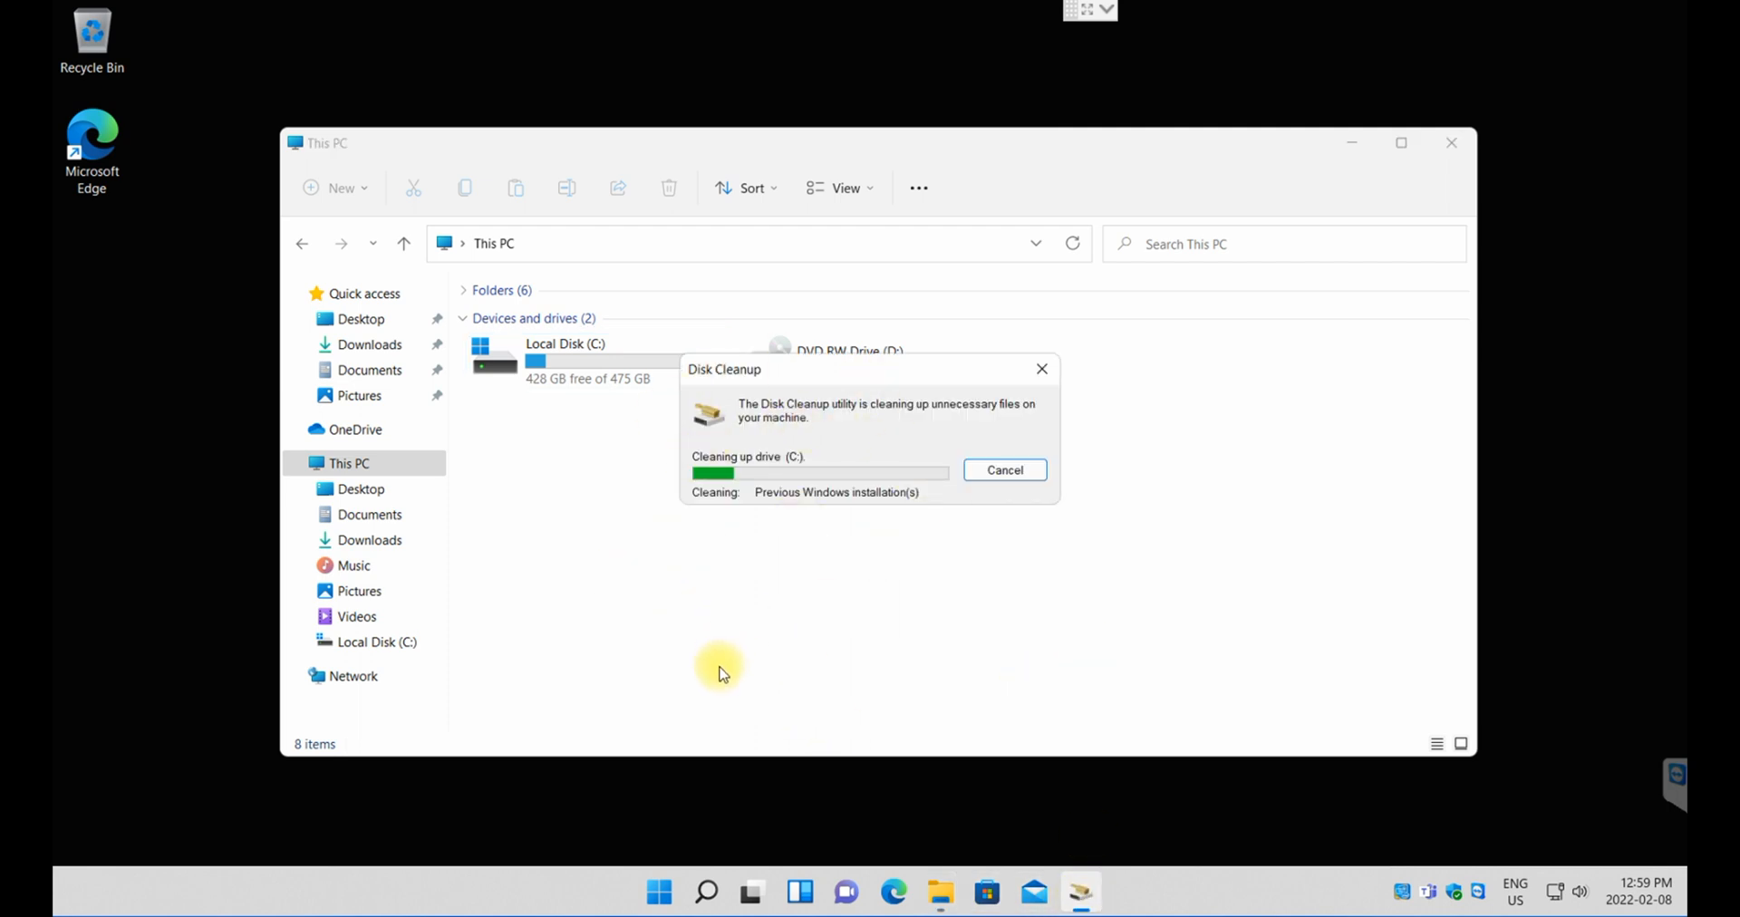
mouse_move(903, 674)
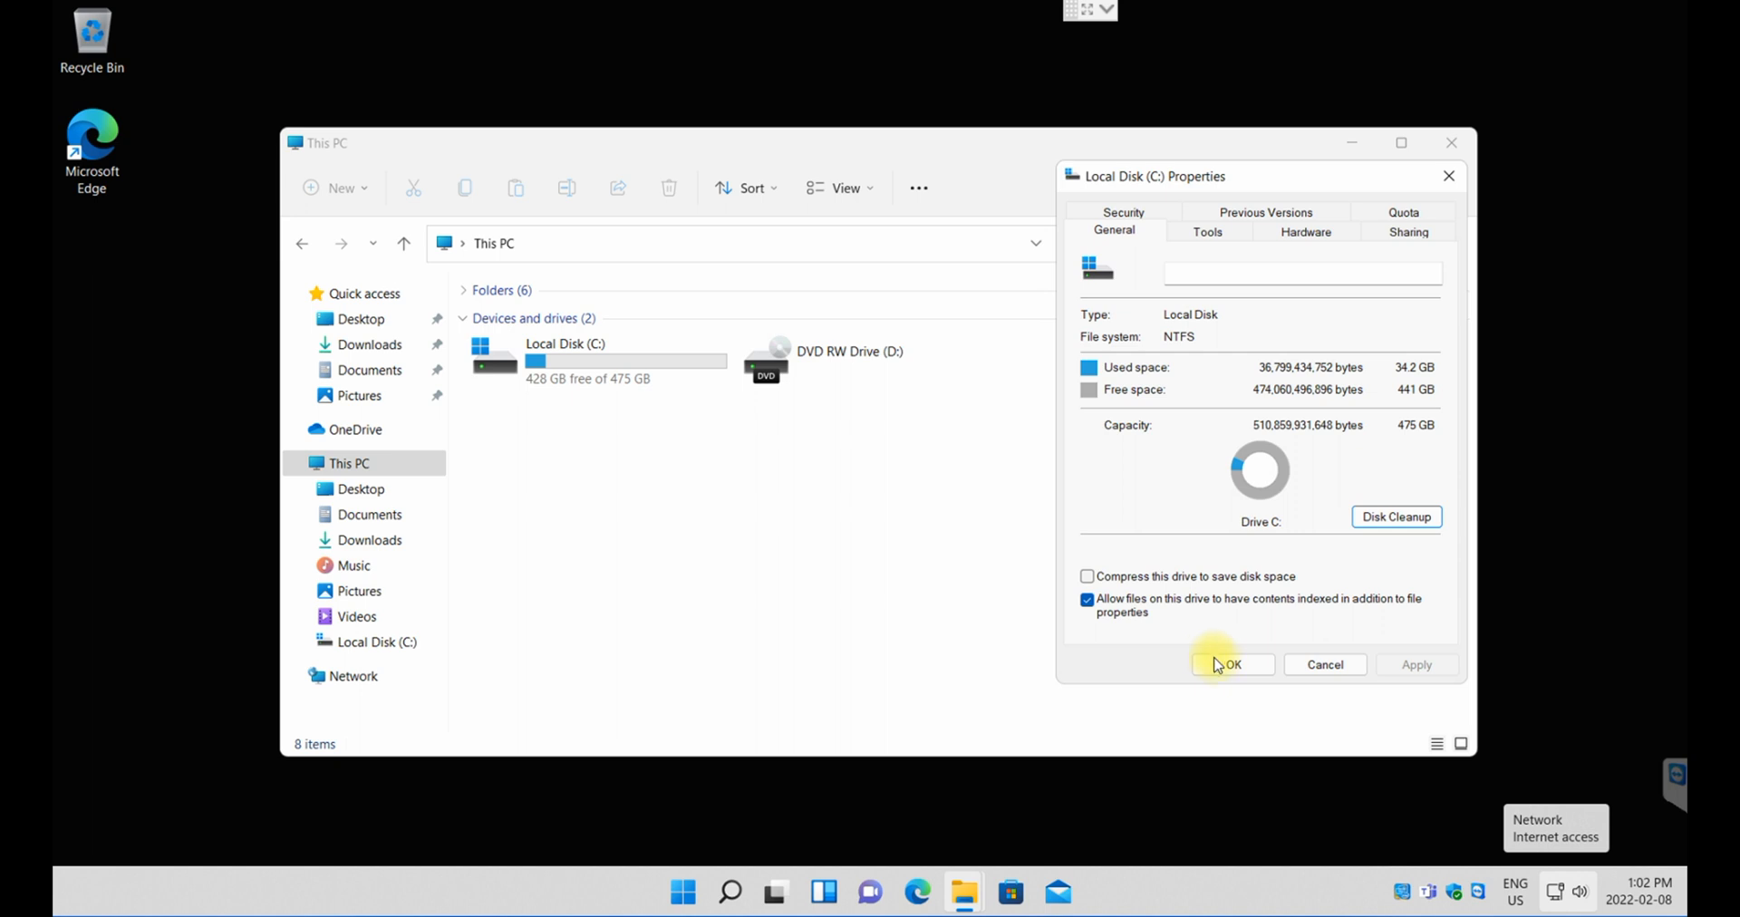
Step: Close the Local Disk (C:) Properties window
left_click(1231, 664)
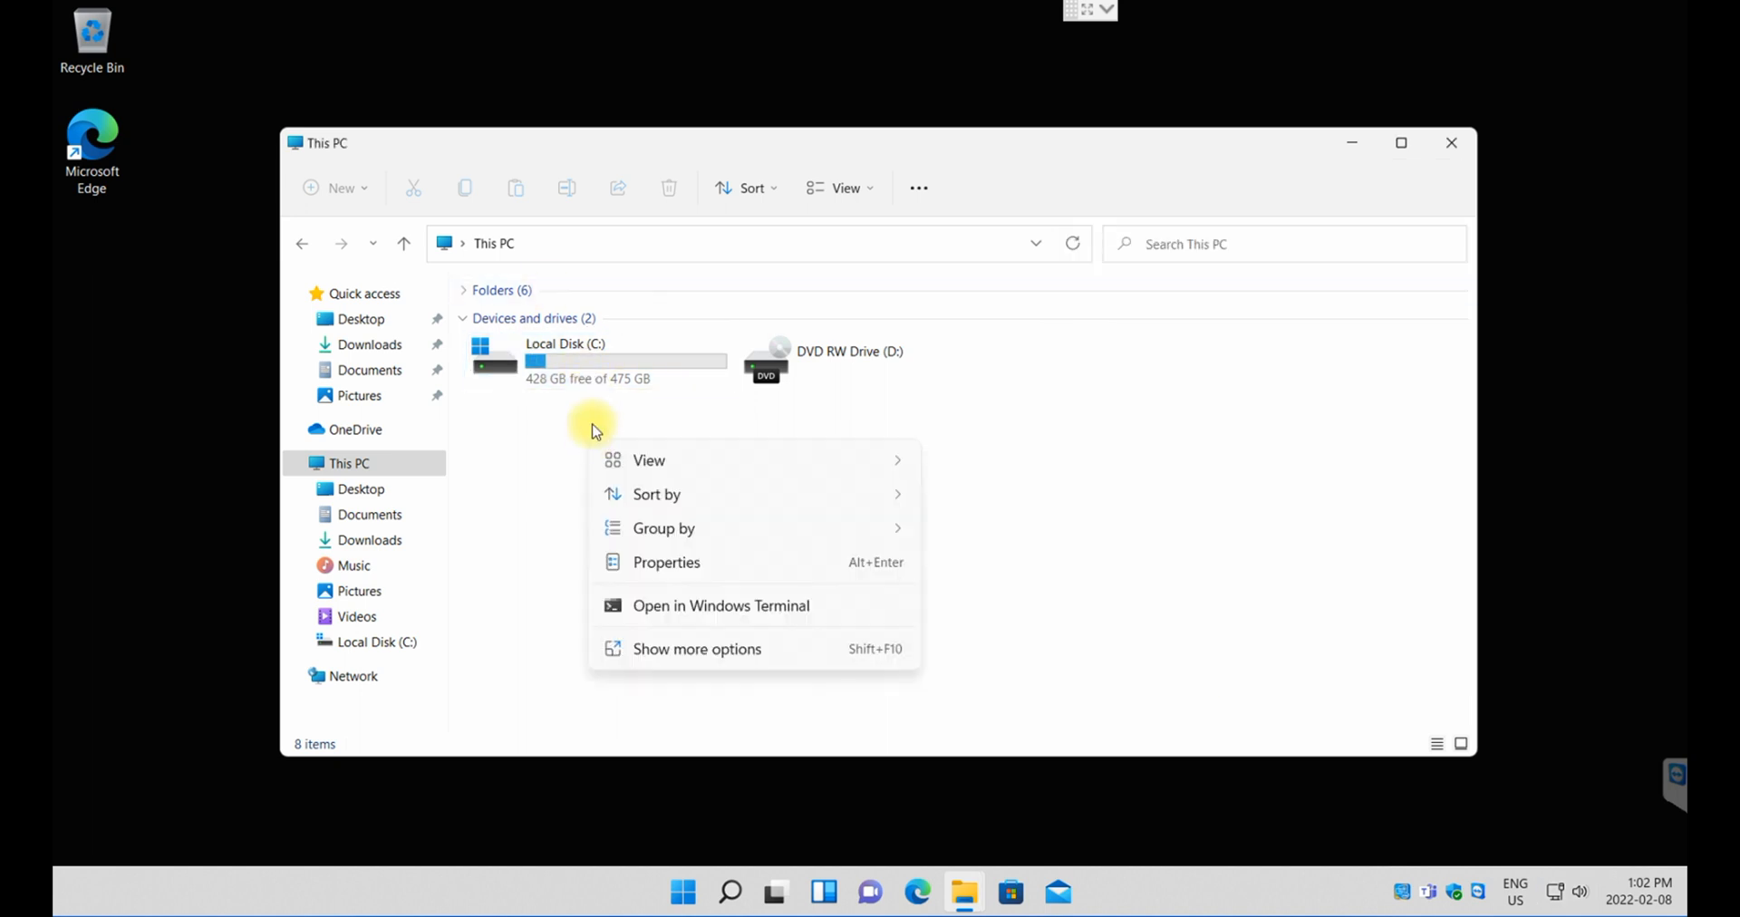
mouse_move(685, 654)
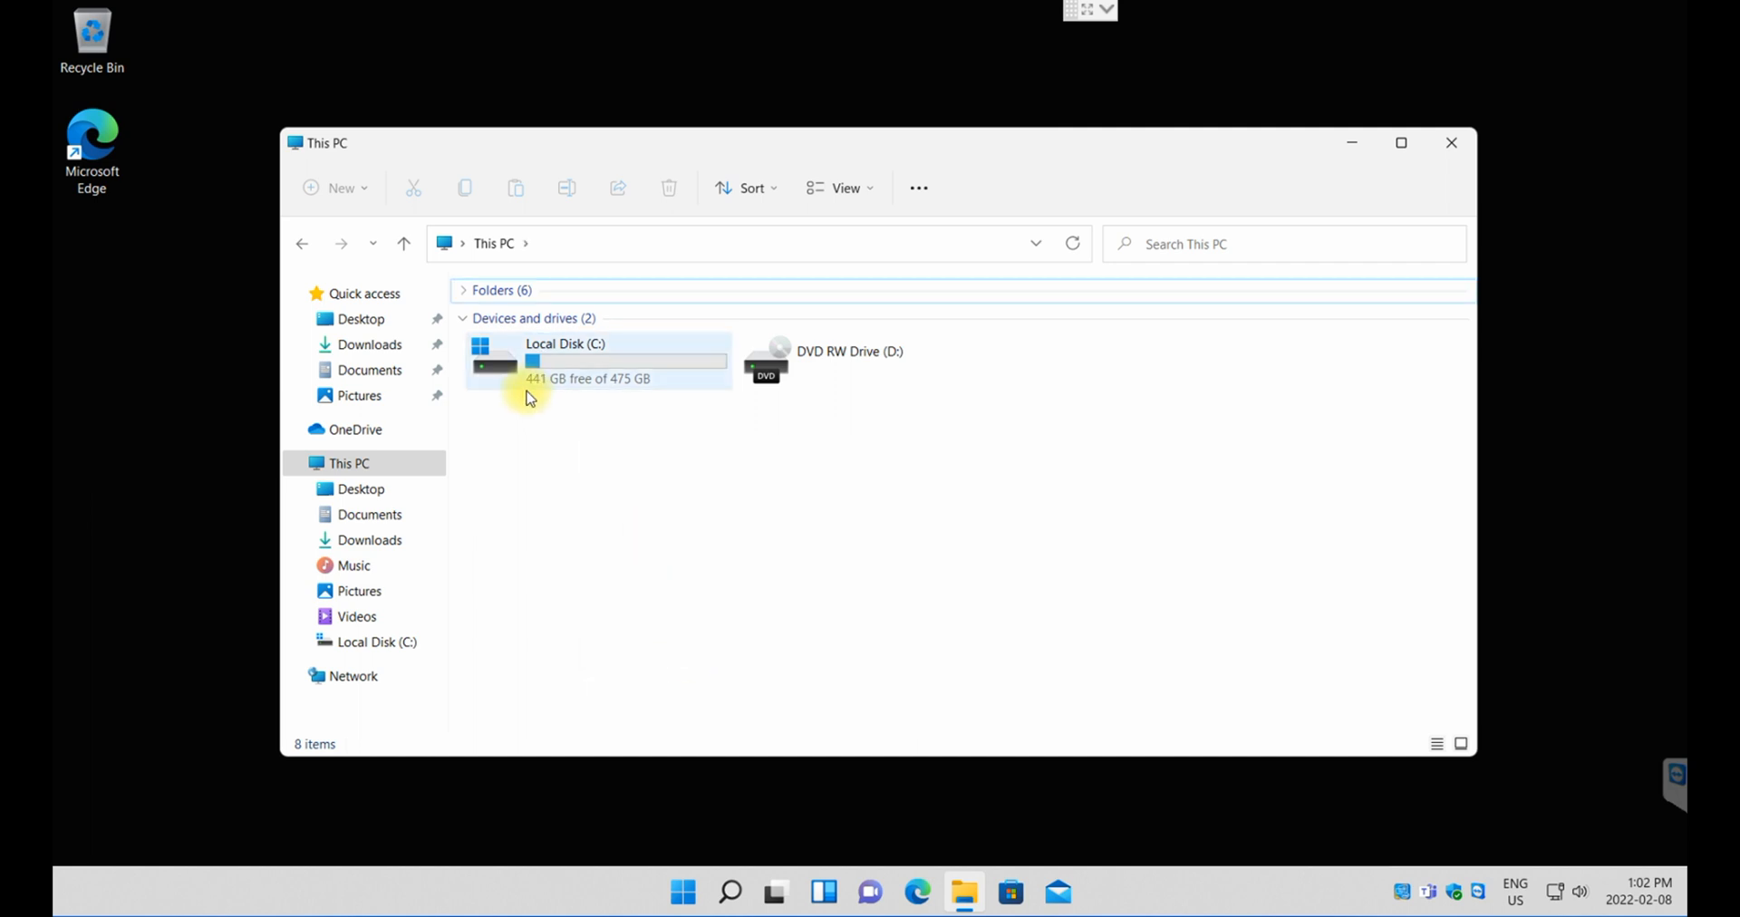
mouse_move(558, 395)
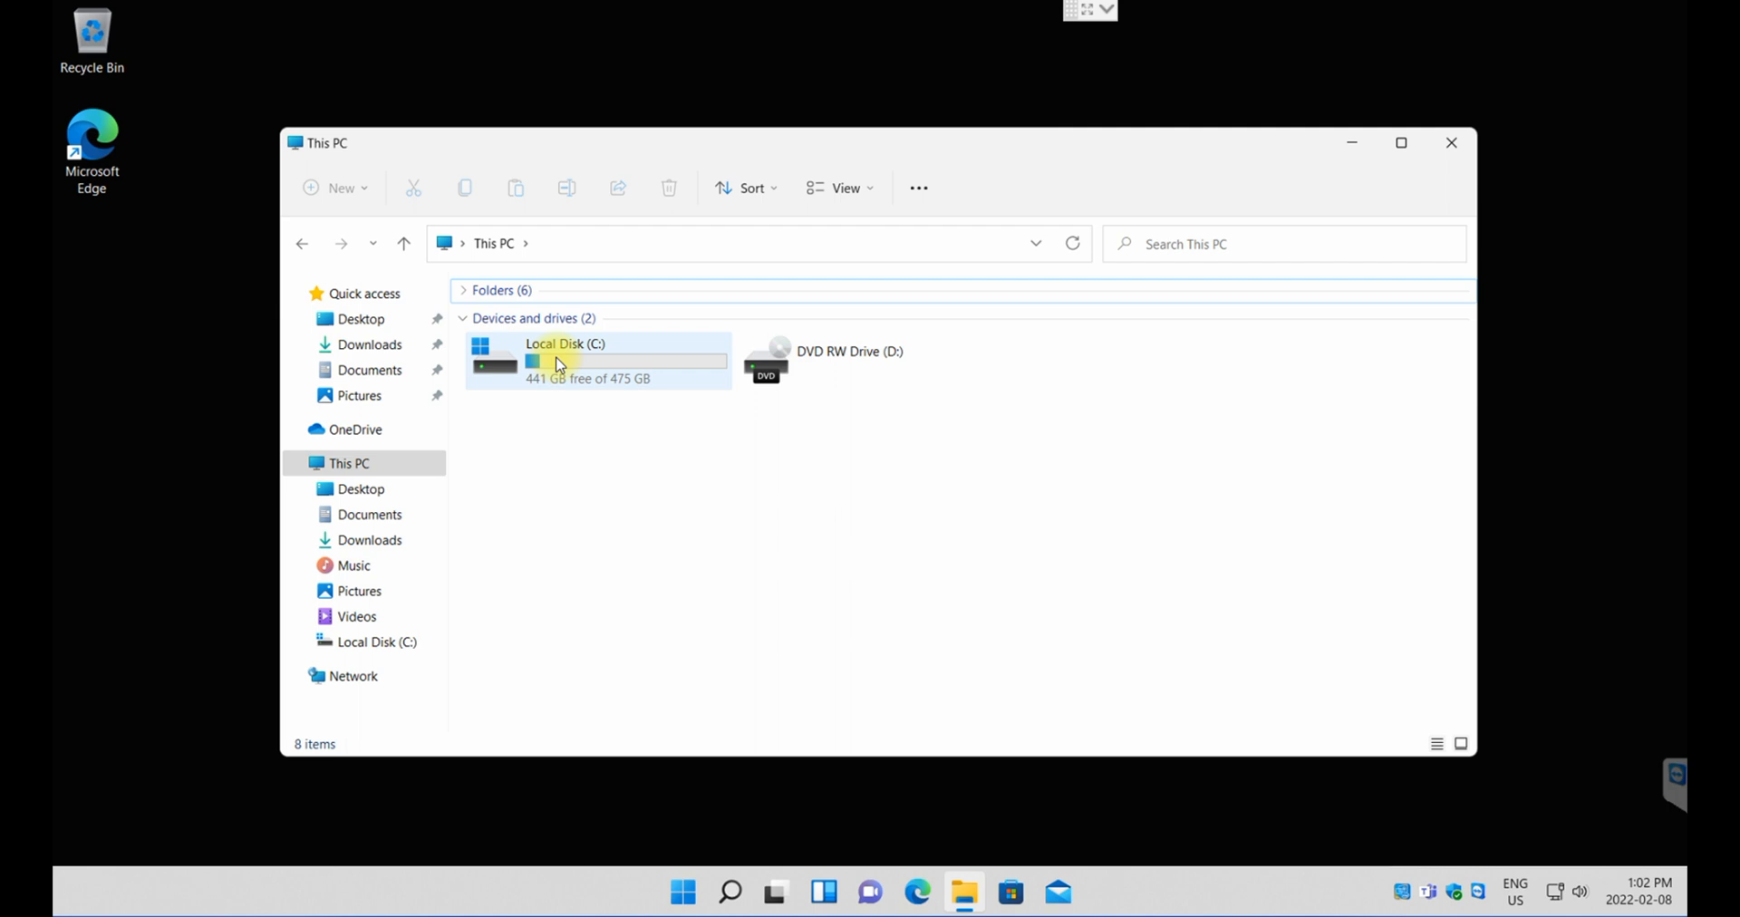
mouse_move(600, 482)
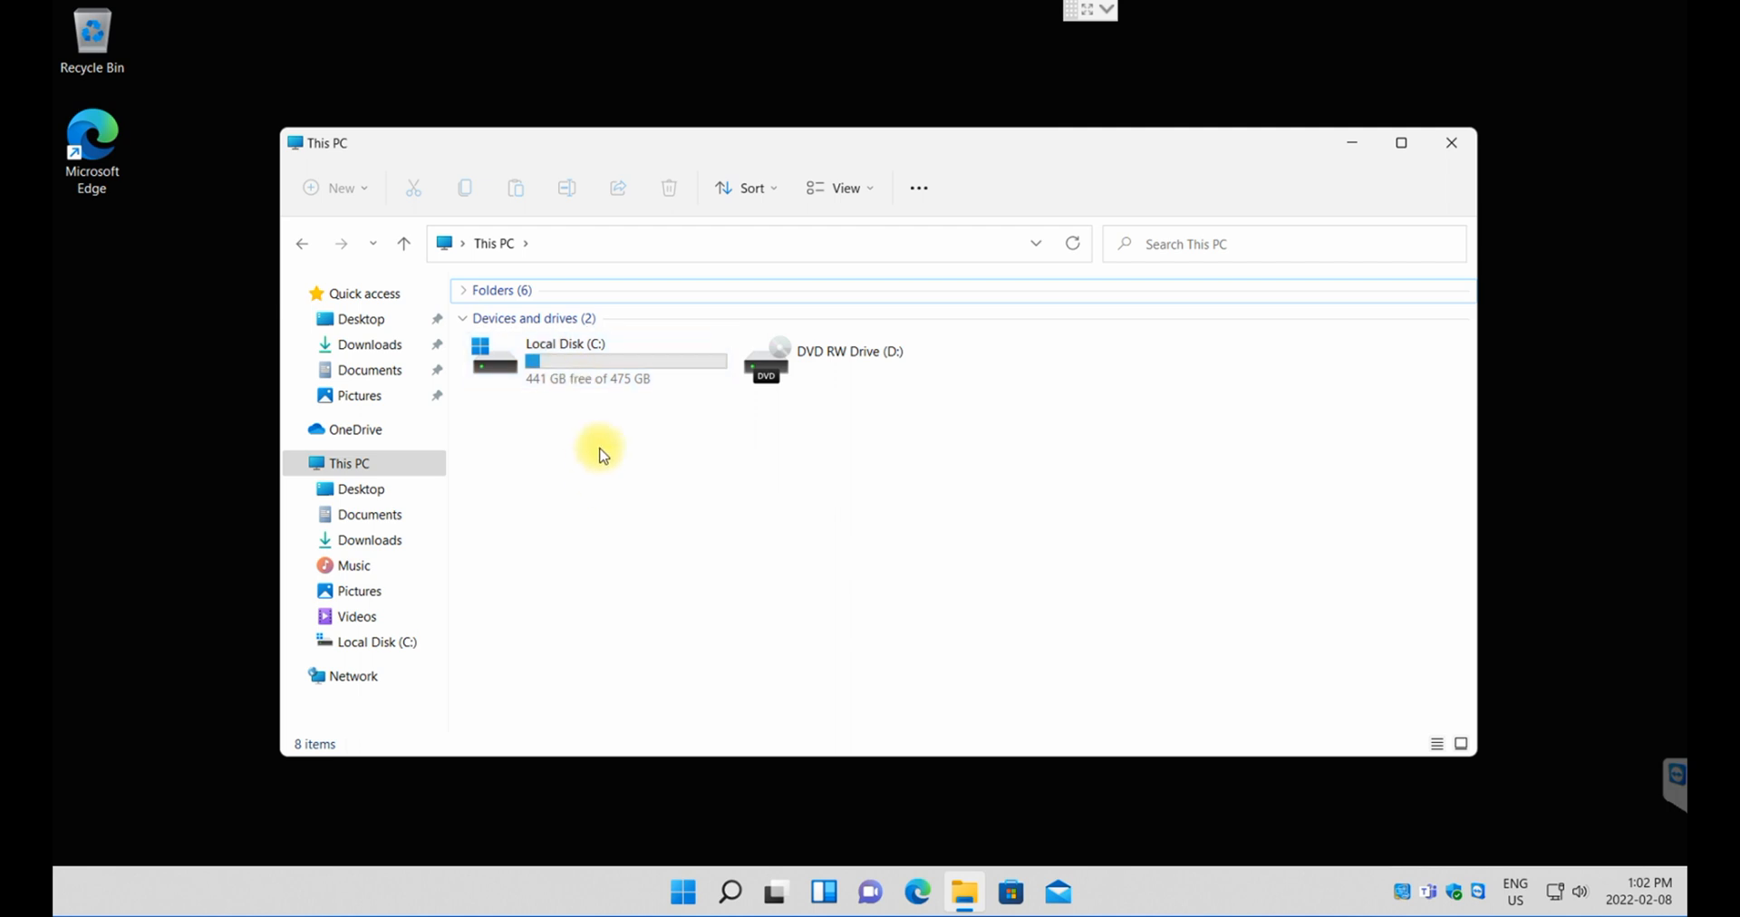
Step: Open Local Disk (C:) to verify no Windows.old folder remains
double_click(564, 359)
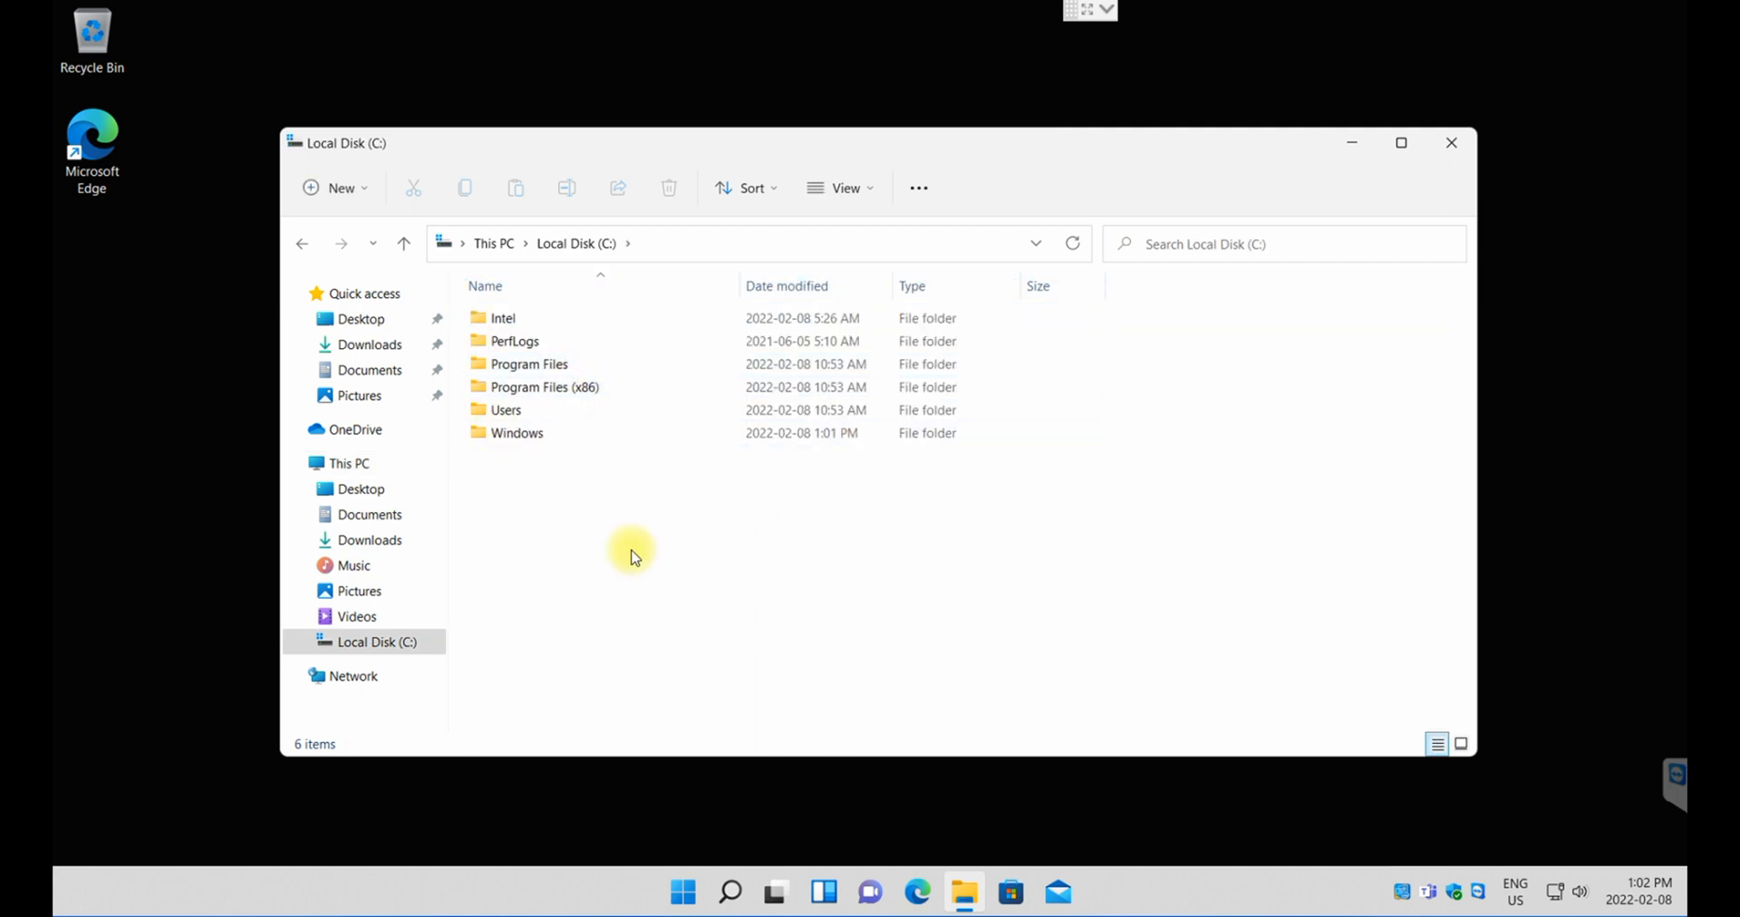
mouse_move(750, 590)
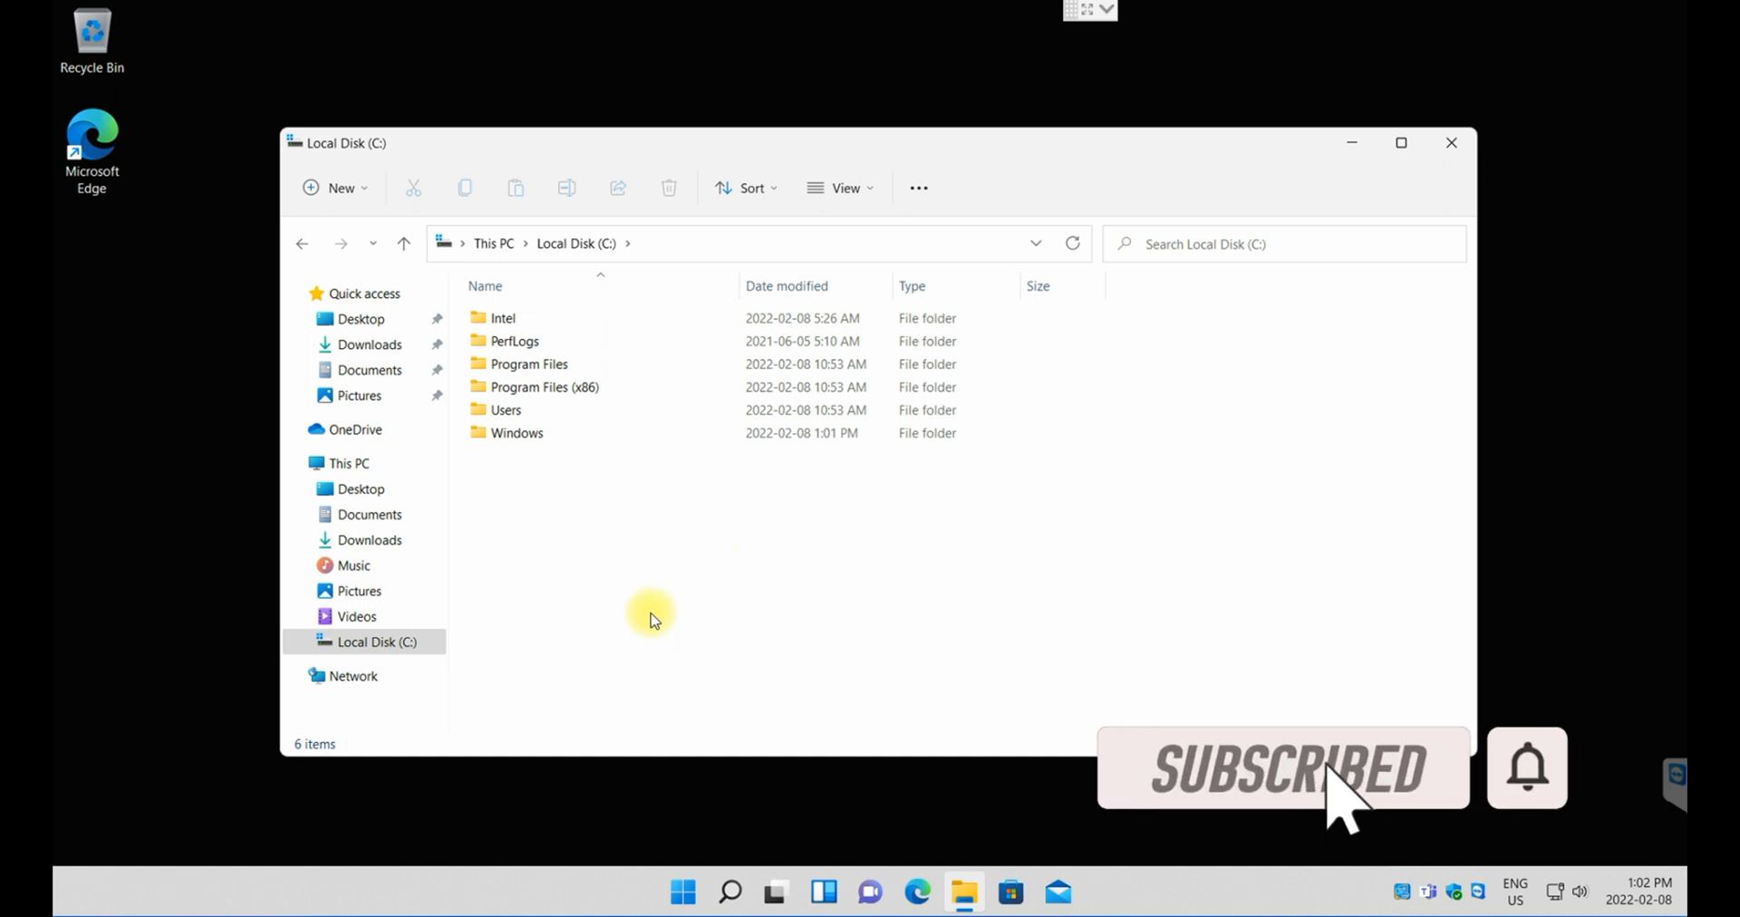
mouse_move(674, 653)
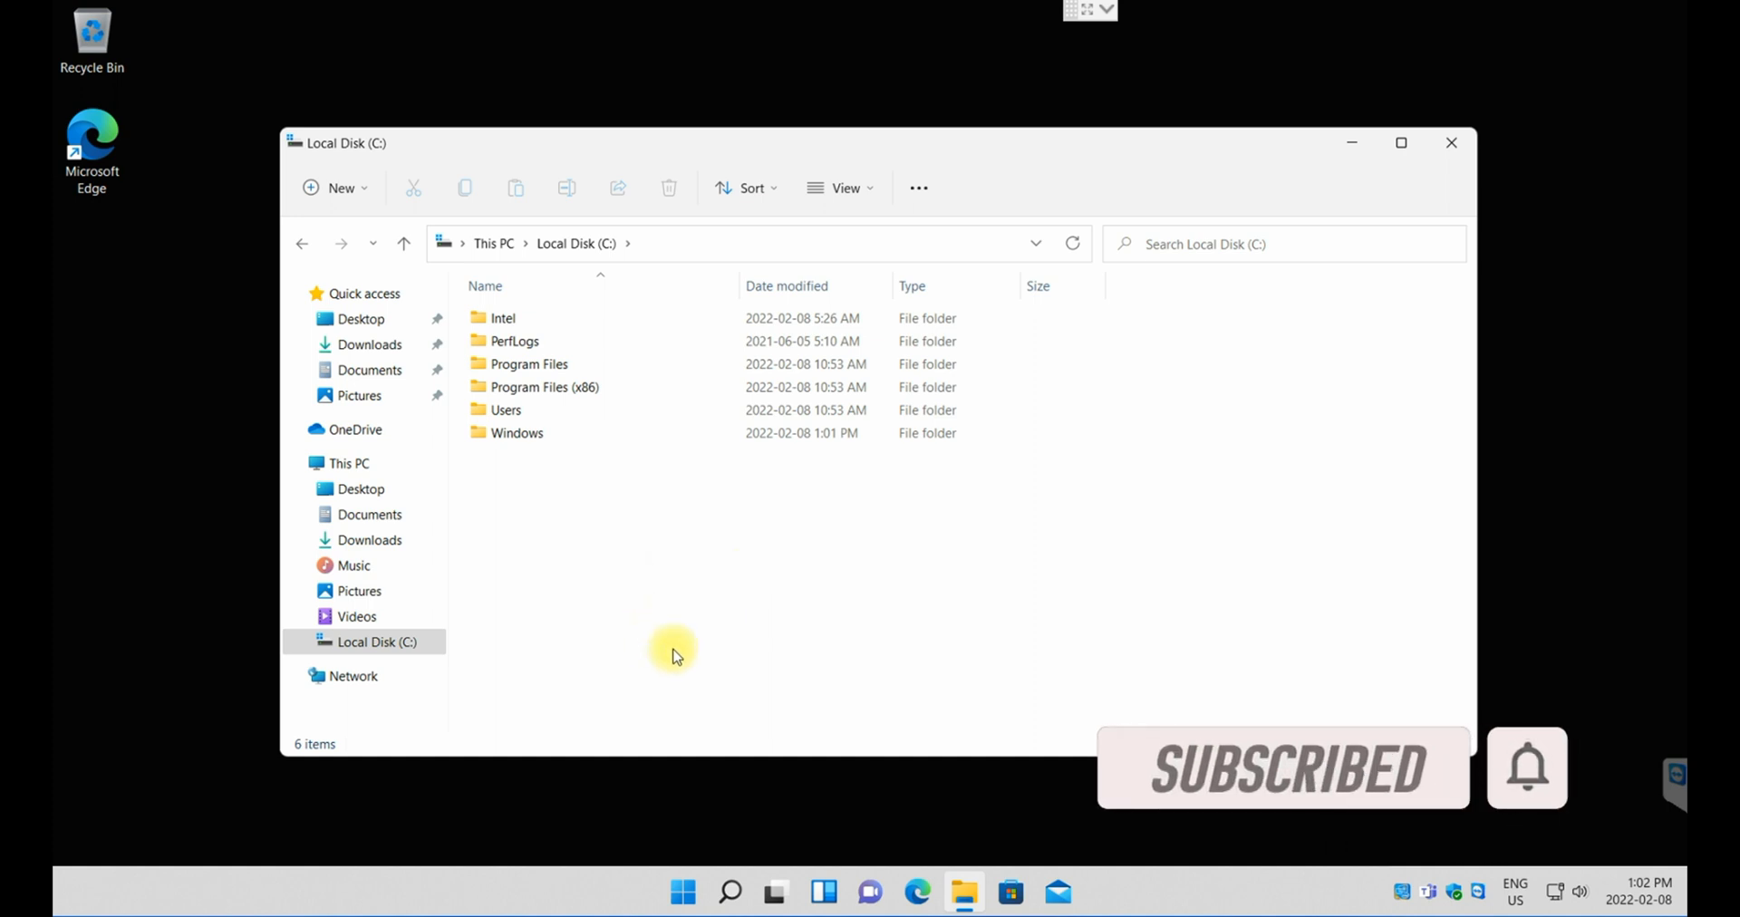